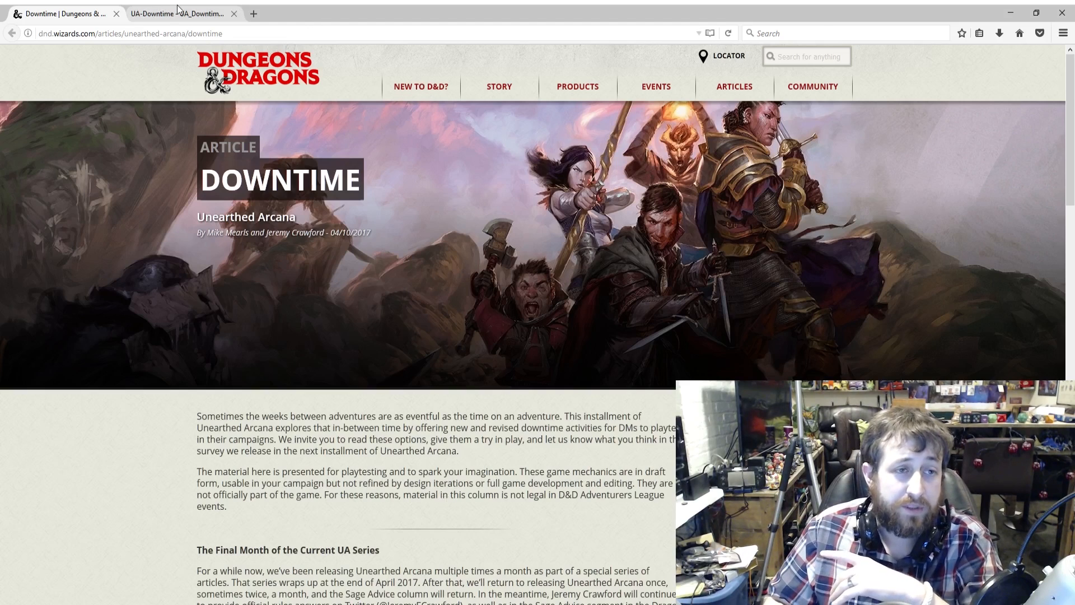
Switch from the Wizards article to the UA-Downtime PDF tab, showing page 1.
{"action": "left_click", "coordinate": [175, 13]}
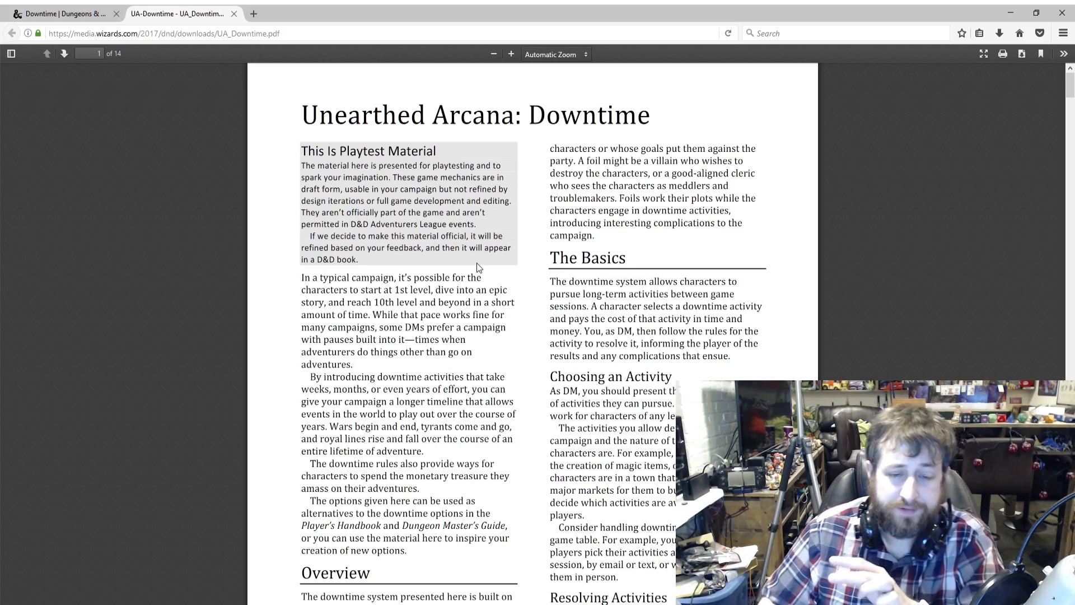
Read Overview and Resolving Activities on page 1, reaching Creating a Foil and Complications.
{"action": "scroll", "scroll_direction": "down", "scroll_amount": 3}
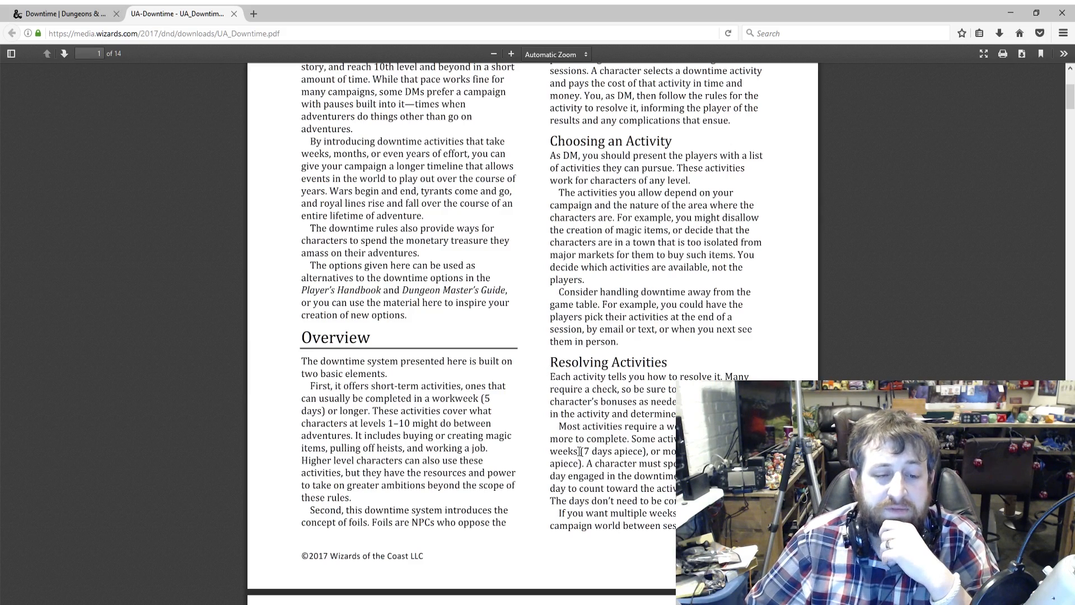
{"action": "scroll", "scroll_direction": "up", "scroll_amount": 3}
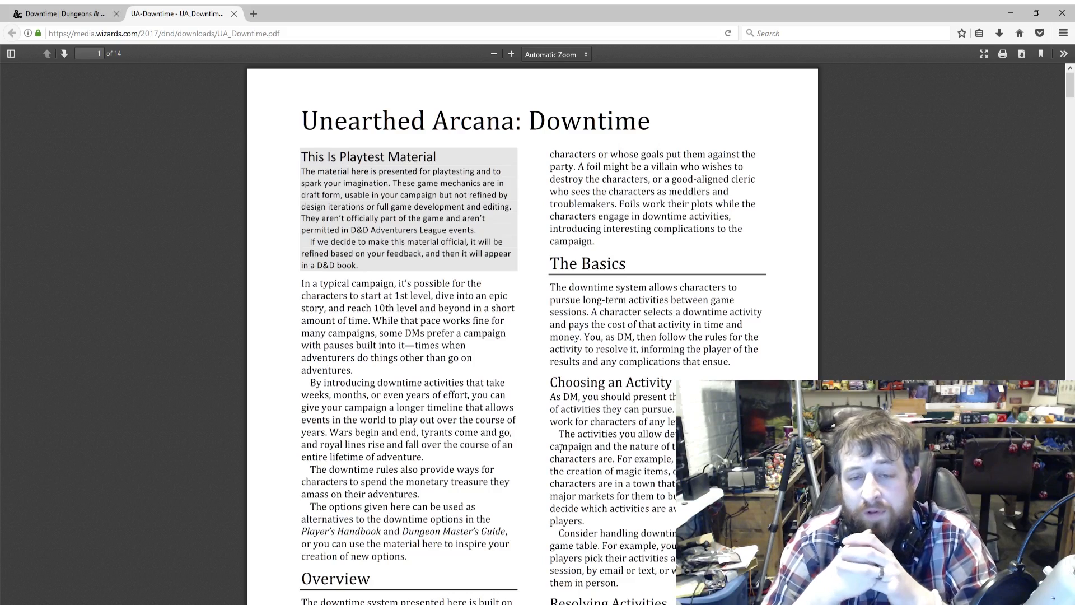
{"action": "scroll", "scroll_direction": "down", "scroll_amount": 3}
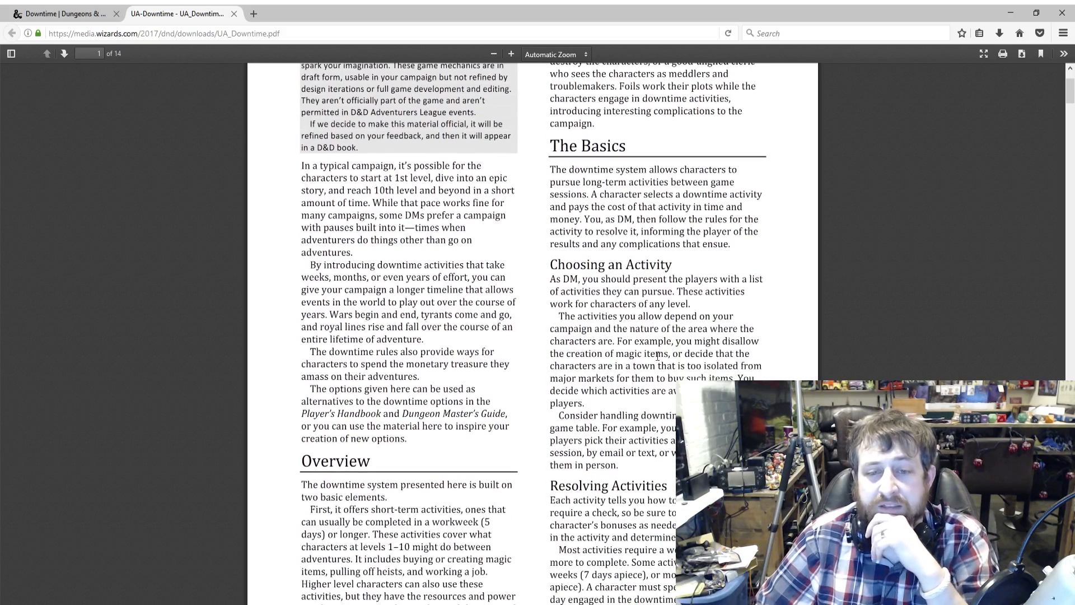
{"action": "scroll", "scroll_direction": "down", "scroll_amount": 3}
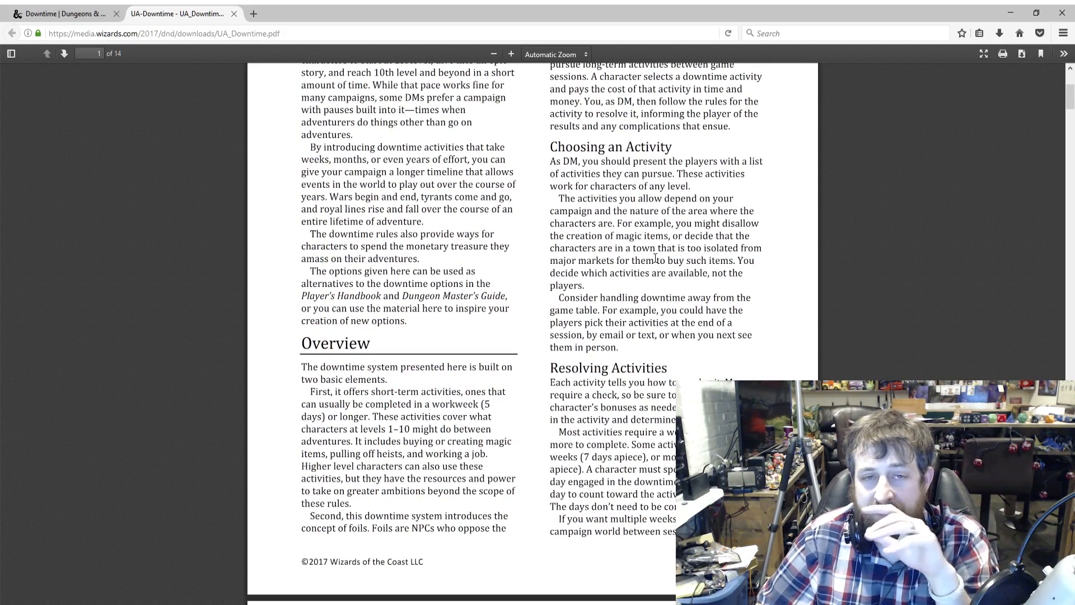
{"action": "scroll", "scroll_direction": "down", "scroll_amount": 3}
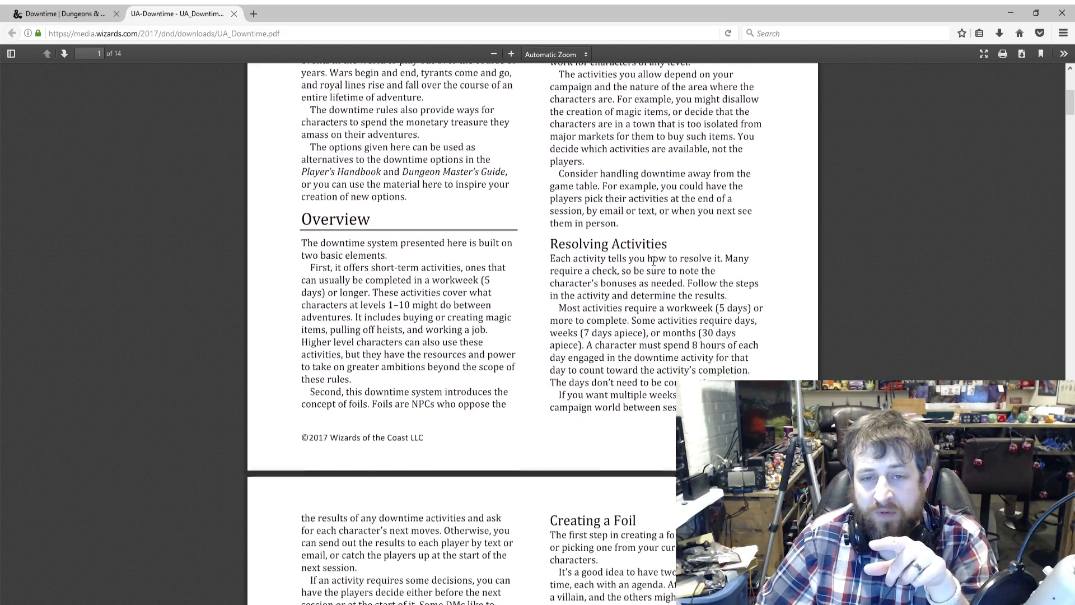
{"action": "scroll", "scroll_direction": "down", "scroll_amount": 3}
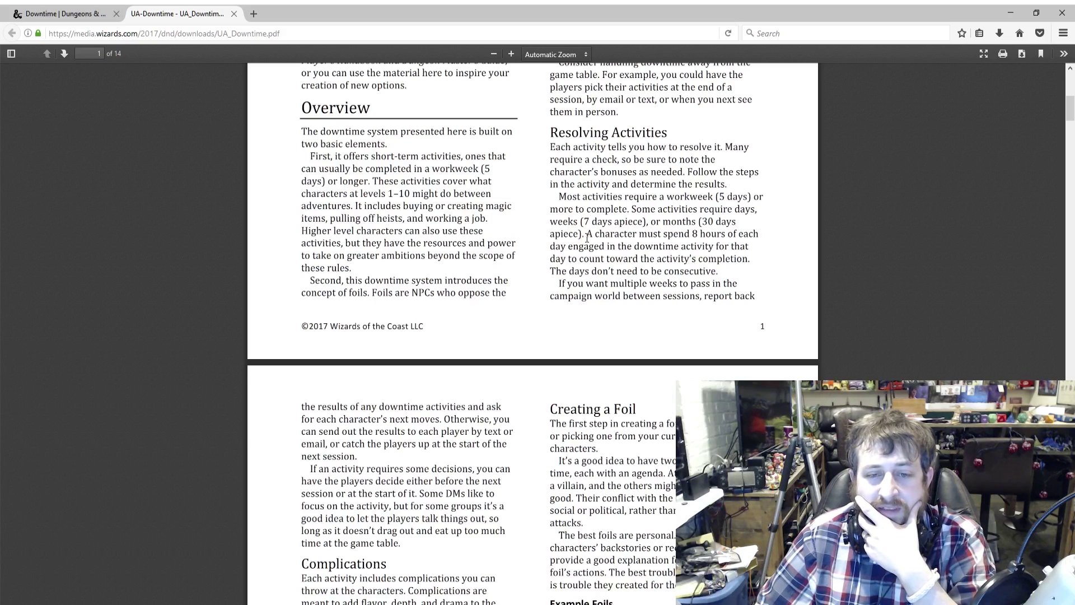
{"action": "scroll", "scroll_direction": "down", "scroll_amount": 3}
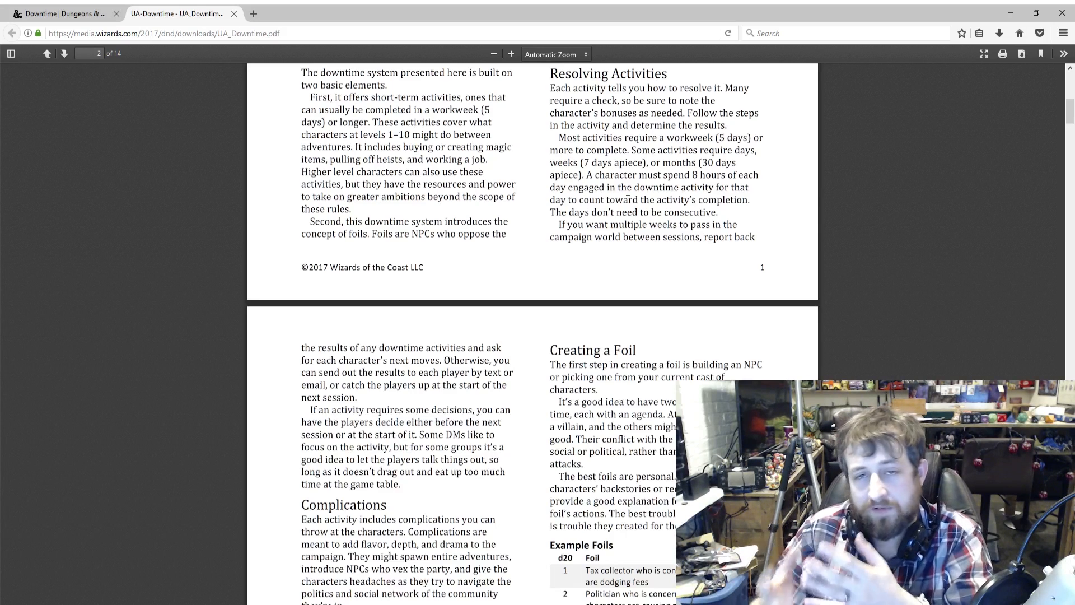
Scroll down to the Example Foils table, then return to Creating a Foil.
{"action": "scroll", "scroll_direction": "down", "scroll_amount": 3}
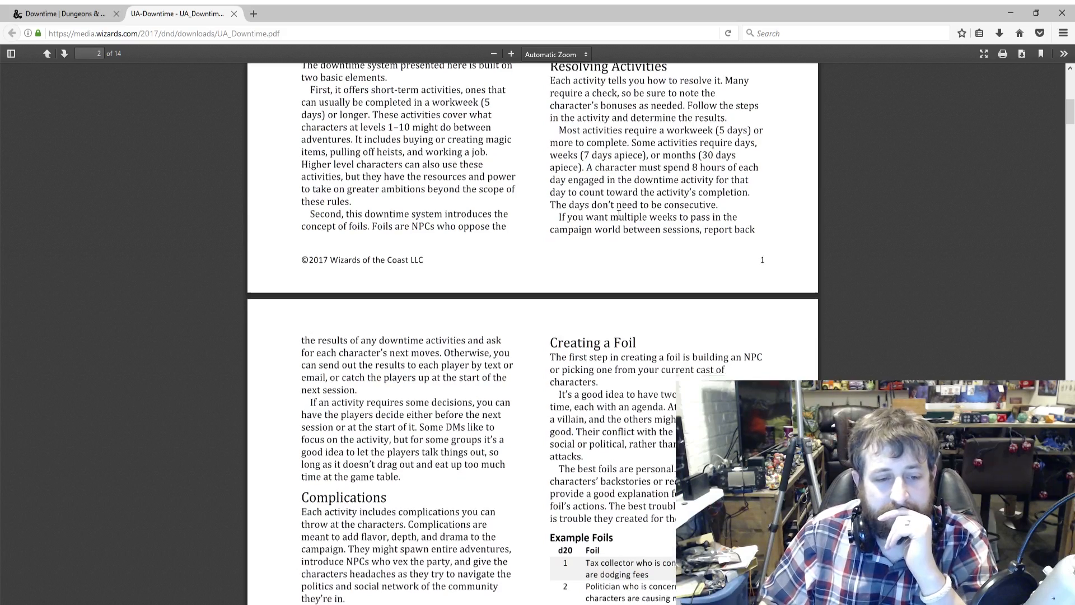
{"action": "scroll", "scroll_direction": "down", "scroll_amount": 3}
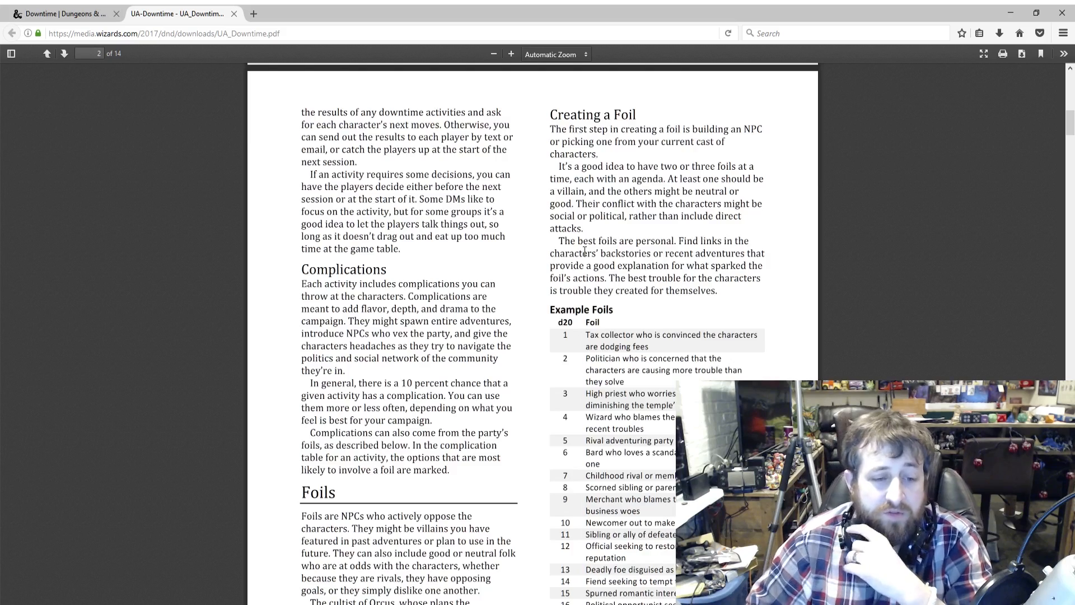
{"action": "scroll", "scroll_direction": "down", "scroll_amount": 3}
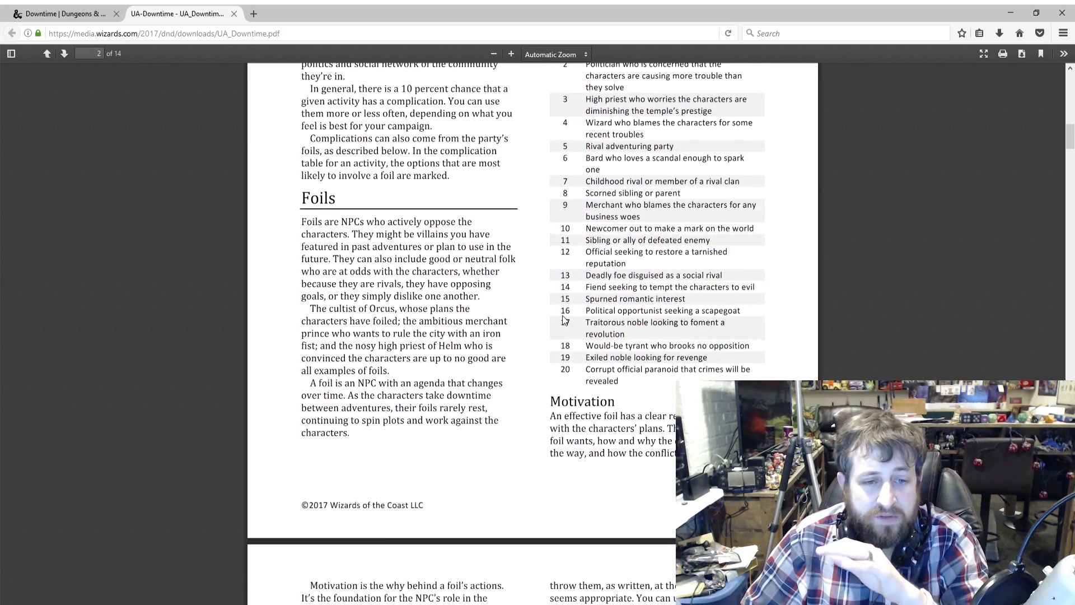
{"action": "mouse_move", "coordinate": [564, 308]}
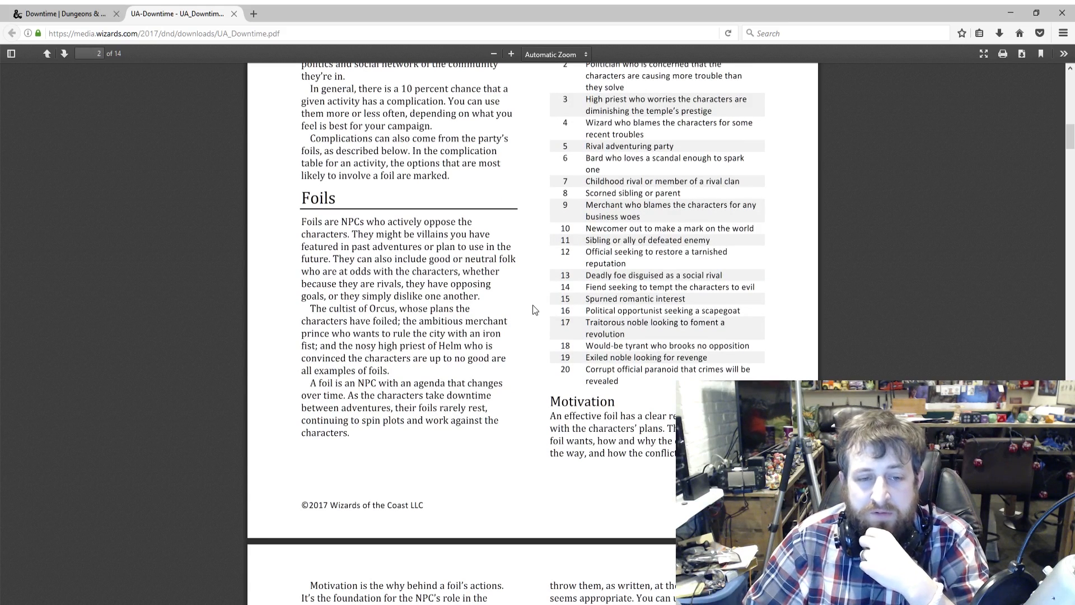
{"action": "mouse_move", "coordinate": [516, 315]}
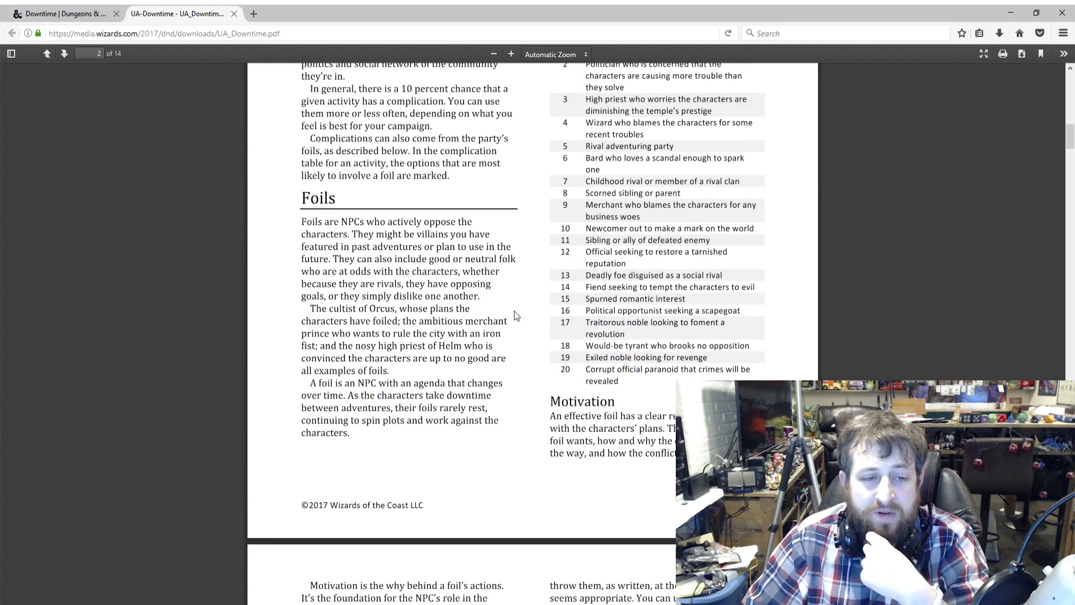
{"action": "scroll", "scroll_direction": "up", "scroll_amount": 3}
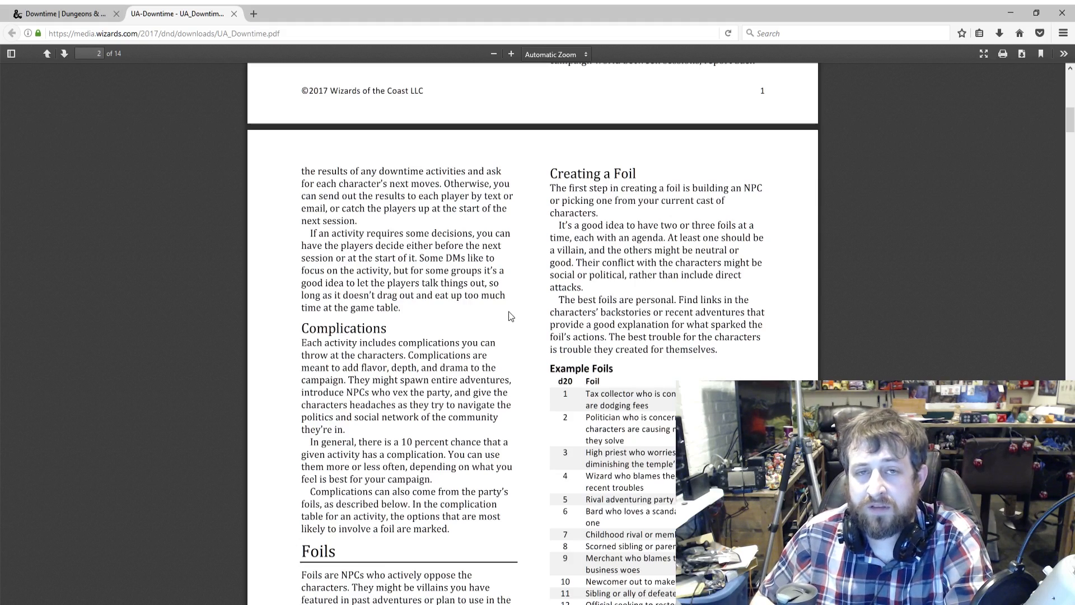
Read page 3's foil Goals, Assets, Actions and Events sections.
{"action": "scroll", "scroll_direction": "down", "scroll_amount": 3}
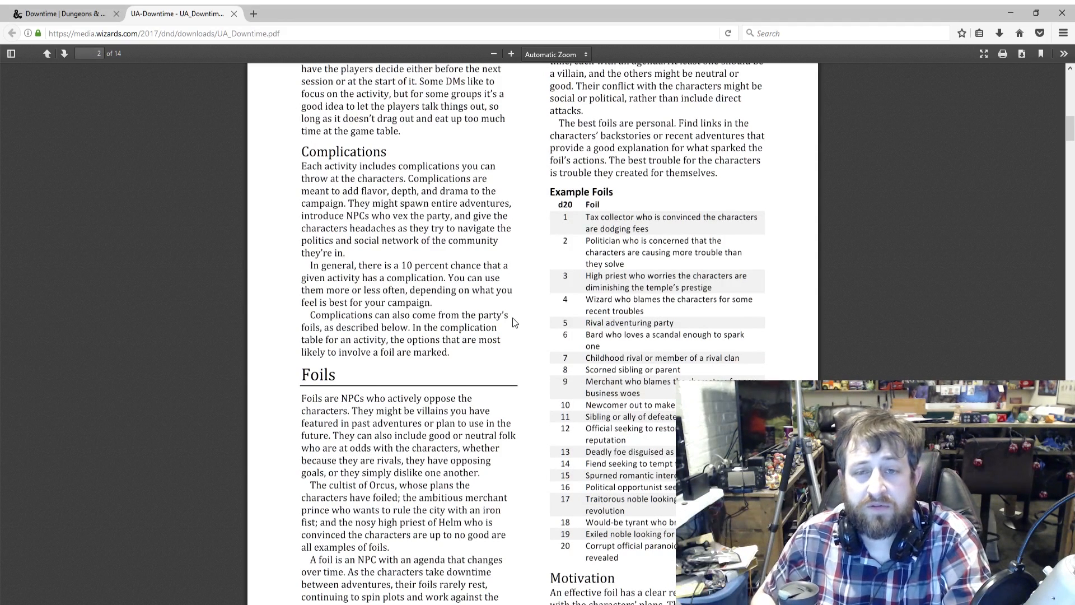
{"action": "mouse_move", "coordinate": [716, 326]}
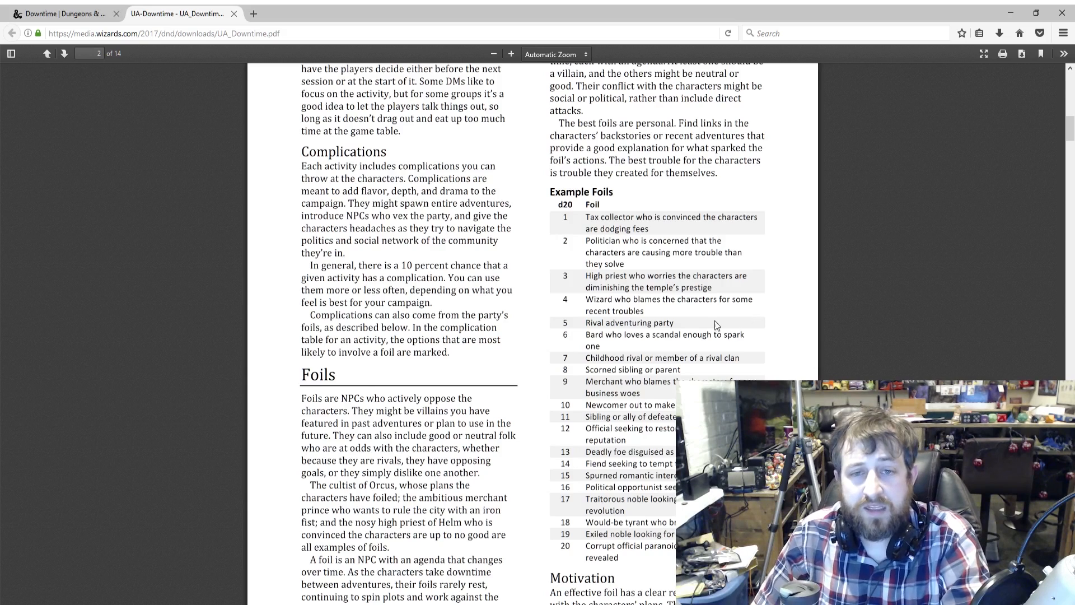
{"action": "scroll", "scroll_direction": "down", "scroll_amount": 3}
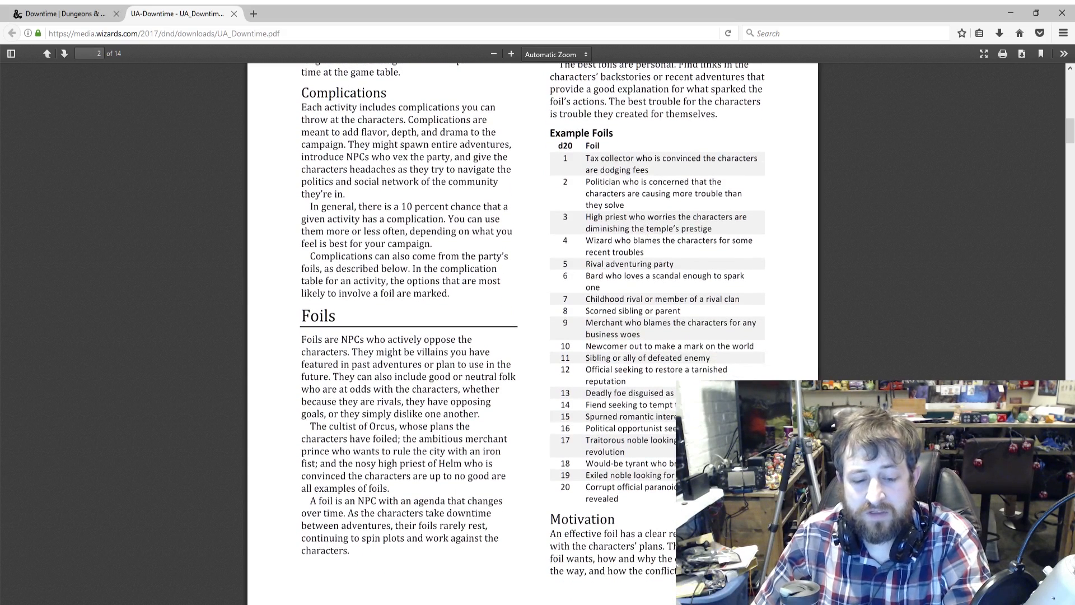
{"action": "mouse_move", "coordinate": [547, 468]}
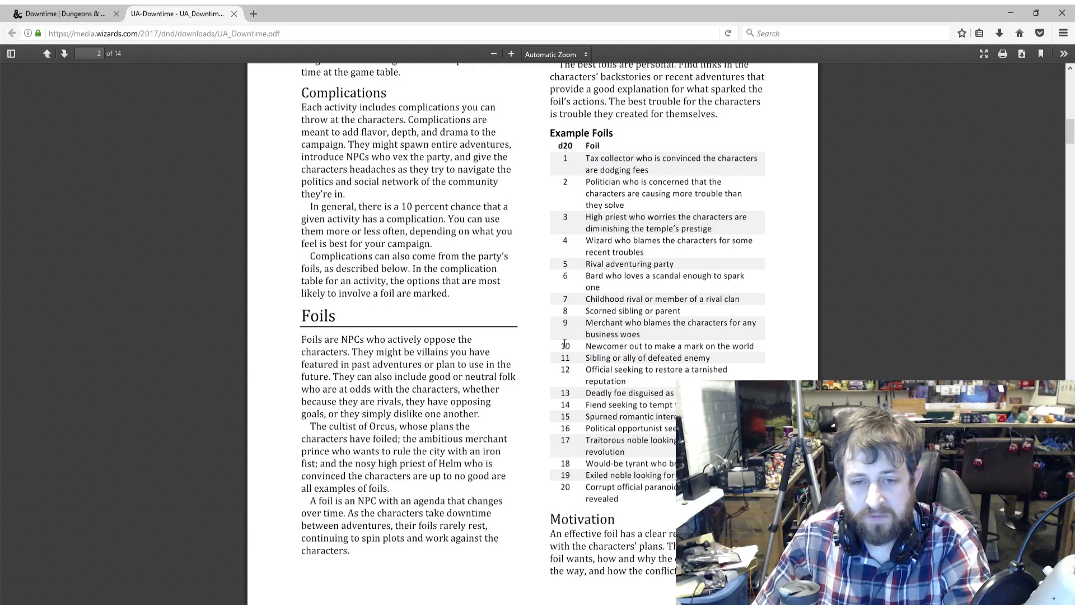
{"action": "mouse_move", "coordinate": [556, 485]}
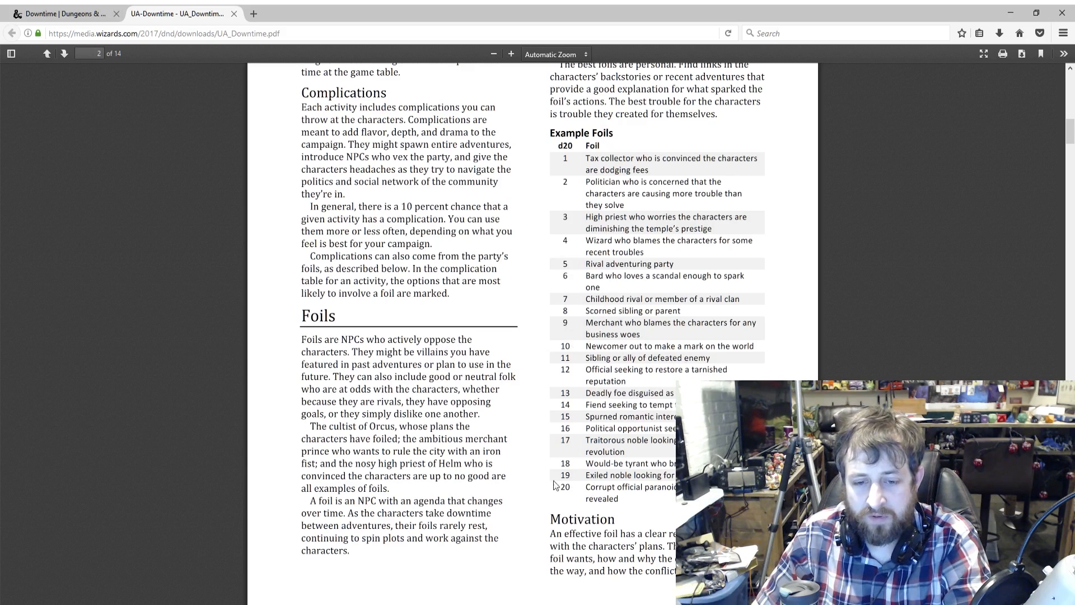
{"action": "mouse_move", "coordinate": [767, 334]}
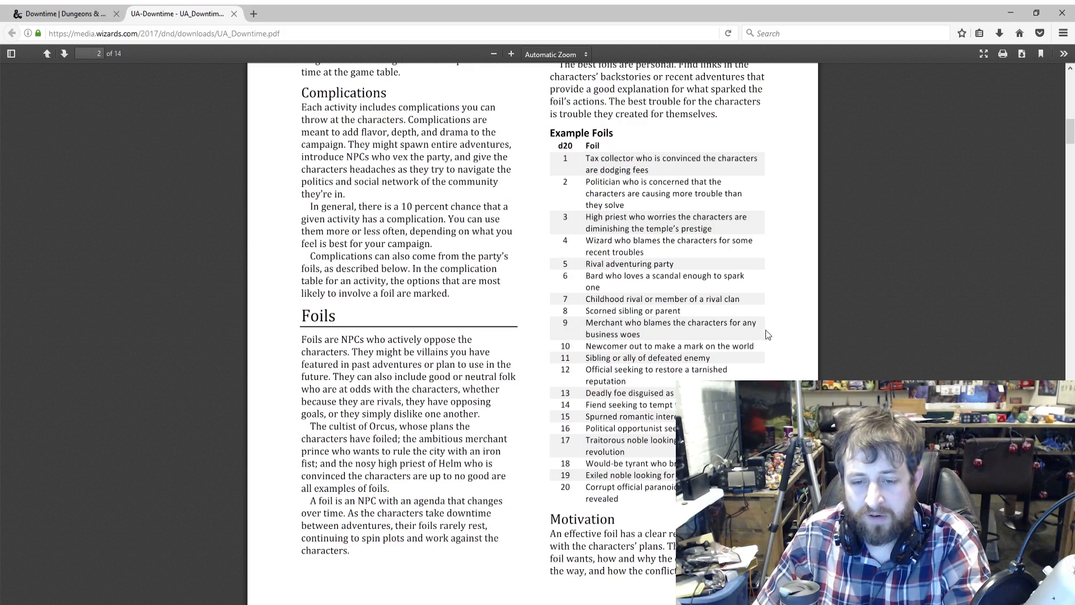
{"action": "scroll", "scroll_direction": "down", "scroll_amount": 3}
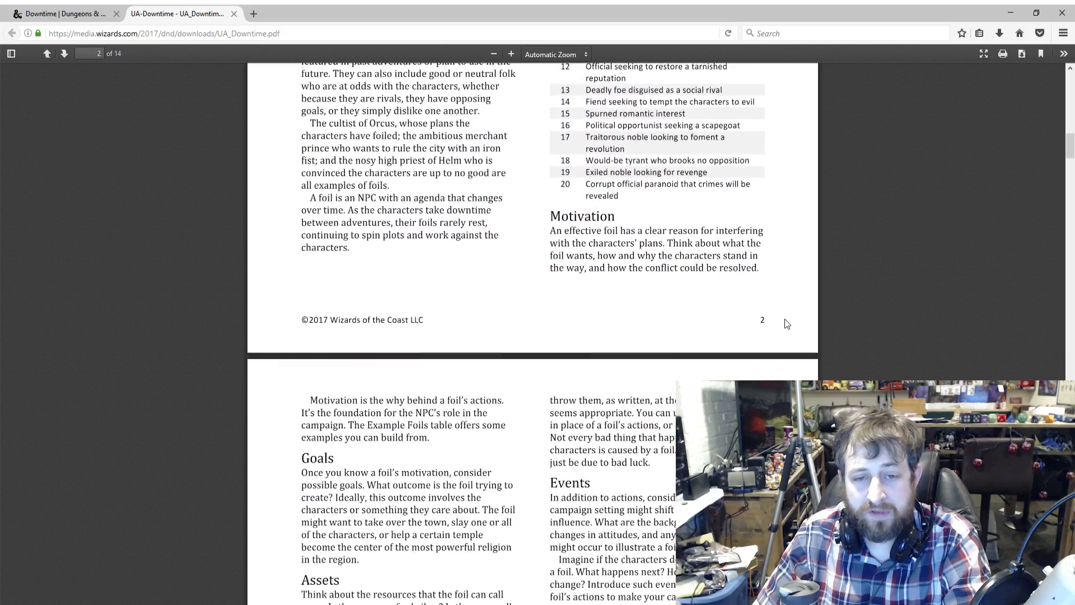
{"action": "scroll", "scroll_direction": "down", "scroll_amount": 3}
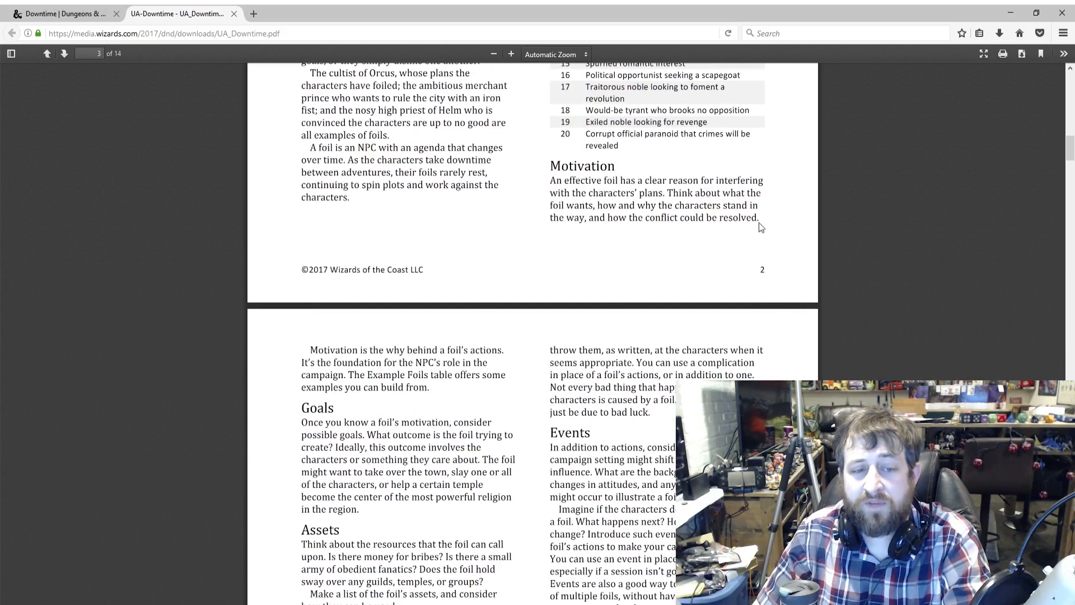
{"action": "mouse_move", "coordinate": [684, 248]}
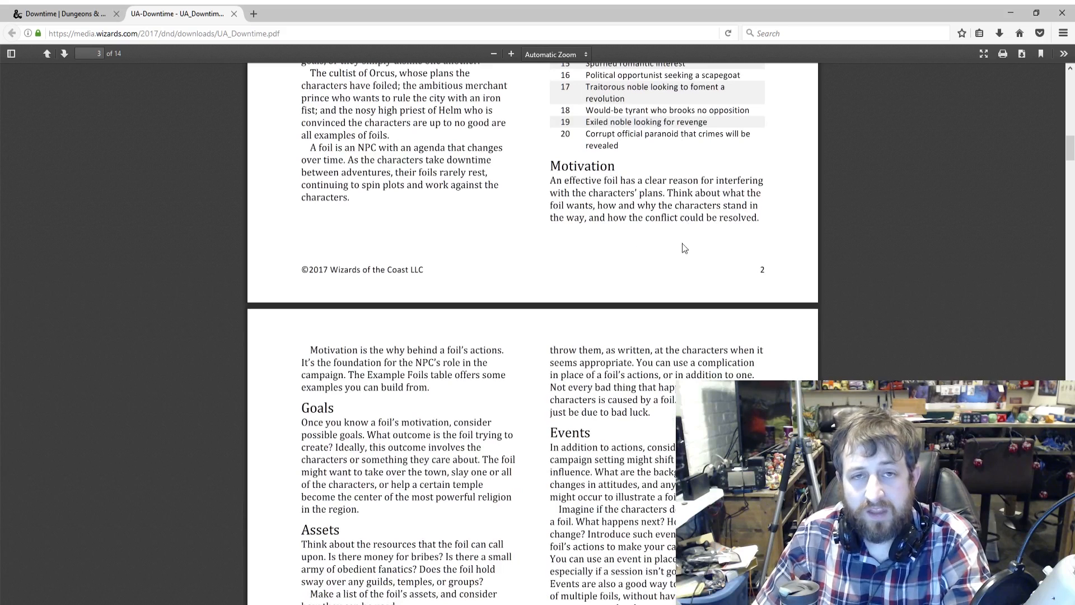
{"action": "mouse_move", "coordinate": [677, 235]}
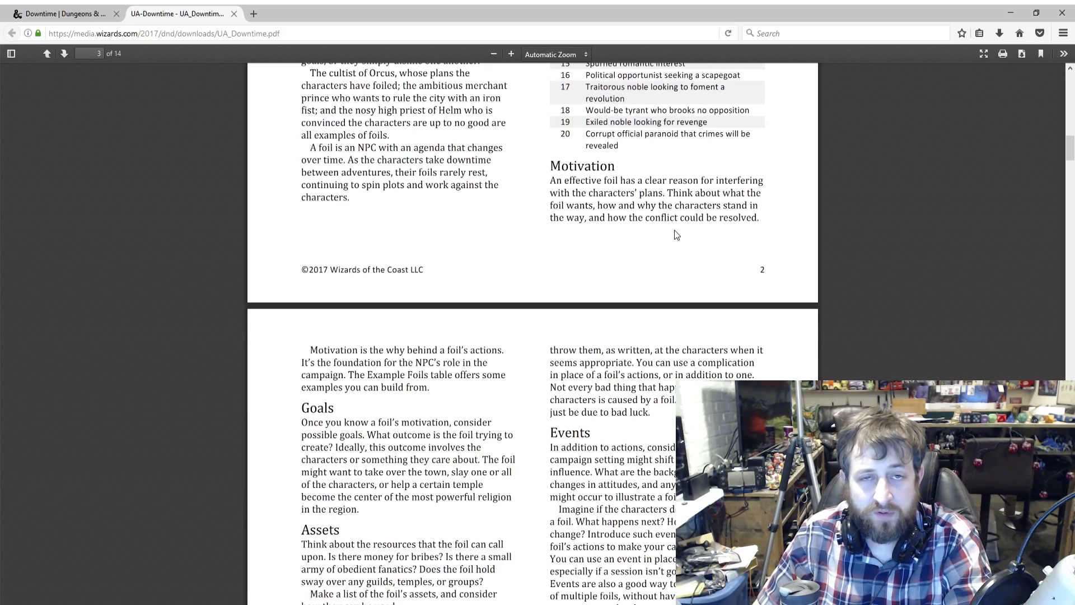
{"action": "scroll", "scroll_direction": "down", "scroll_amount": 3}
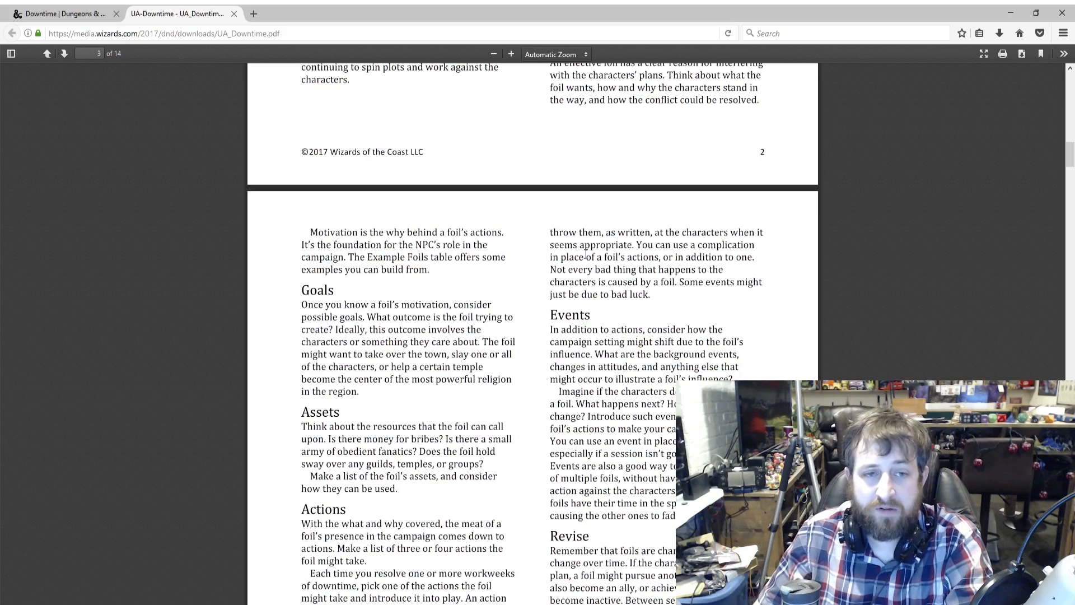
{"action": "scroll", "scroll_direction": "down", "scroll_amount": 3}
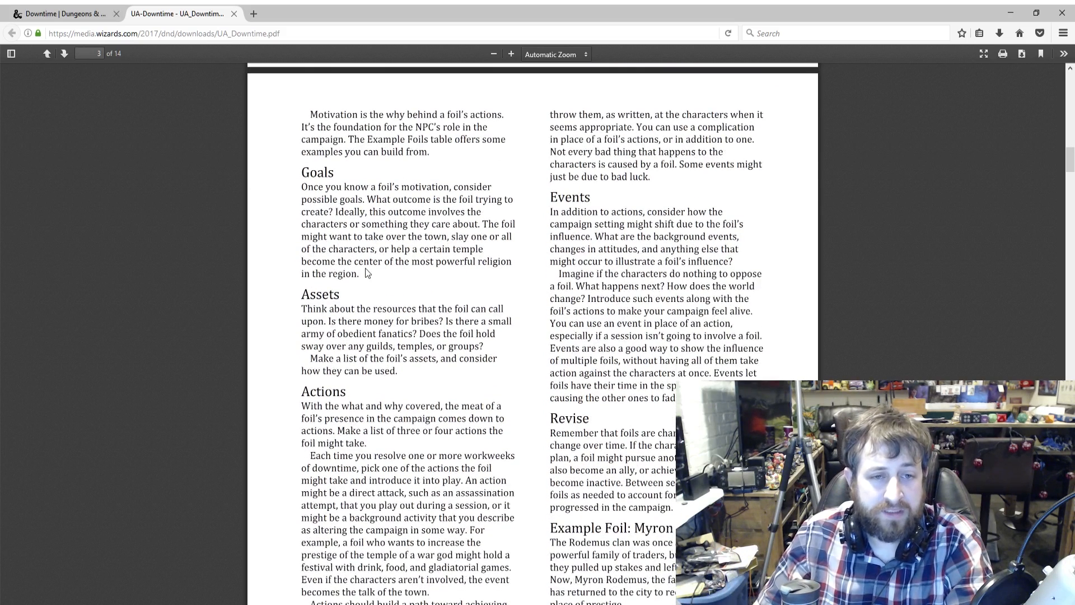
{"action": "mouse_move", "coordinate": [541, 269]}
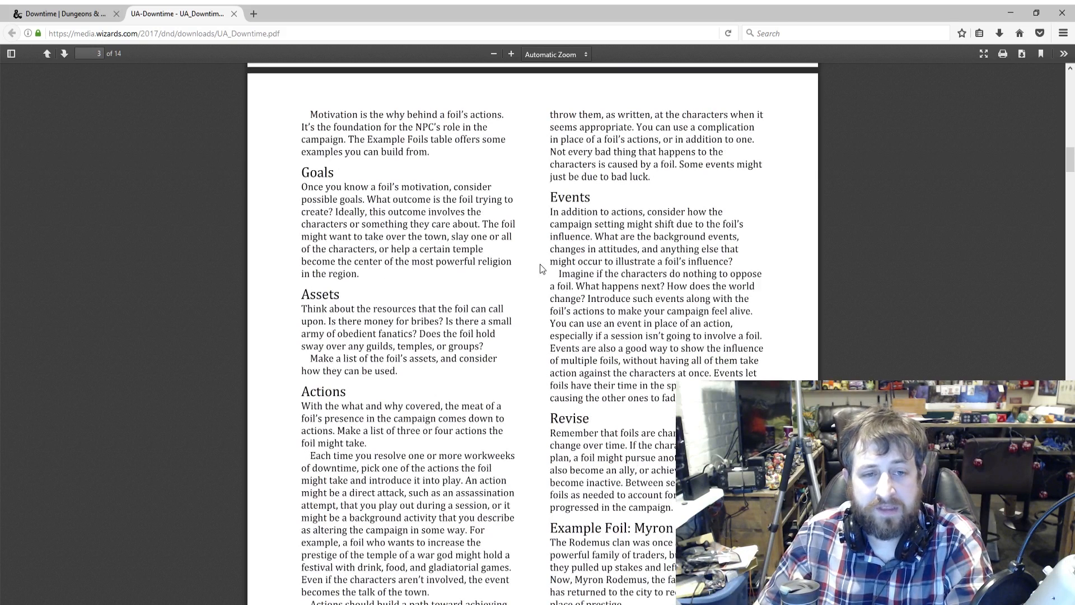
{"action": "mouse_move", "coordinate": [443, 288]}
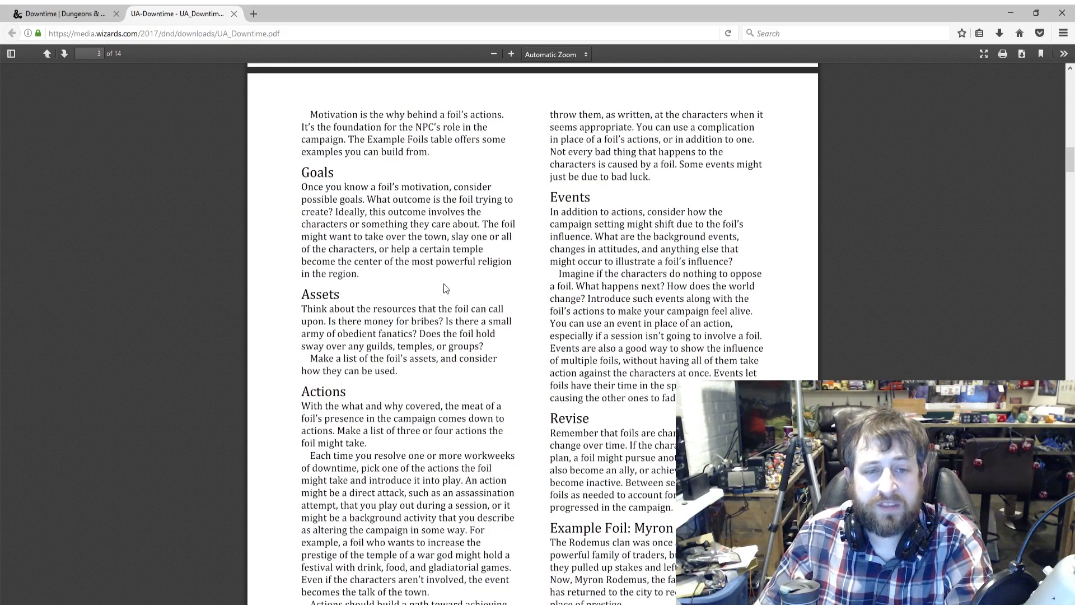
{"action": "scroll", "scroll_direction": "down", "scroll_amount": 3}
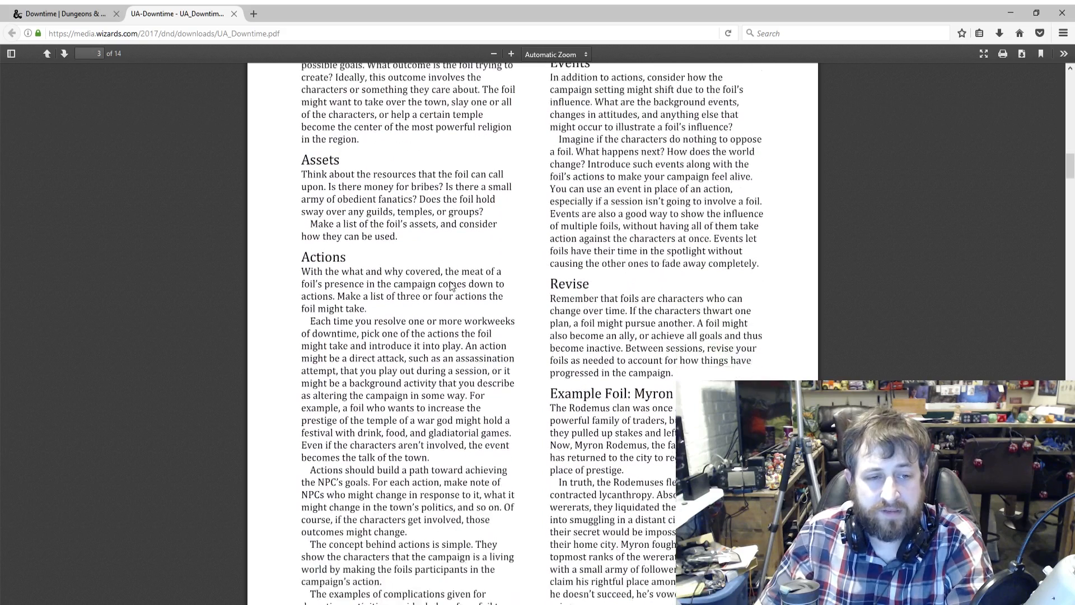
{"action": "scroll", "scroll_direction": "down", "scroll_amount": 3}
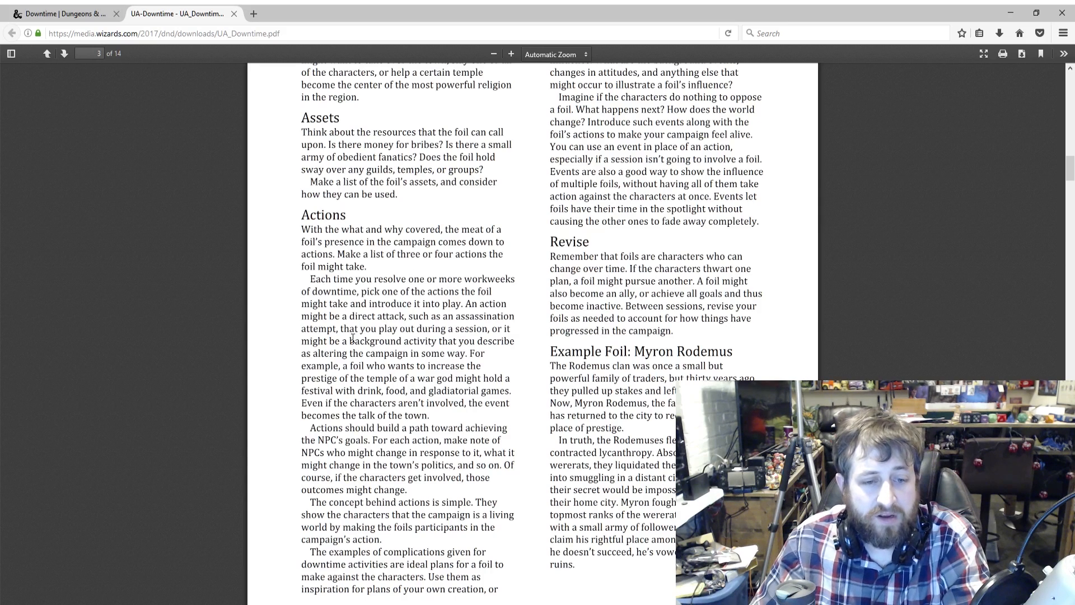
{"action": "scroll", "scroll_direction": "down", "scroll_amount": 3}
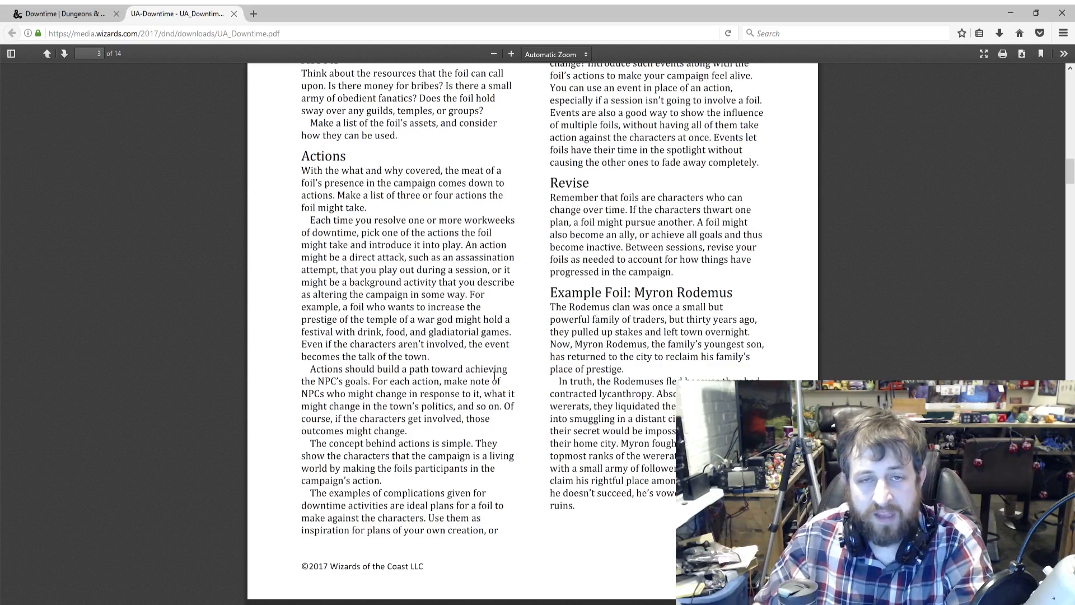
Continue through the Revise section to Example Foil: Myron Rodemus at the page footer.
{"action": "scroll", "scroll_direction": "up", "scroll_amount": 3}
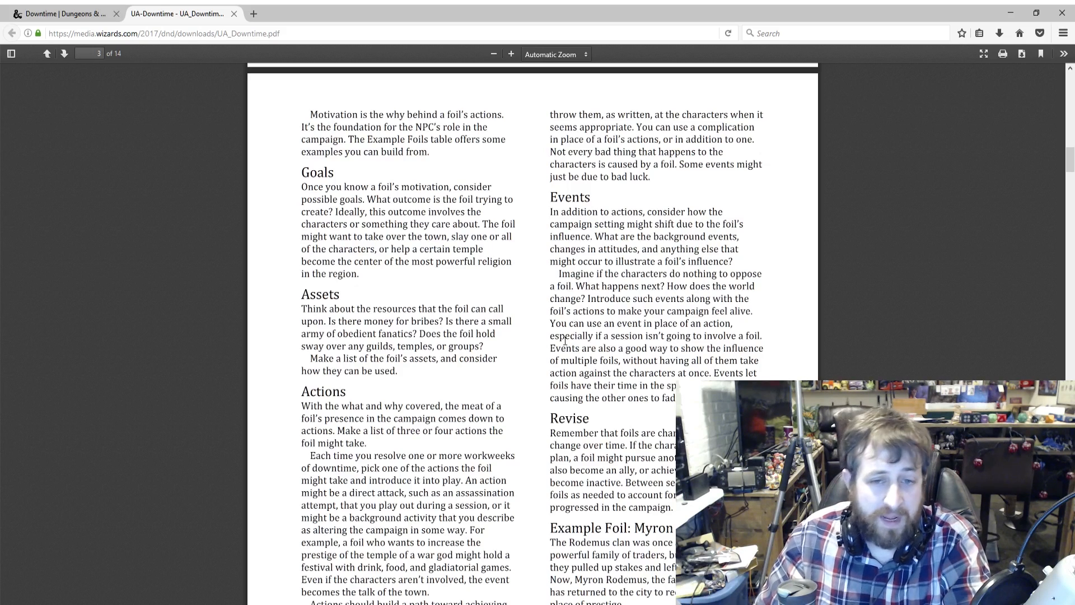
{"action": "scroll", "scroll_direction": "down", "scroll_amount": 3}
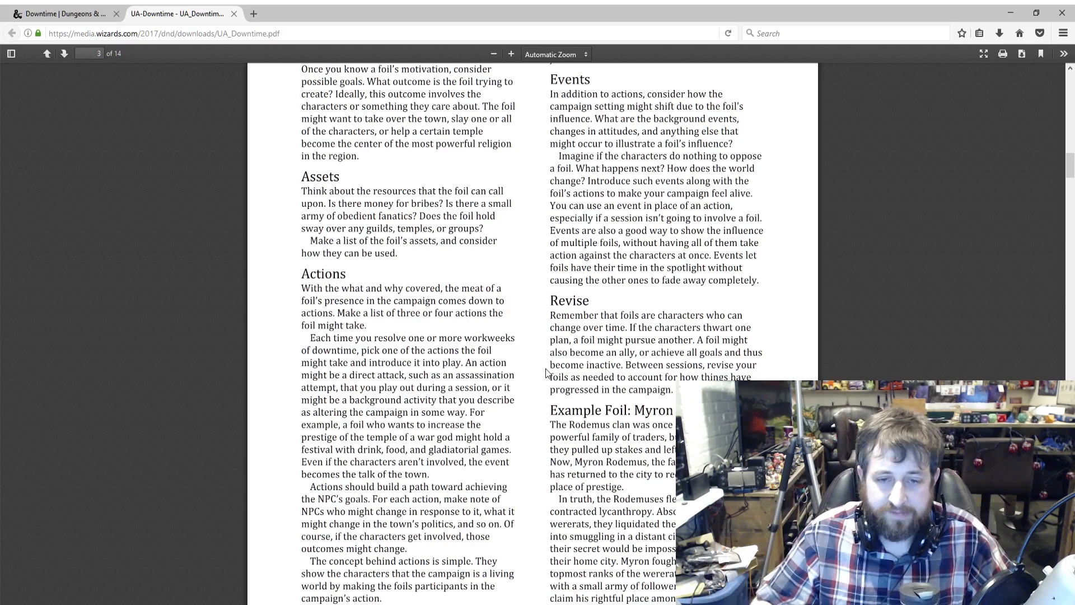
{"action": "scroll", "scroll_direction": "down", "scroll_amount": 3}
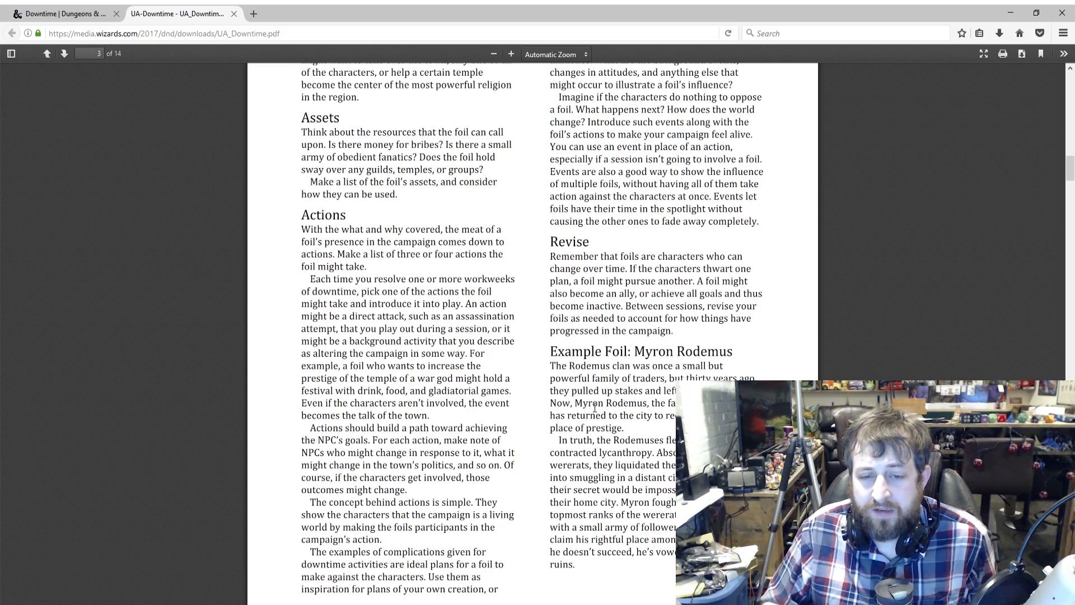
{"action": "scroll", "scroll_direction": "down", "scroll_amount": 3}
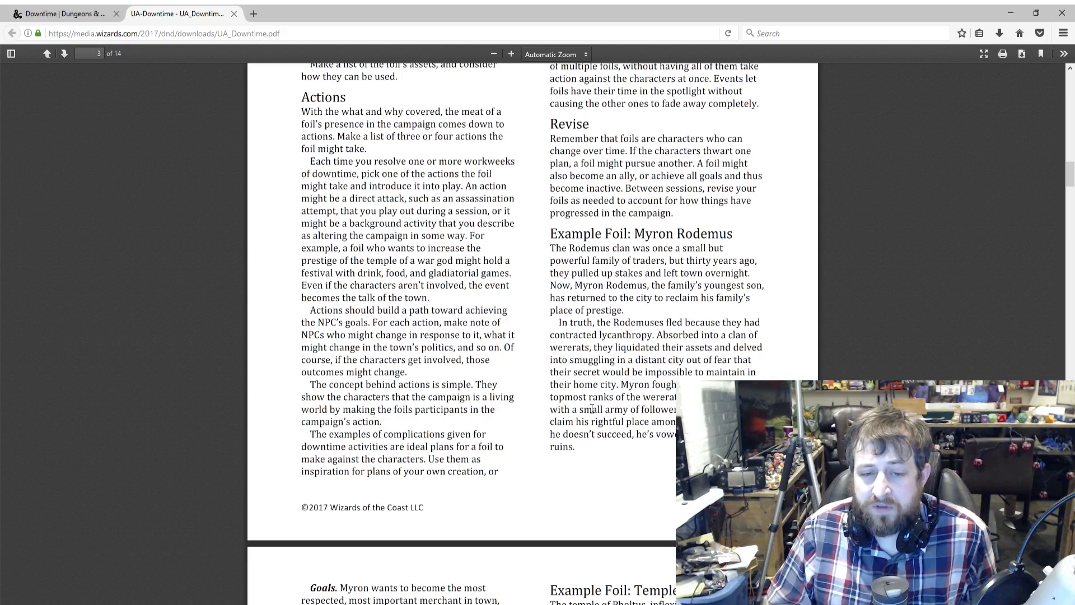
Read Myron's goals, assets, actions and plans table and the Temple of Pholtus example.
{"action": "scroll", "scroll_direction": "down", "scroll_amount": 3}
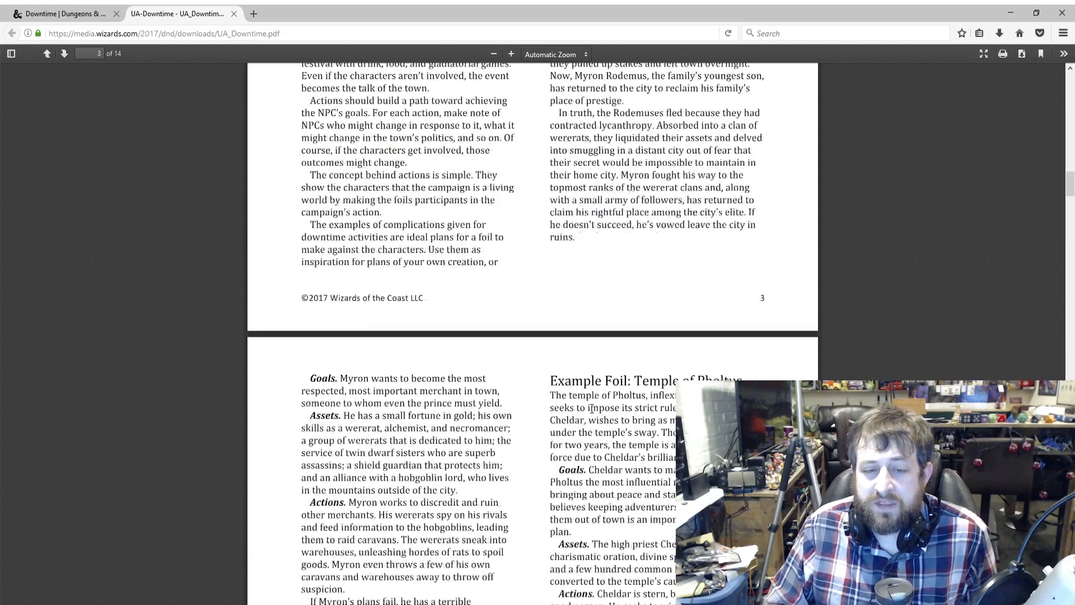
{"action": "scroll", "scroll_direction": "down", "scroll_amount": 3}
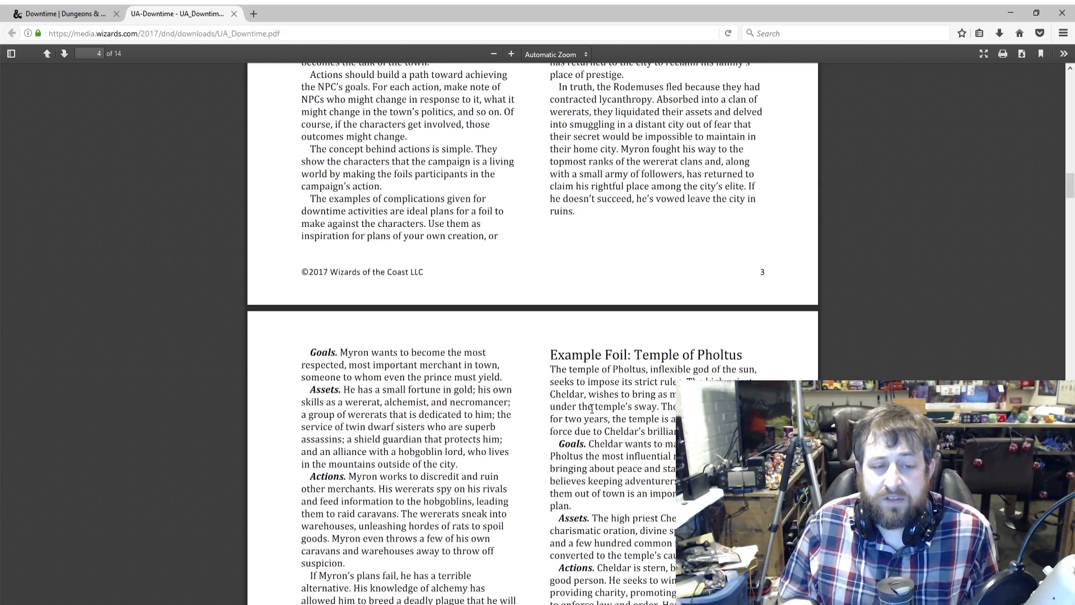
{"action": "scroll", "scroll_direction": "down", "scroll_amount": 3}
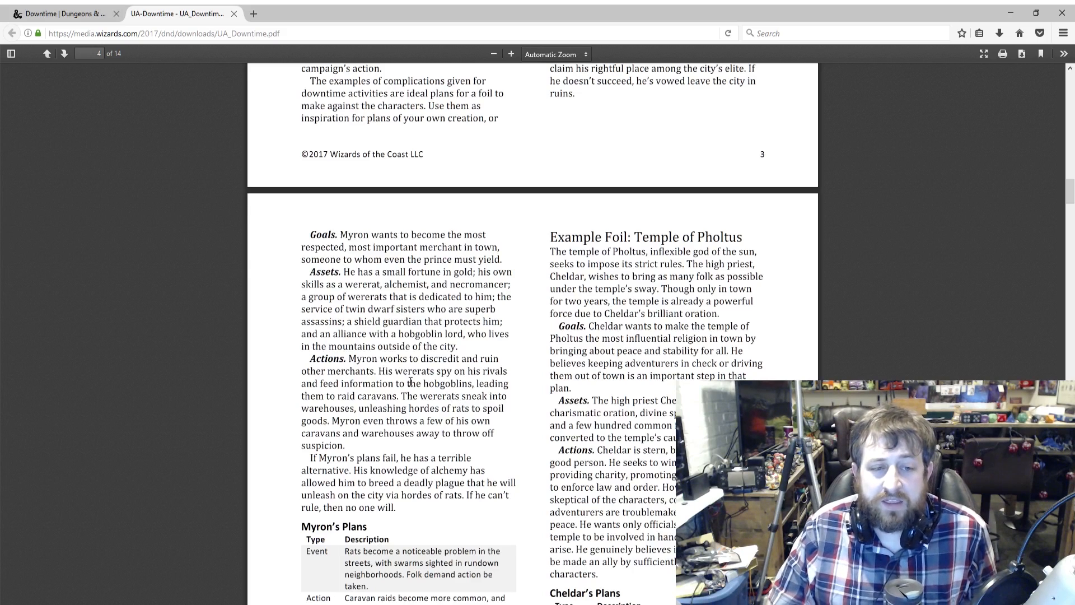
{"action": "scroll", "scroll_direction": "down", "scroll_amount": 3}
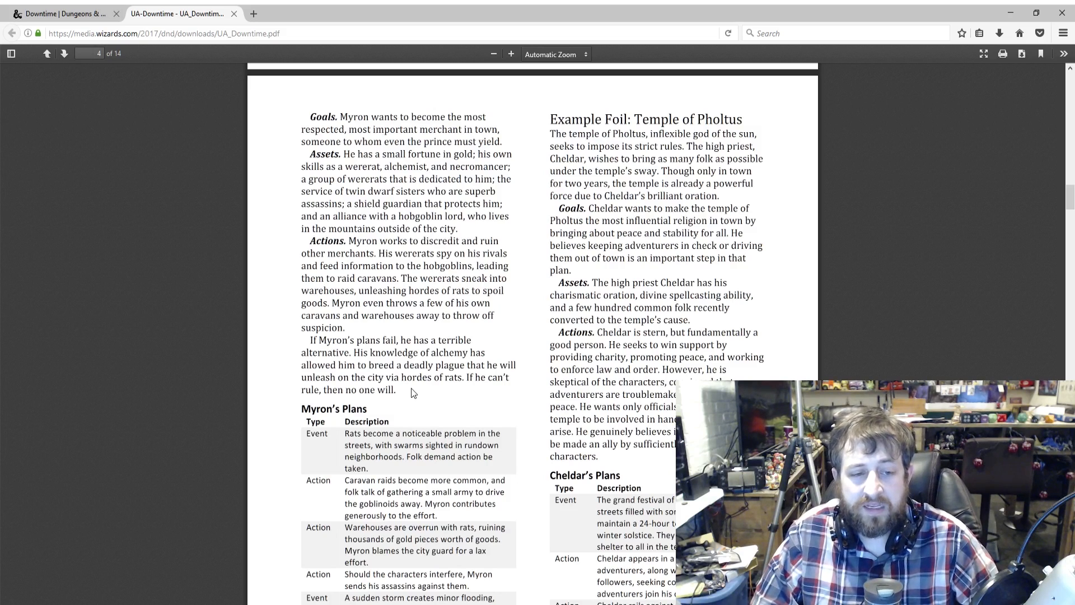
{"action": "scroll", "scroll_direction": "down", "scroll_amount": 3}
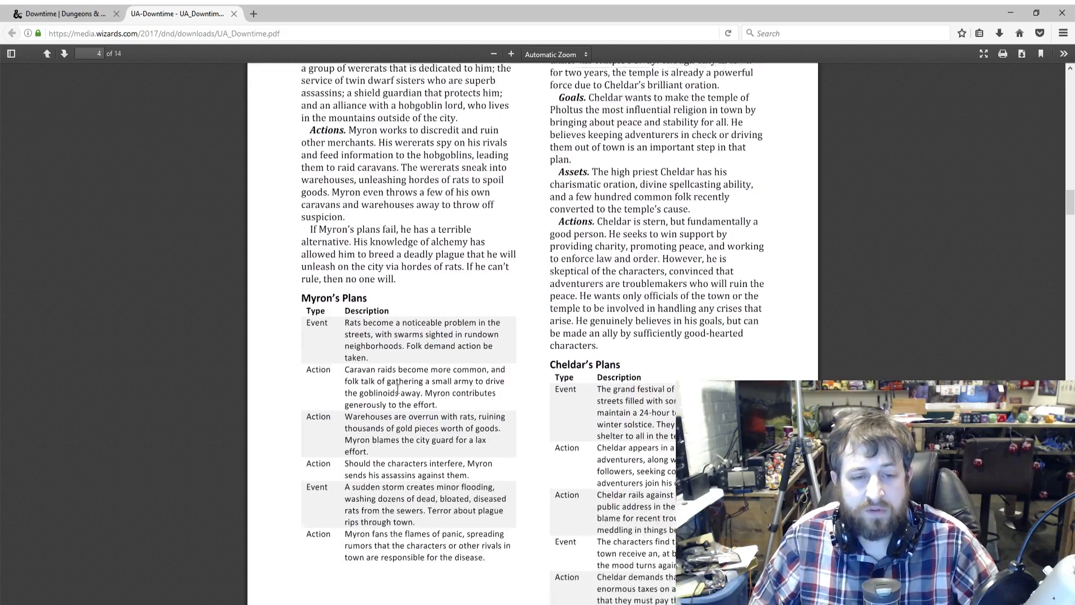
{"action": "scroll", "scroll_direction": "up", "scroll_amount": 3}
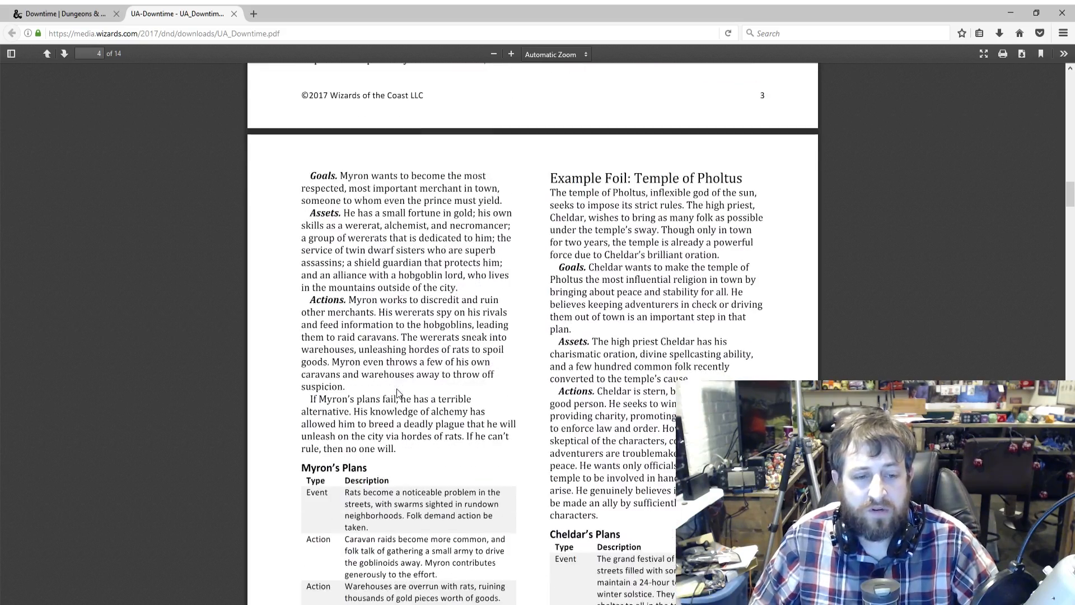
{"action": "scroll", "scroll_direction": "down", "scroll_amount": 3}
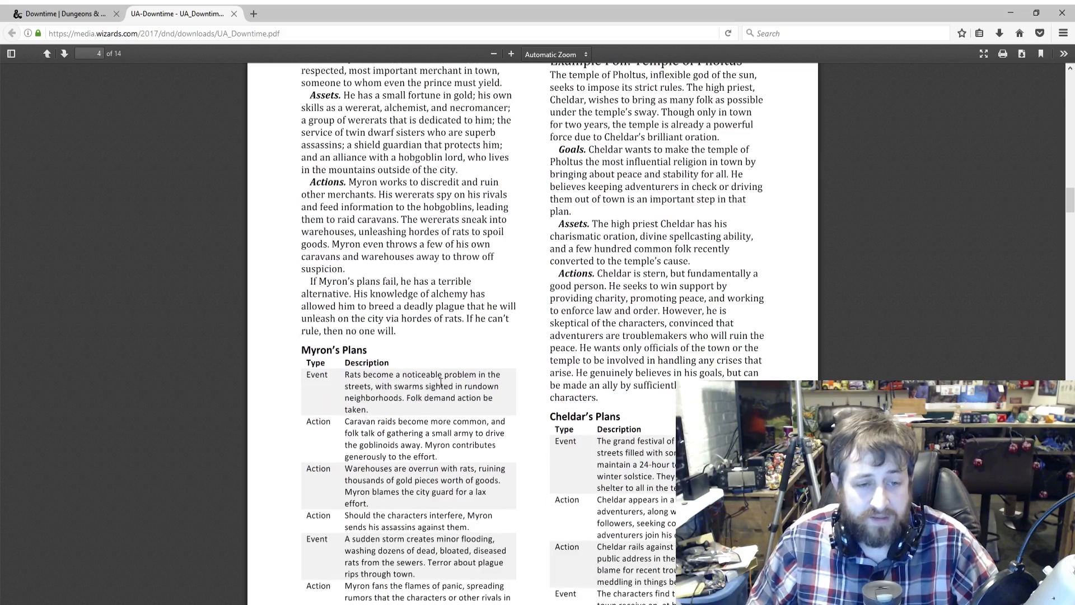
{"action": "scroll", "scroll_direction": "down", "scroll_amount": 3}
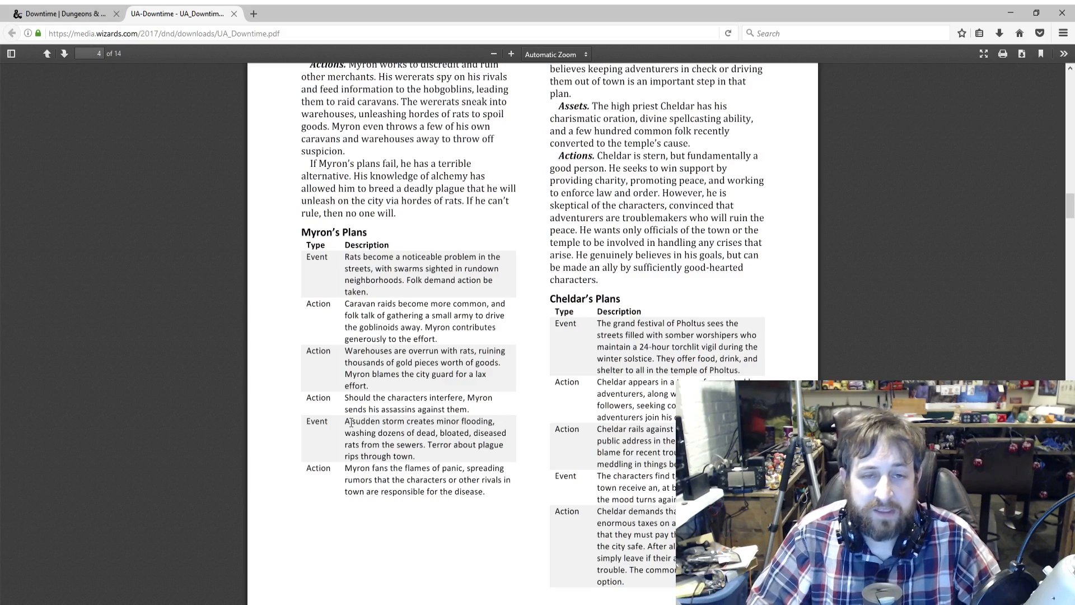
{"action": "scroll", "scroll_direction": "up", "scroll_amount": 3}
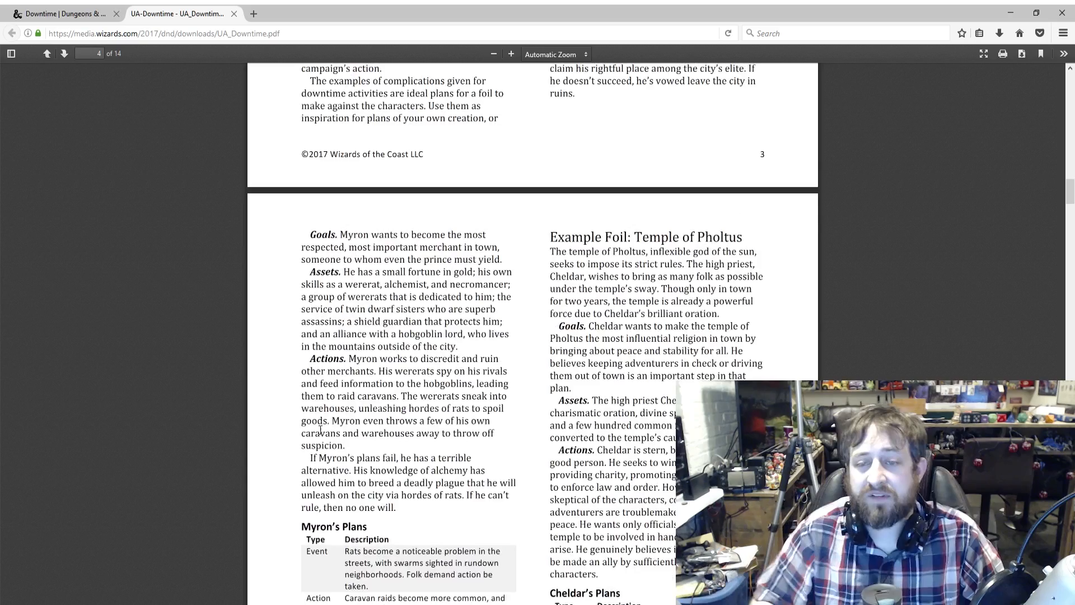
Read Buying a Magic Item and Magic Item Purchase Complications, reaching the Carousing heading.
{"action": "scroll", "scroll_direction": "down", "scroll_amount": 3}
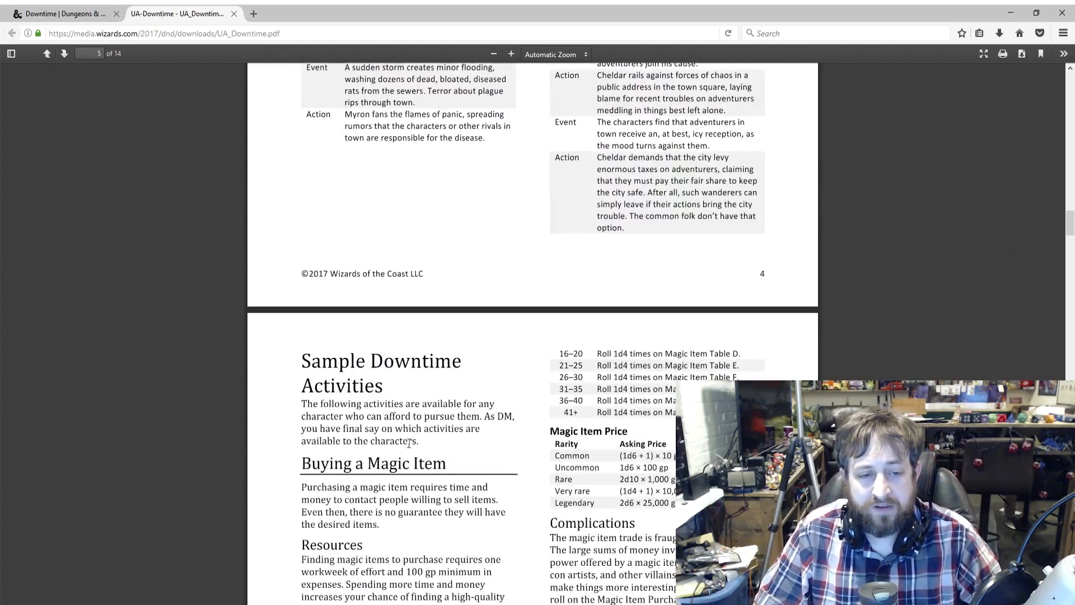
{"action": "scroll", "scroll_direction": "down", "scroll_amount": 3}
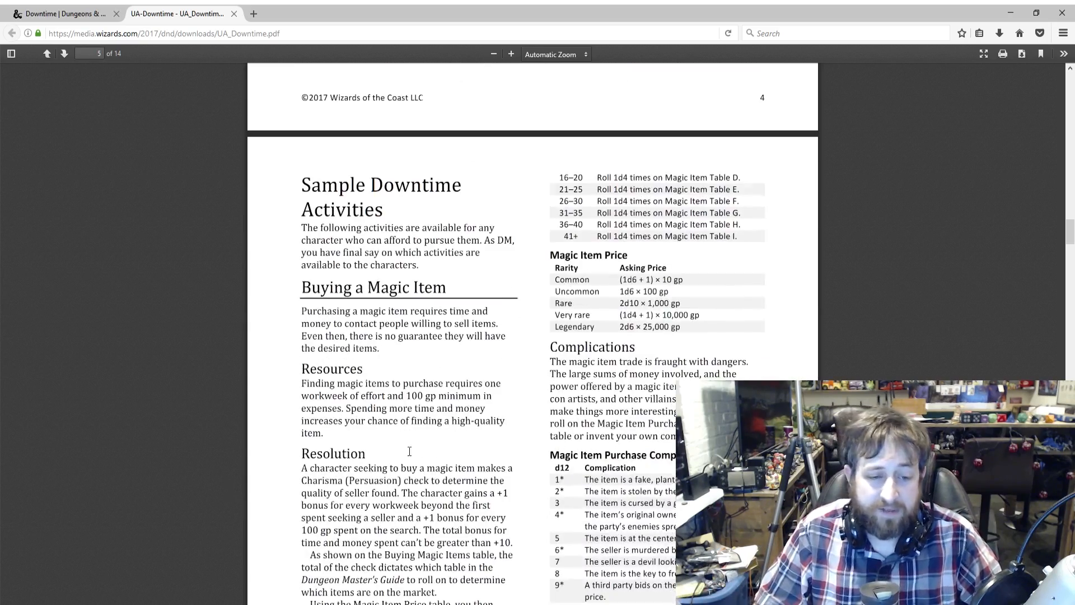
{"action": "mouse_move", "coordinate": [408, 455]}
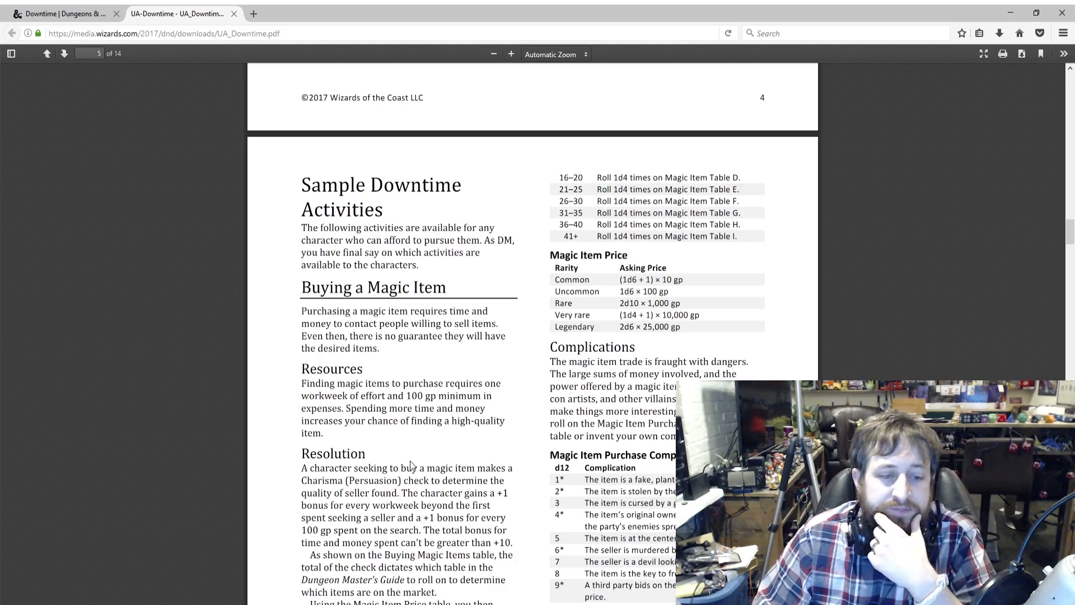
{"action": "scroll", "scroll_direction": "down", "scroll_amount": 3}
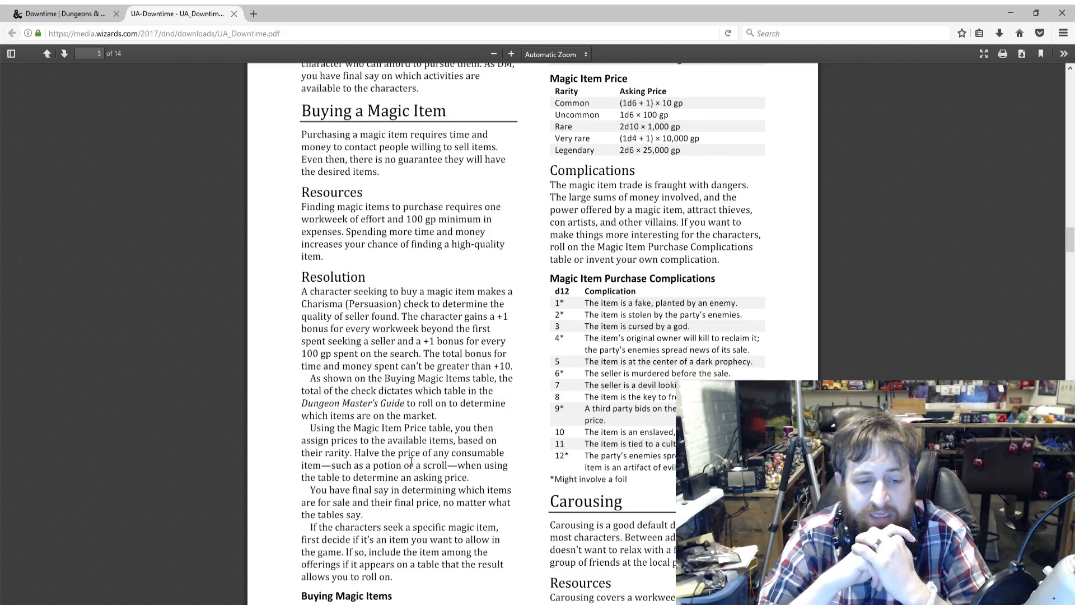
{"action": "scroll", "scroll_direction": "down", "scroll_amount": 3}
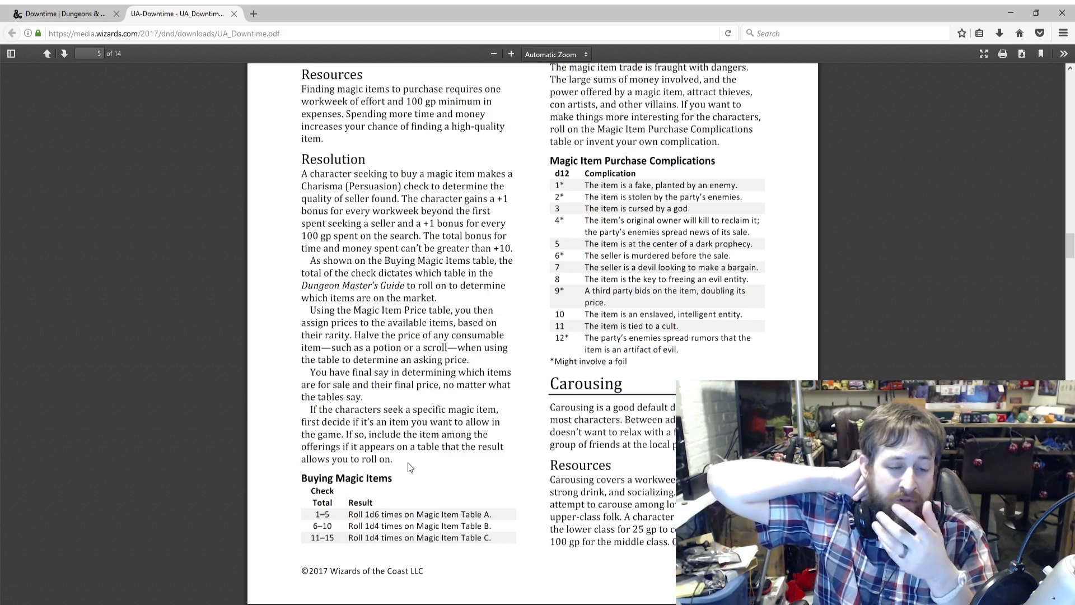
{"action": "mouse_move", "coordinate": [530, 413]}
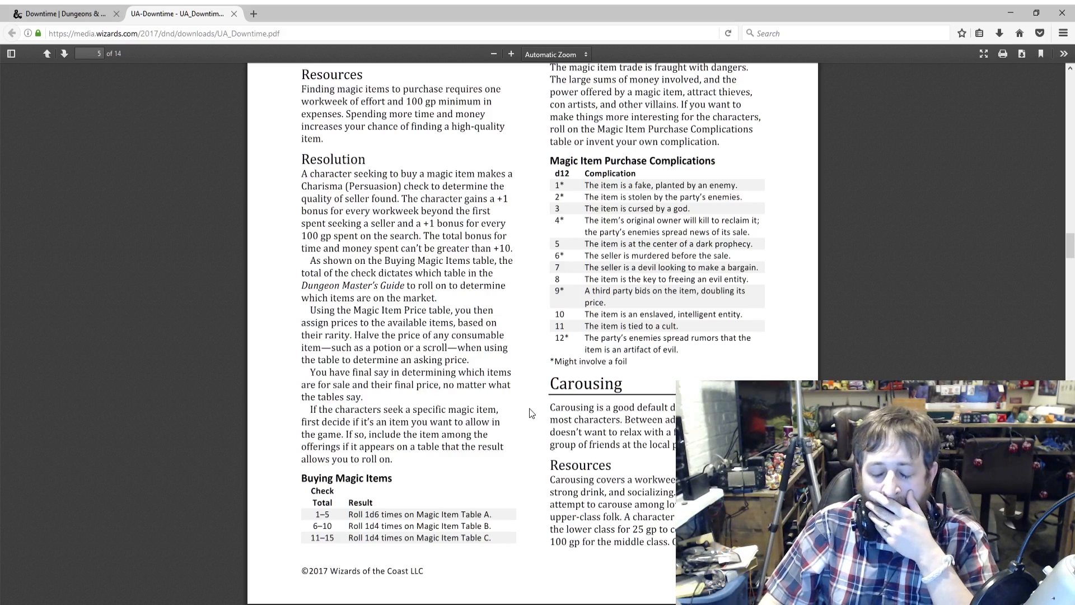
{"action": "mouse_move", "coordinate": [387, 505]}
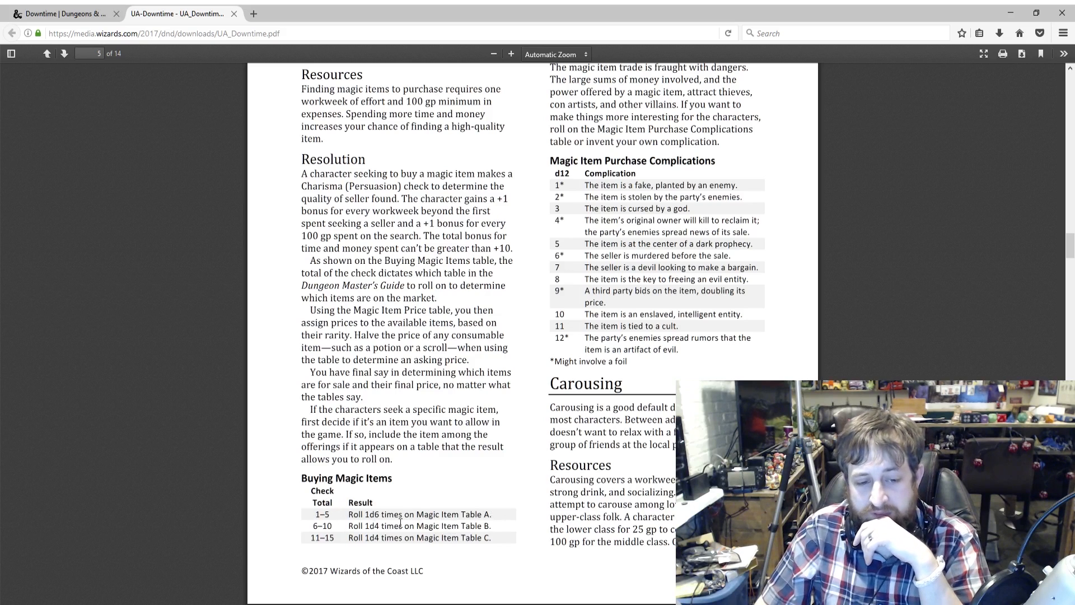
{"action": "mouse_move", "coordinate": [289, 541]}
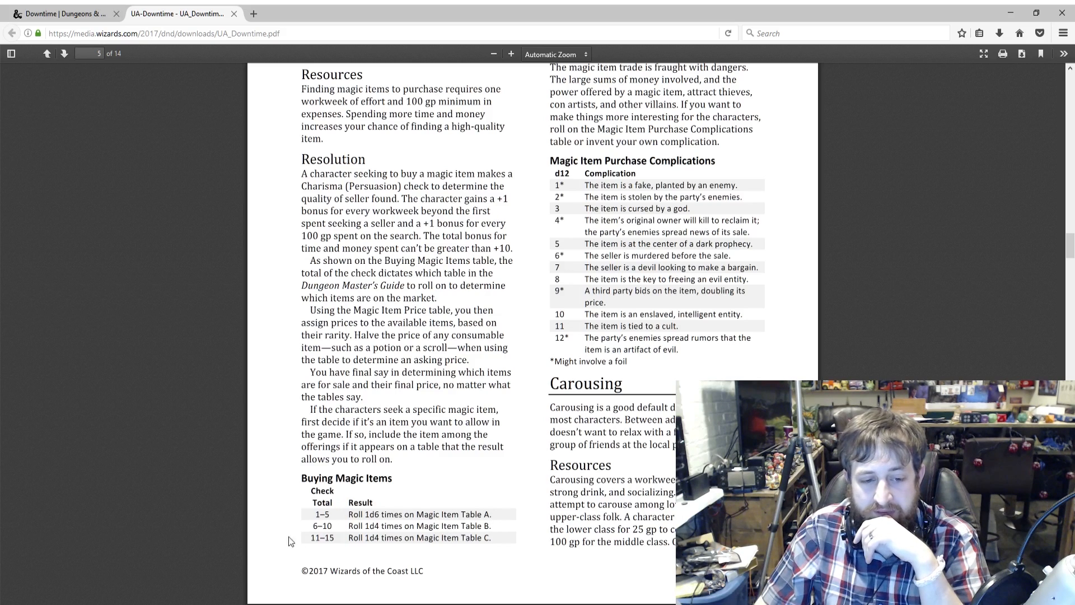
{"action": "scroll", "scroll_direction": "up", "scroll_amount": 3}
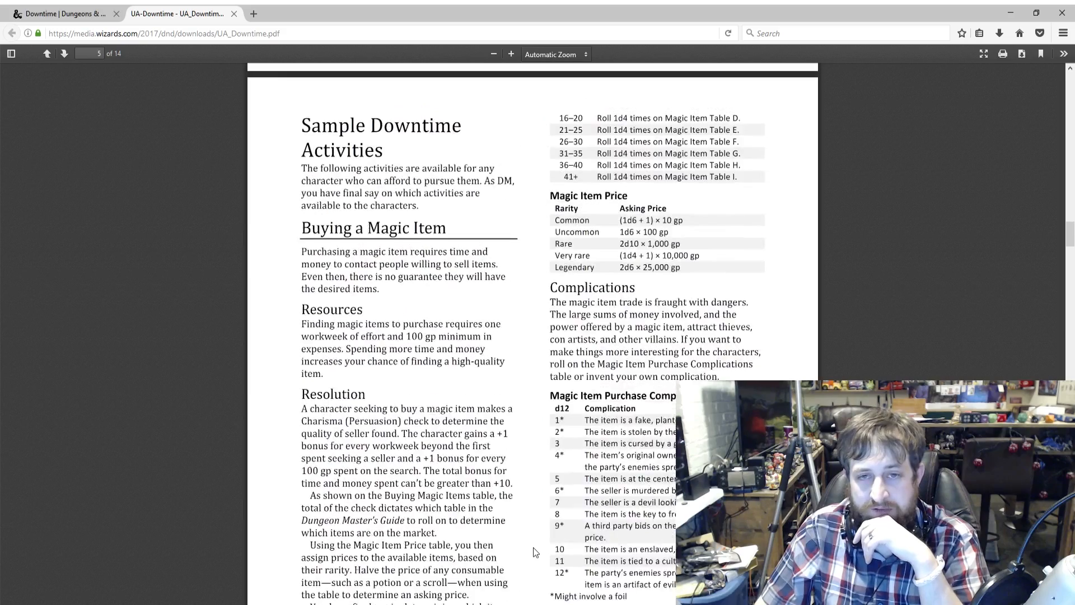
{"action": "scroll", "scroll_direction": "up", "scroll_amount": 3}
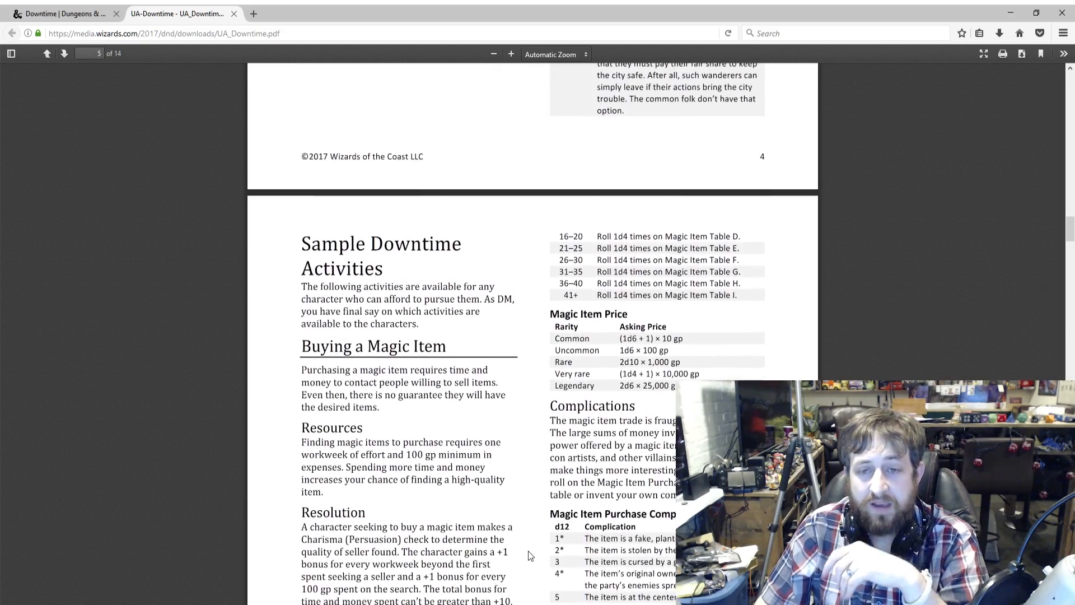
{"action": "mouse_move", "coordinate": [555, 283]}
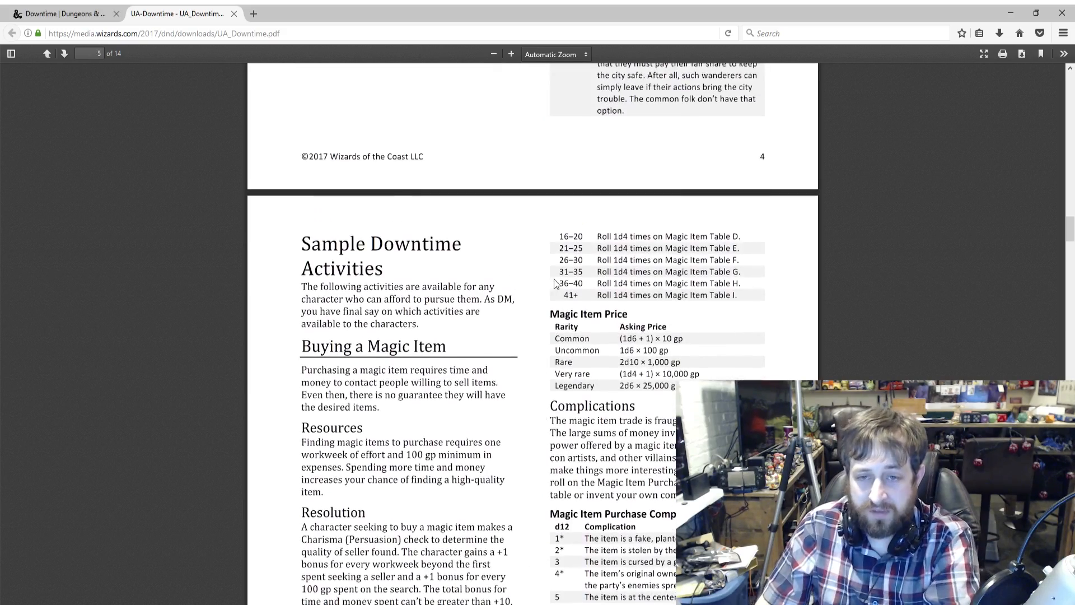
{"action": "mouse_move", "coordinate": [593, 234]}
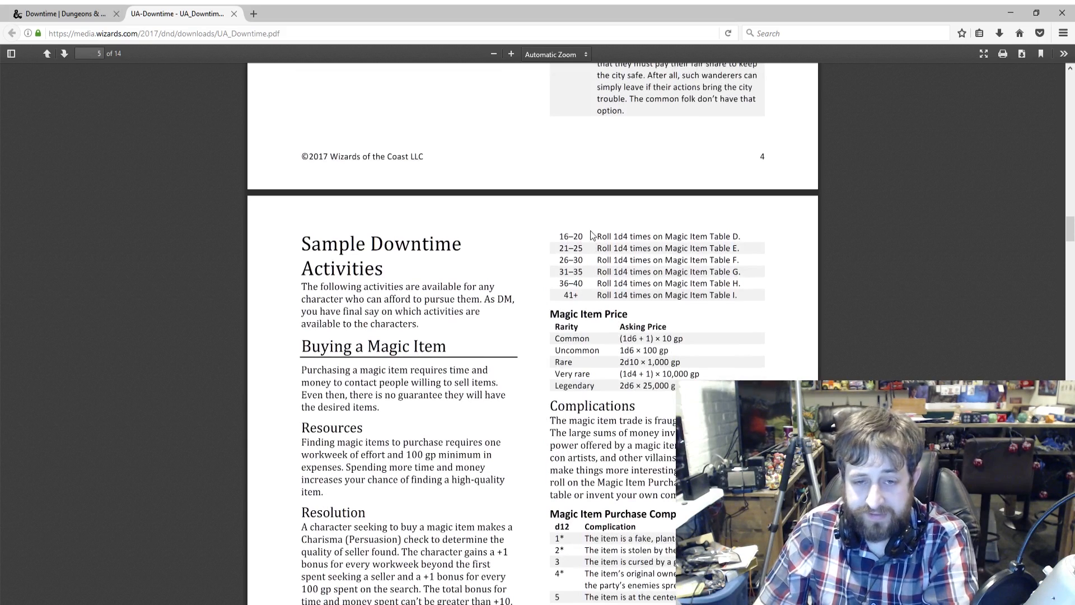
{"action": "mouse_move", "coordinate": [593, 248]}
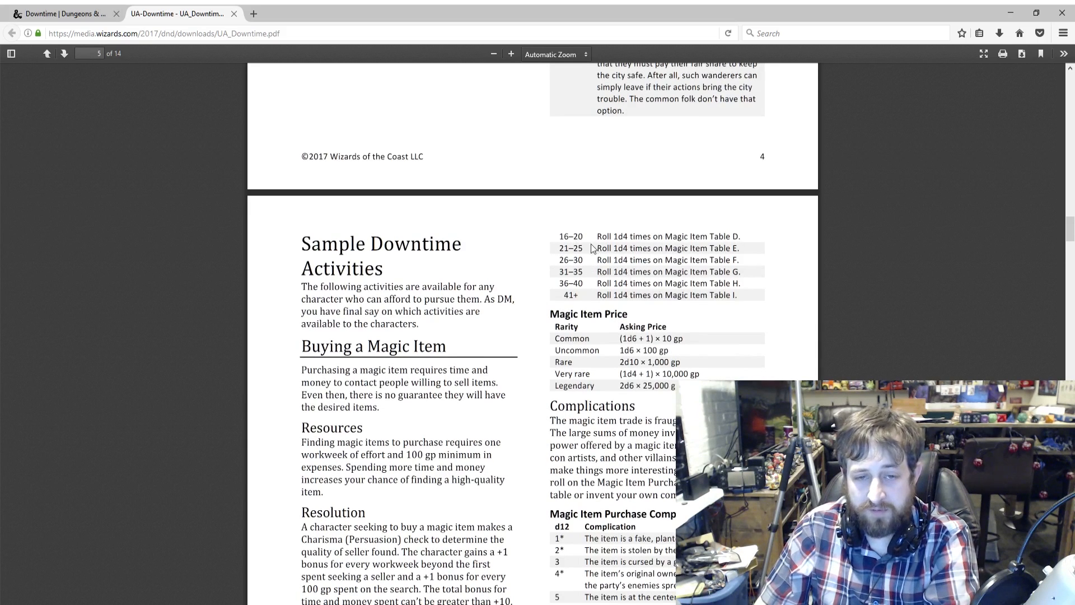
{"action": "mouse_move", "coordinate": [630, 284]}
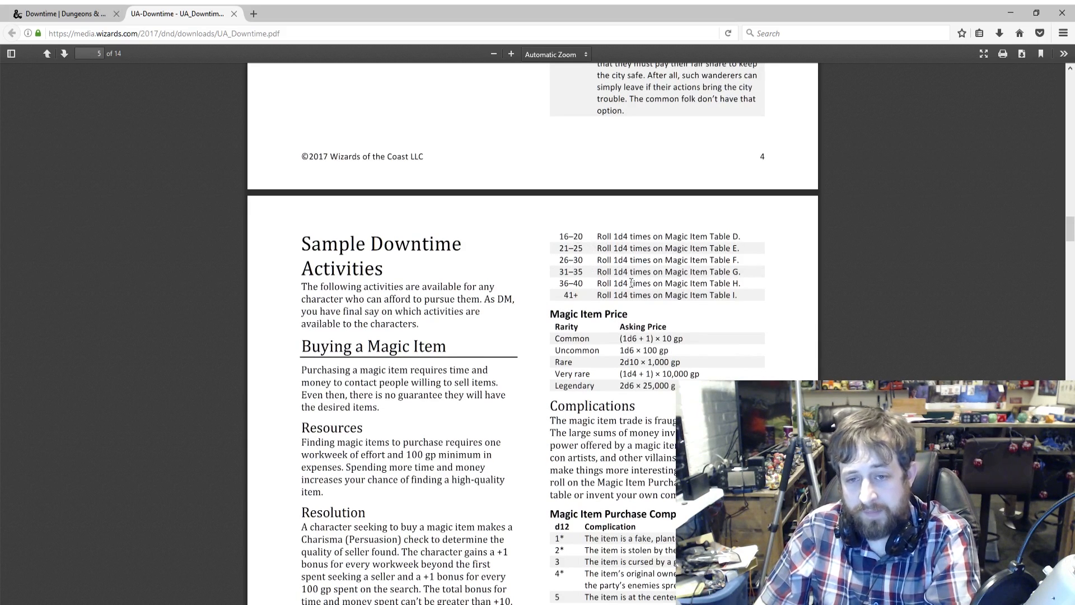
{"action": "mouse_move", "coordinate": [657, 309]}
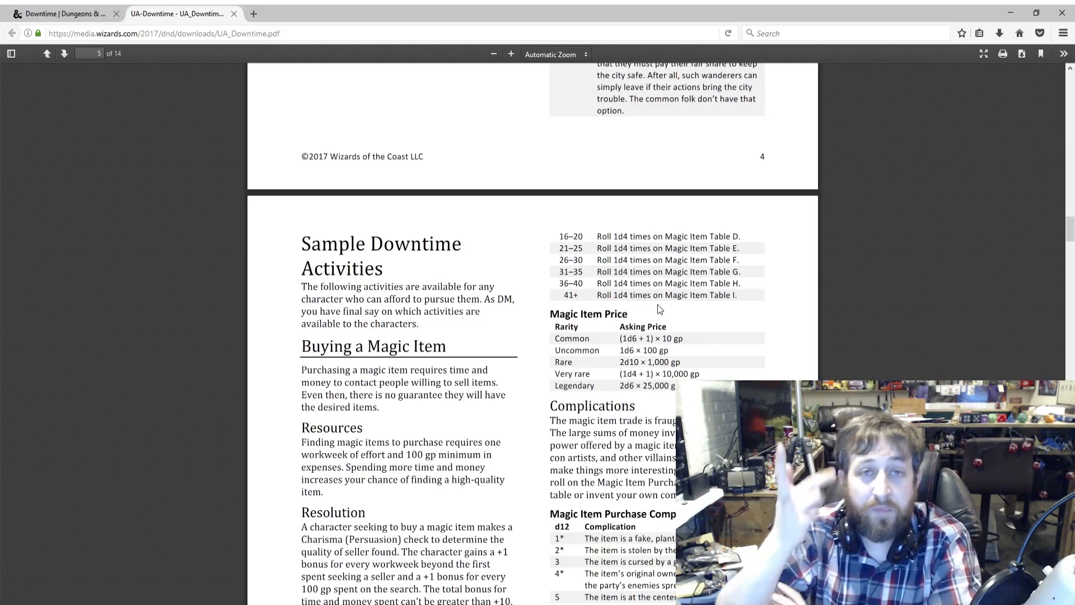
{"action": "scroll", "scroll_direction": "down", "scroll_amount": 3}
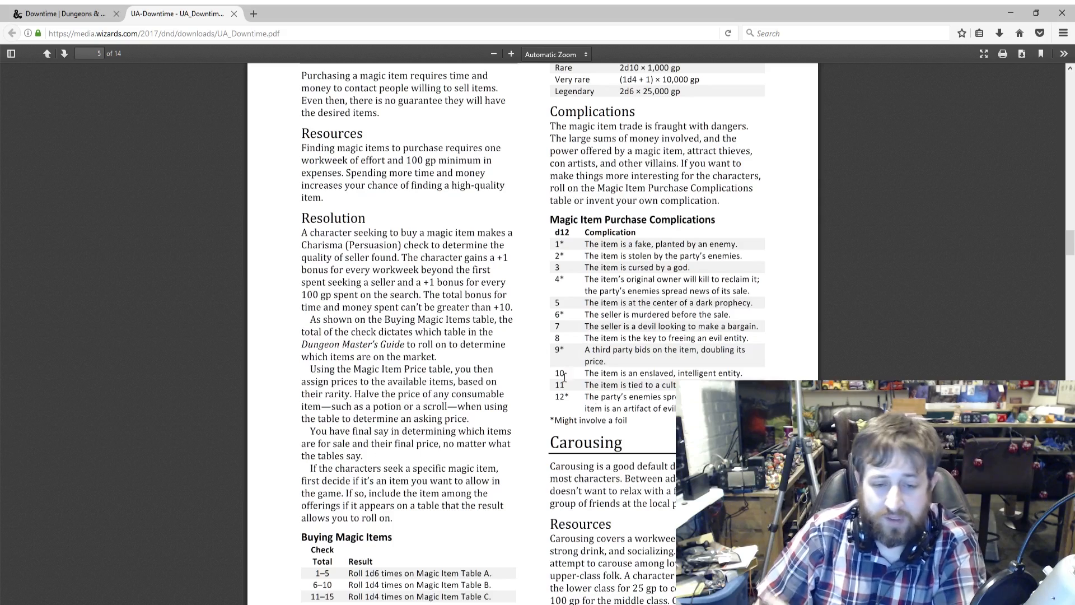
{"action": "scroll", "scroll_direction": "down", "scroll_amount": 3}
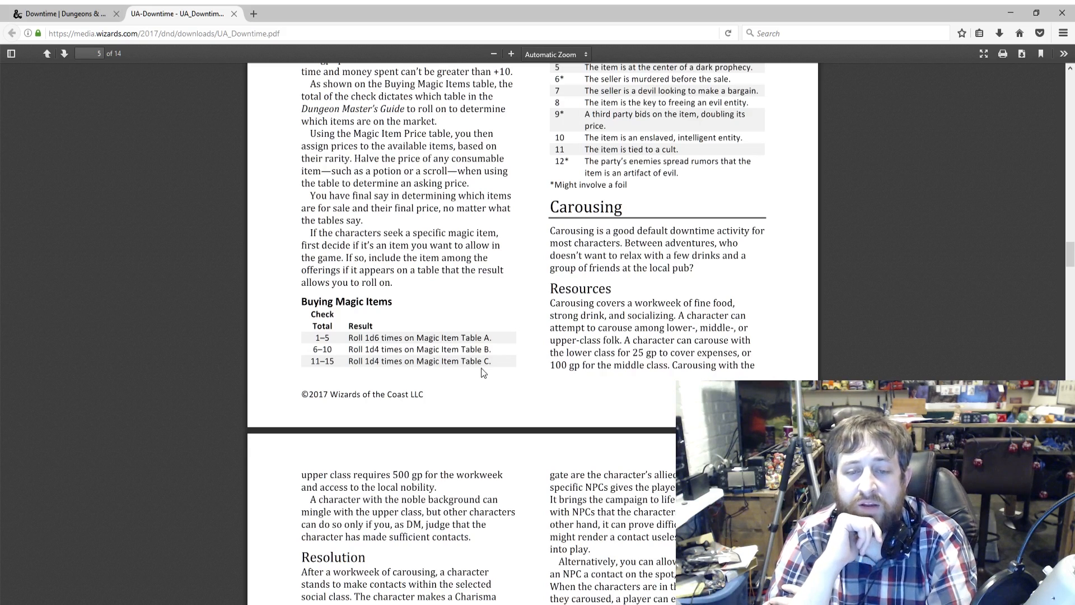
Read carousing resolution, contacts and low-class complications, then the middle- and upper-class tables.
{"action": "scroll", "scroll_direction": "down", "scroll_amount": 3}
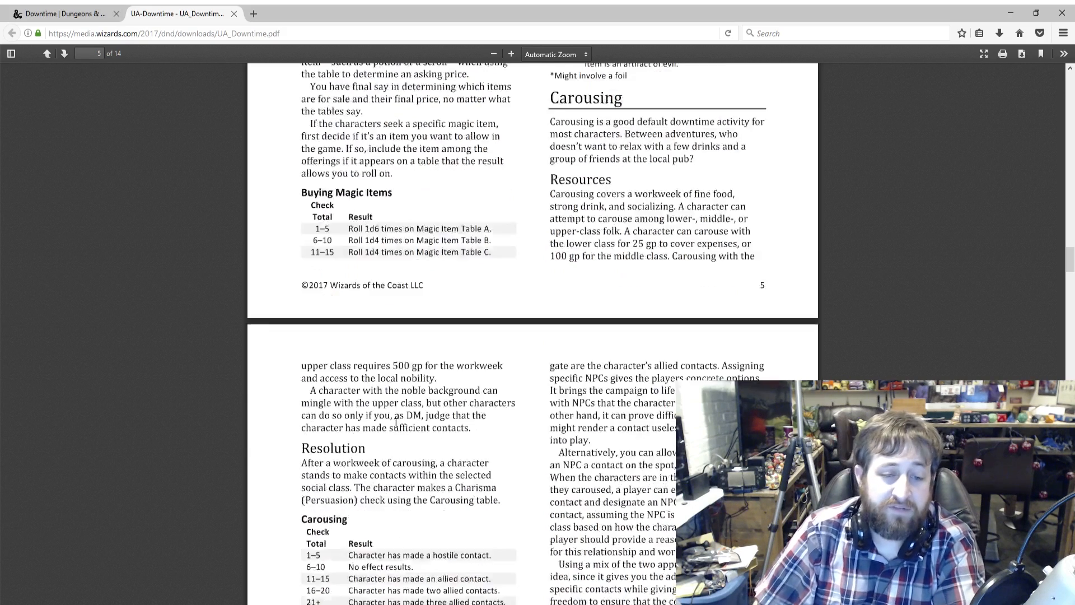
{"action": "scroll", "scroll_direction": "down", "scroll_amount": 3}
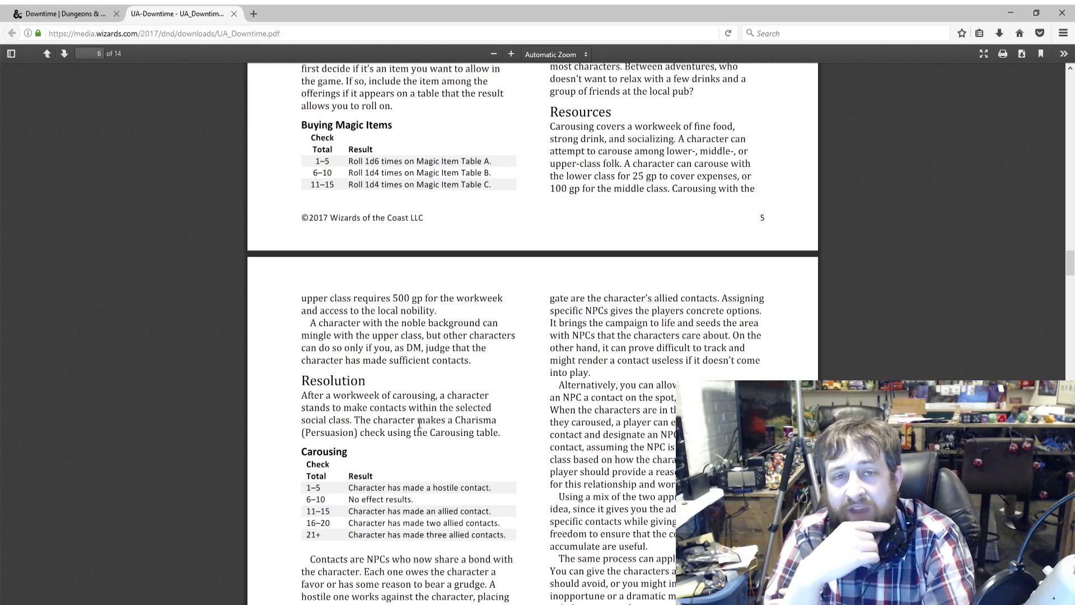
{"action": "scroll", "scroll_direction": "down", "scroll_amount": 3}
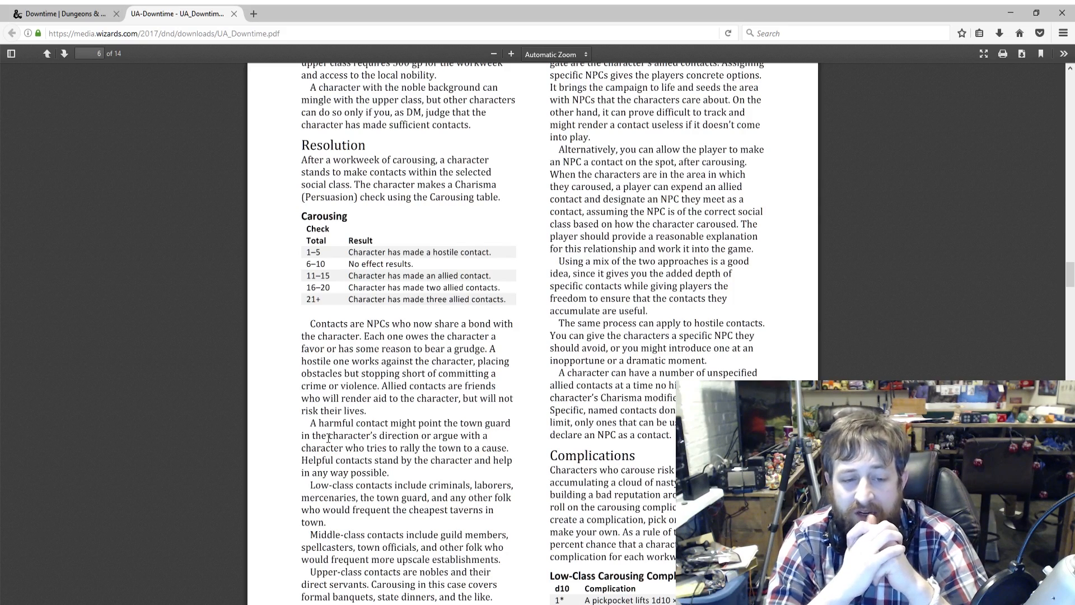
{"action": "scroll", "scroll_direction": "down", "scroll_amount": 3}
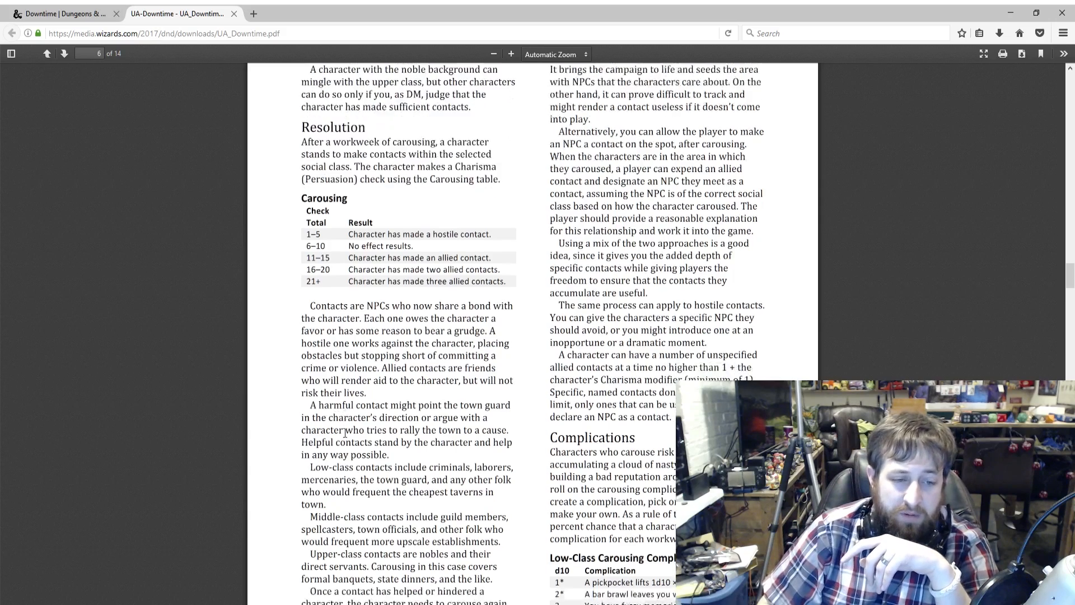
{"action": "scroll", "scroll_direction": "down", "scroll_amount": 3}
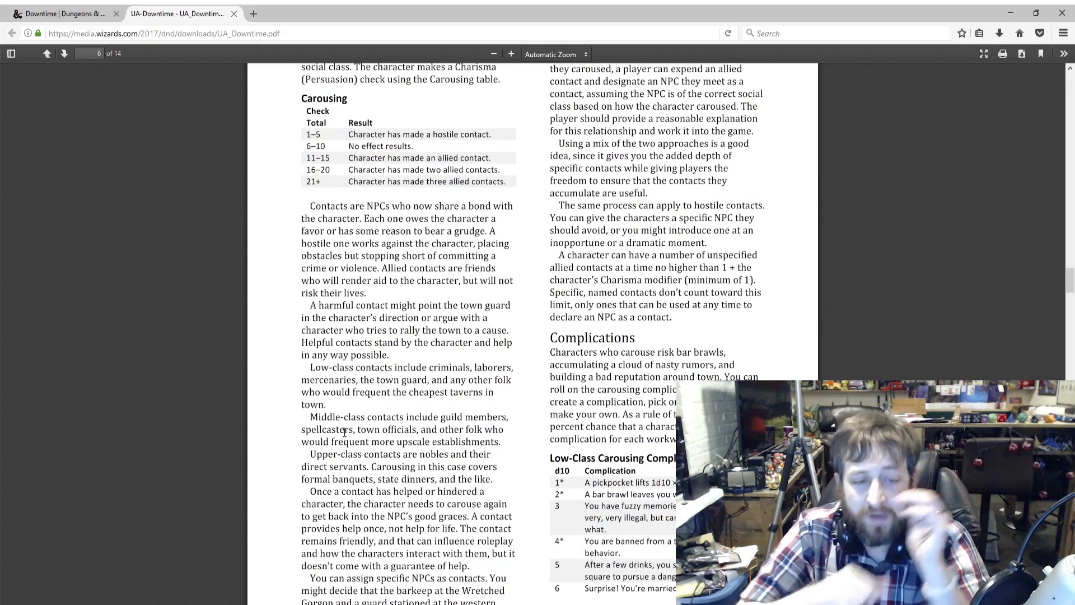
{"action": "scroll", "scroll_direction": "down", "scroll_amount": 3}
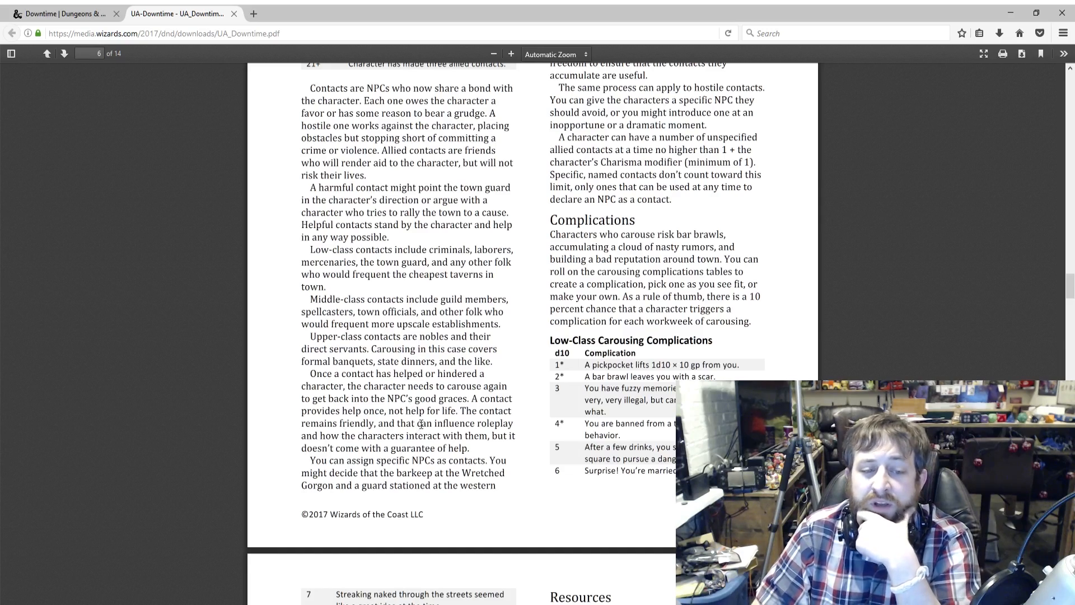
{"action": "scroll", "scroll_direction": "up", "scroll_amount": 3}
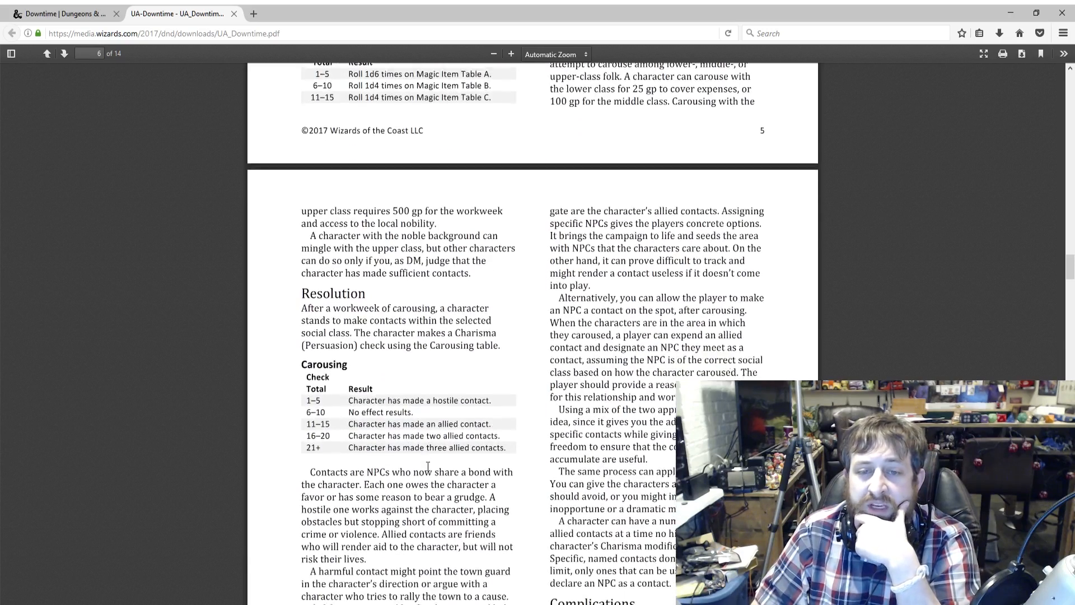
{"action": "scroll", "scroll_direction": "down", "scroll_amount": 3}
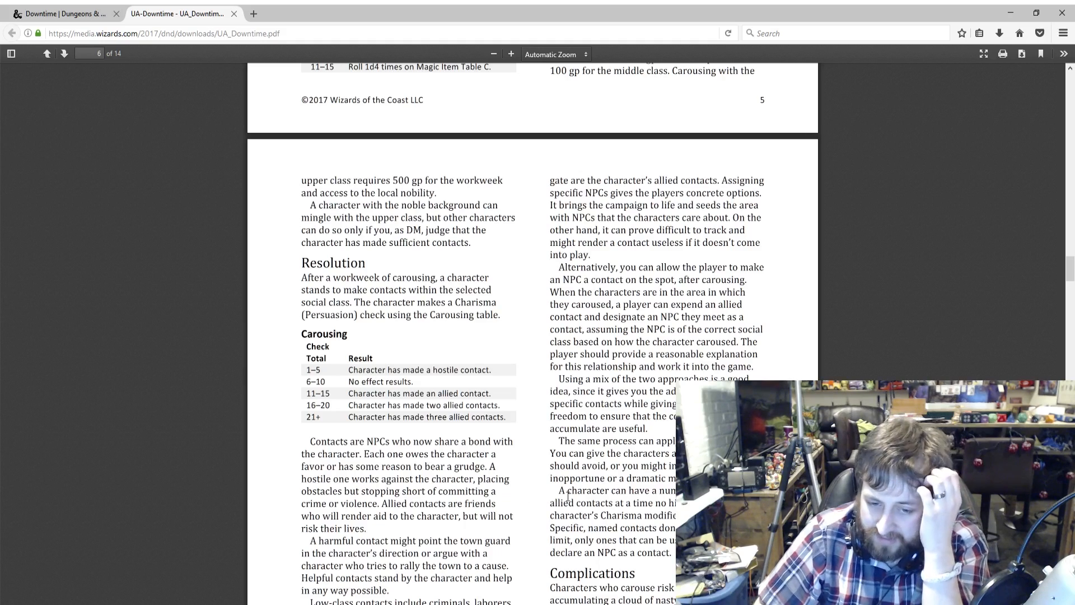
{"action": "scroll", "scroll_direction": "down", "scroll_amount": 3}
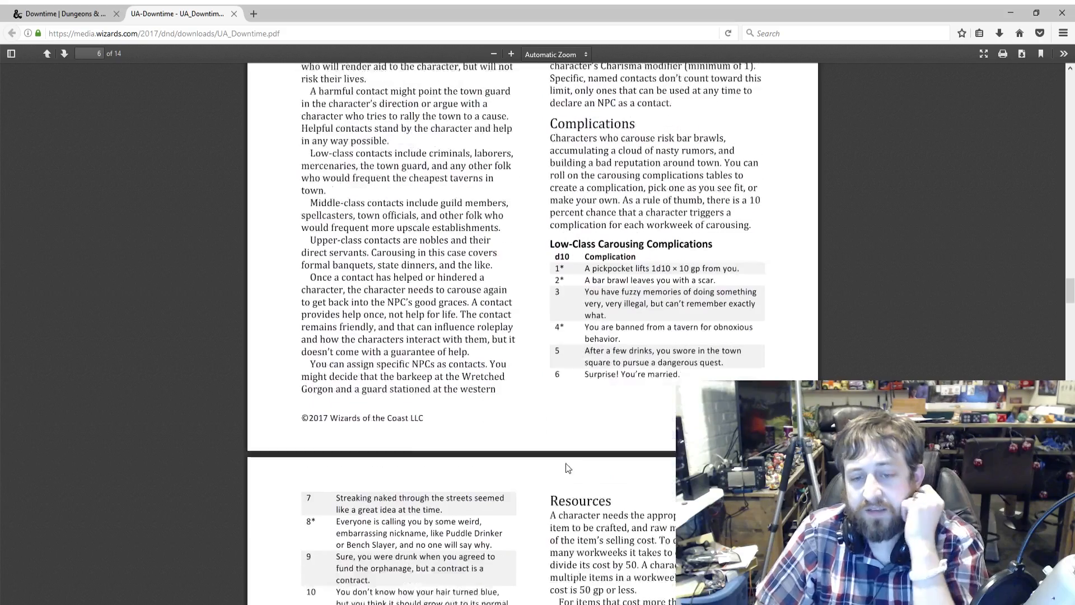
{"action": "scroll", "scroll_direction": "down", "scroll_amount": 3}
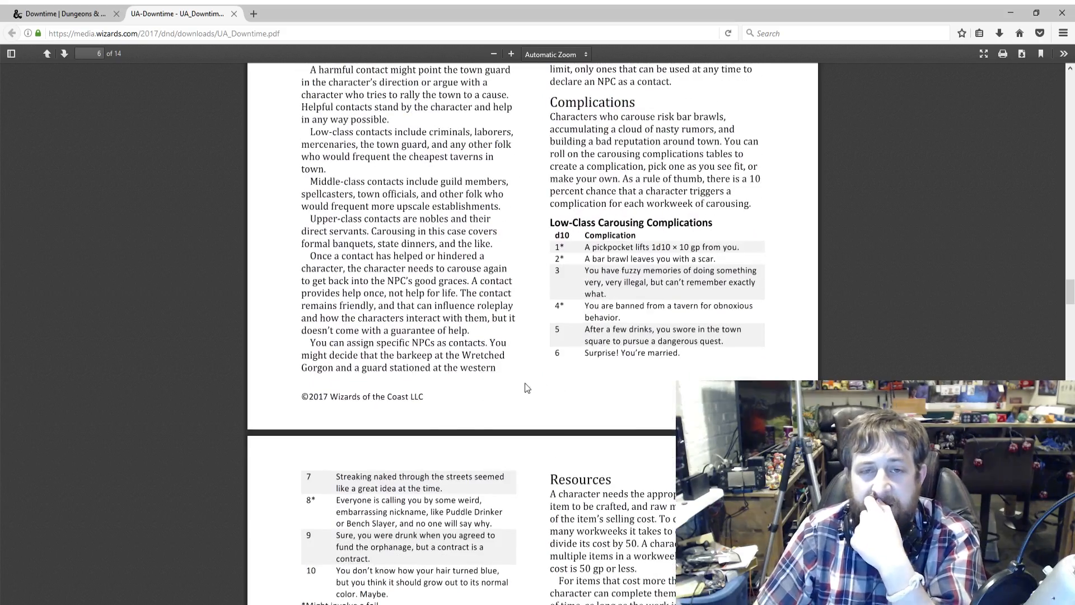
{"action": "scroll", "scroll_direction": "down", "scroll_amount": 3}
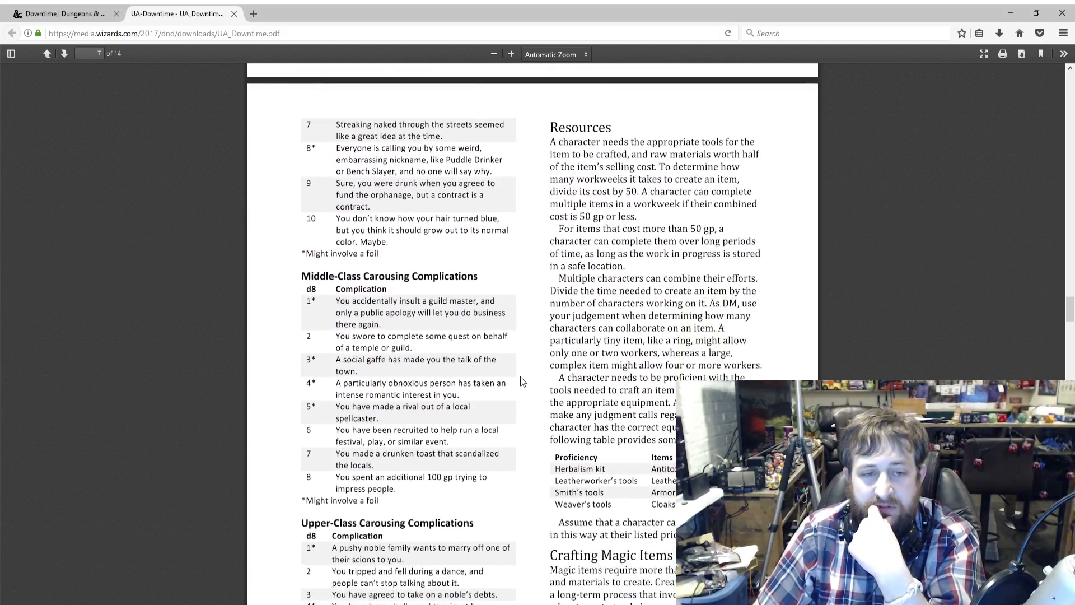
Review Crafting Magic Items, reaching Magic Item Ingredients and Craft an Item Complications.
{"action": "scroll", "scroll_direction": "up", "scroll_amount": 3}
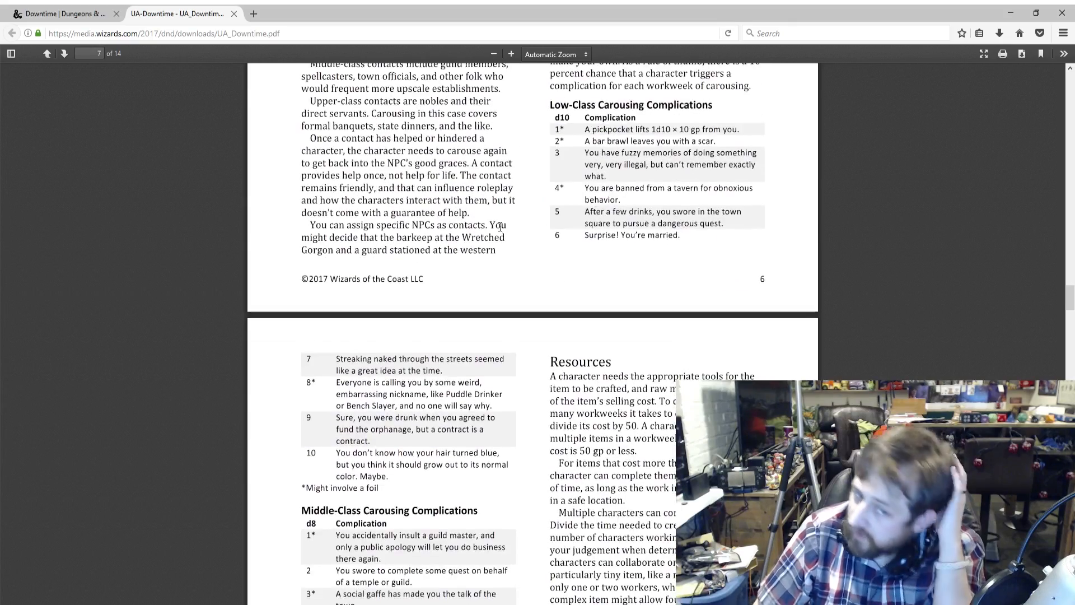
{"action": "scroll", "scroll_direction": "down", "scroll_amount": 3}
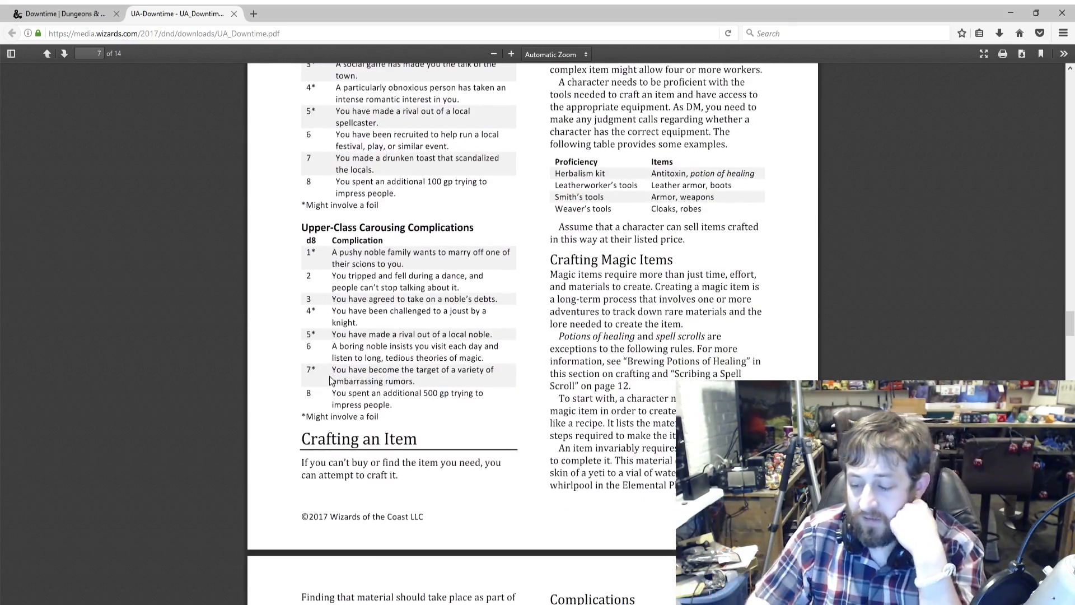
{"action": "scroll", "scroll_direction": "up", "scroll_amount": 3}
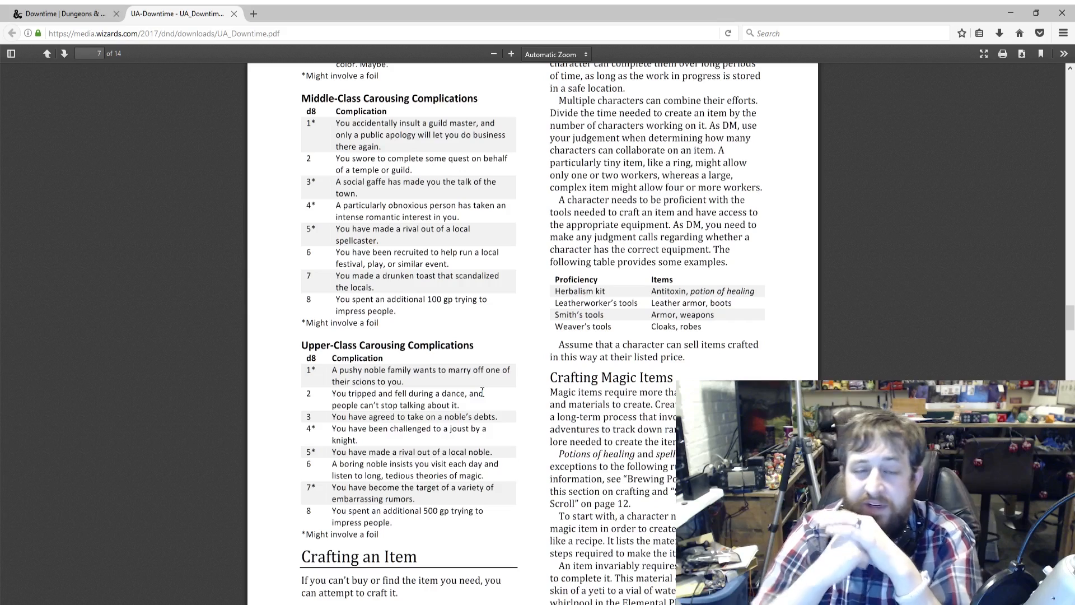
{"action": "scroll", "scroll_direction": "up", "scroll_amount": 3}
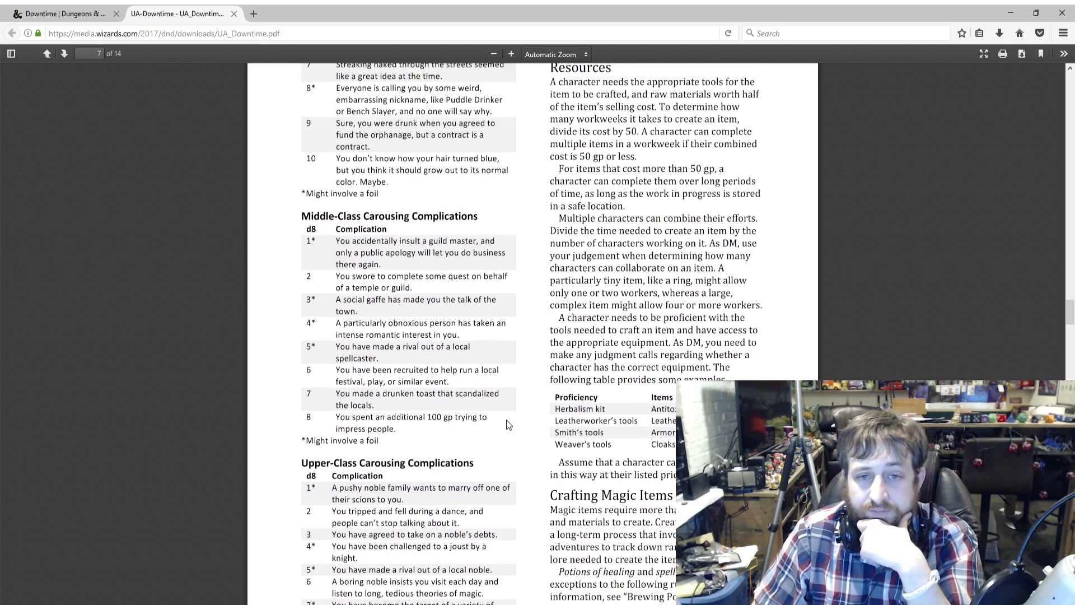
{"action": "scroll", "scroll_direction": "up", "scroll_amount": 3}
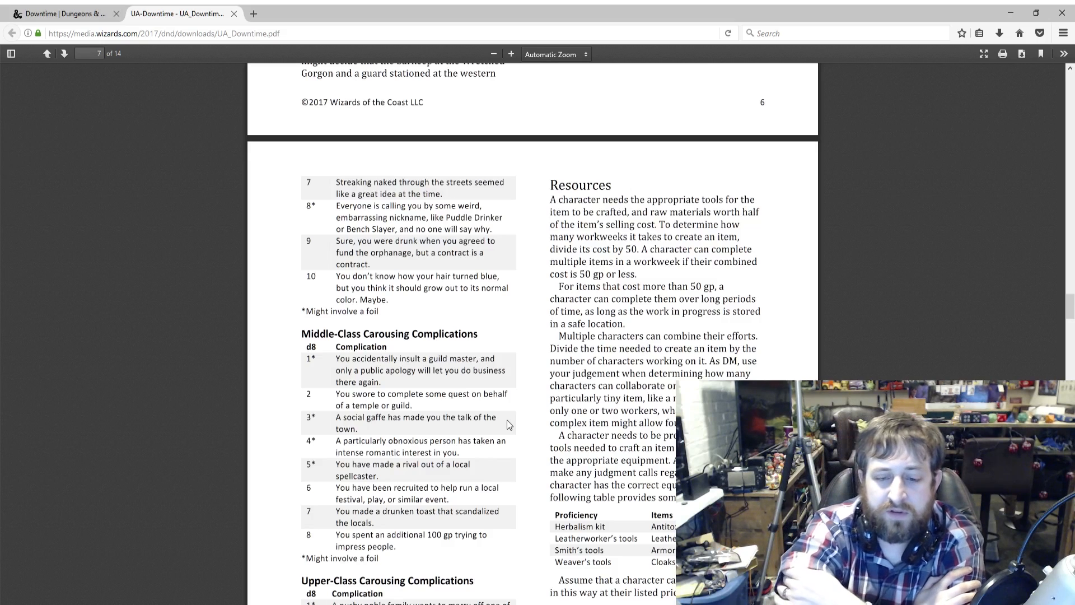
{"action": "scroll", "scroll_direction": "down", "scroll_amount": 3}
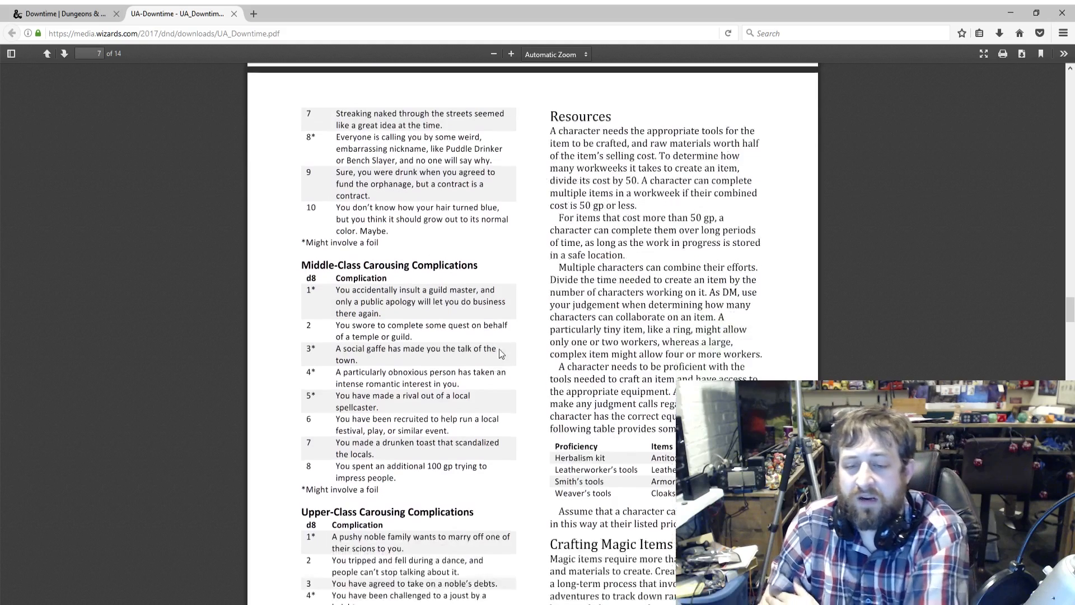
{"action": "scroll", "scroll_direction": "down", "scroll_amount": 3}
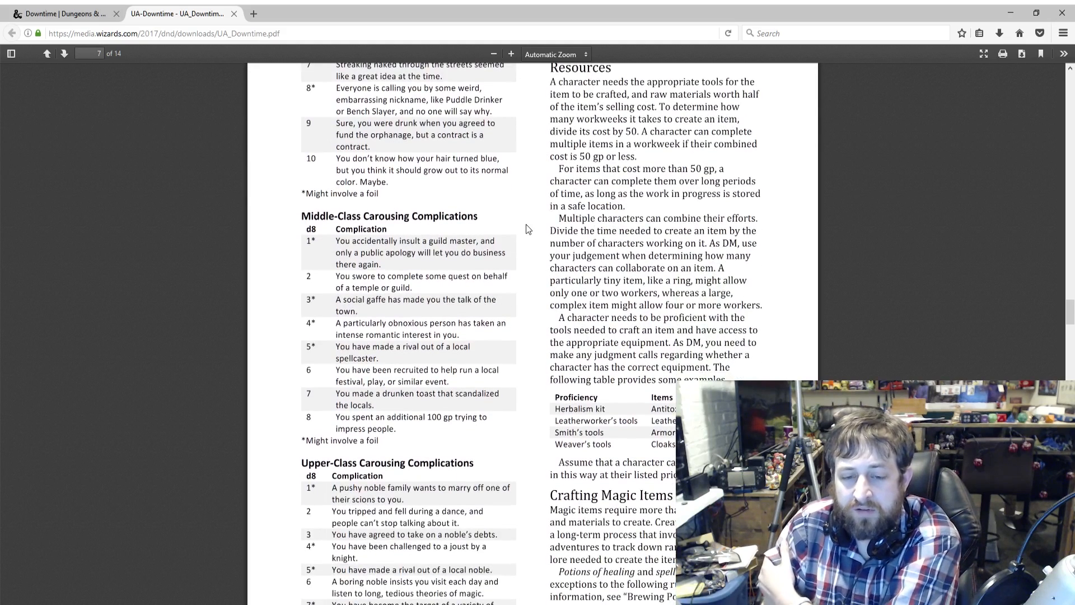
{"action": "scroll", "scroll_direction": "down", "scroll_amount": 3}
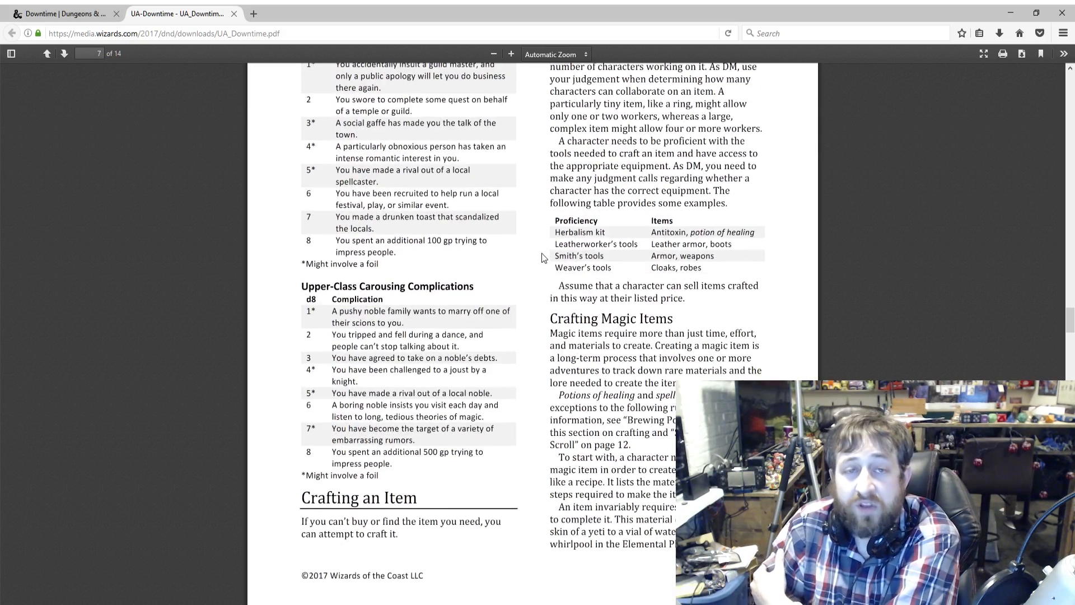
{"action": "scroll", "scroll_direction": "down", "scroll_amount": 3}
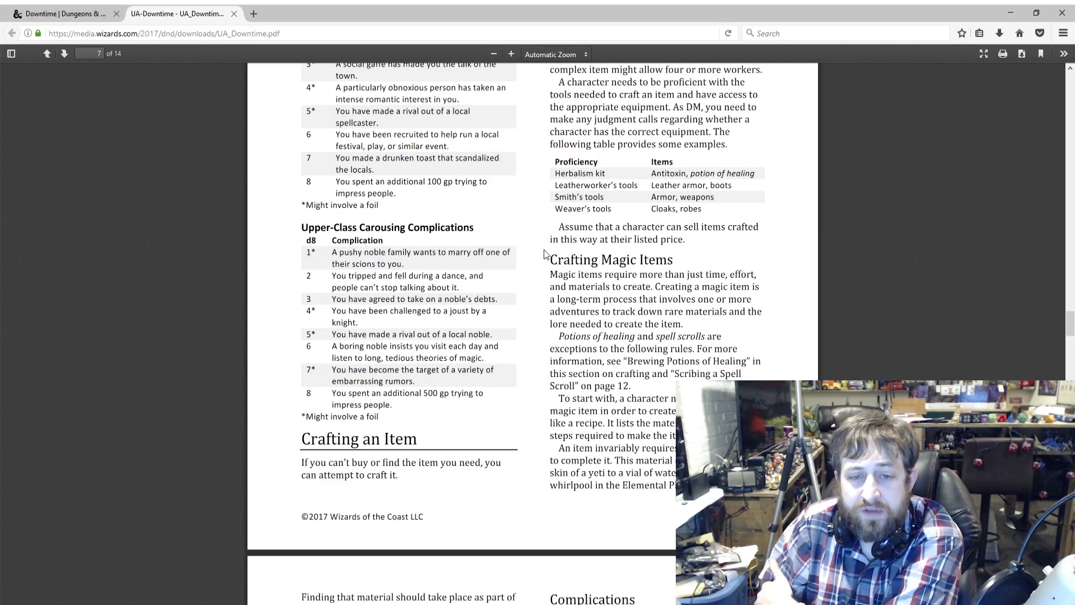
{"action": "mouse_move", "coordinate": [534, 259]}
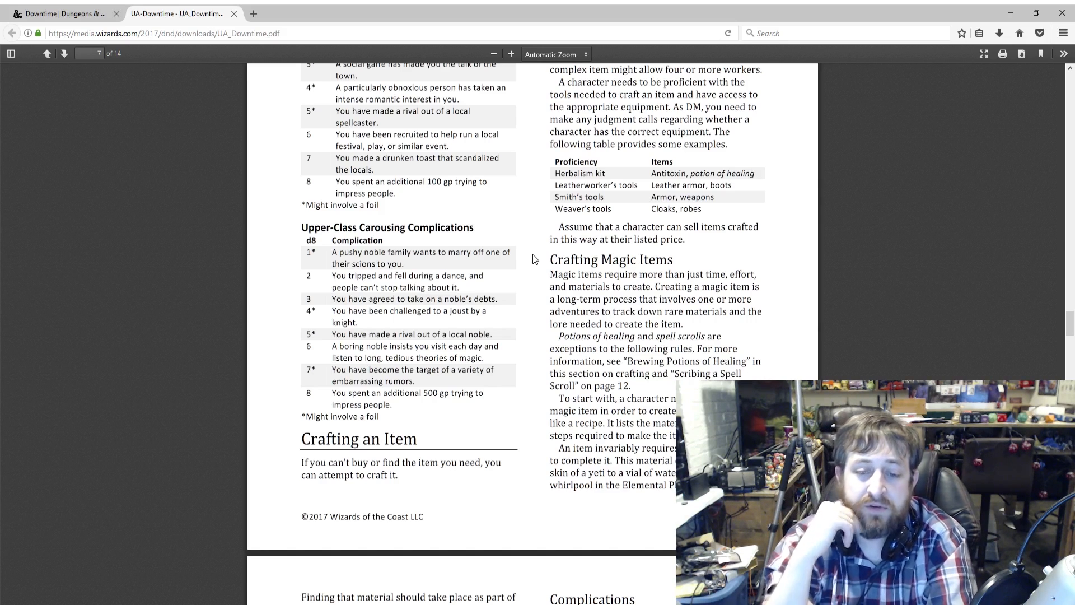
{"action": "scroll", "scroll_direction": "down", "scroll_amount": 3}
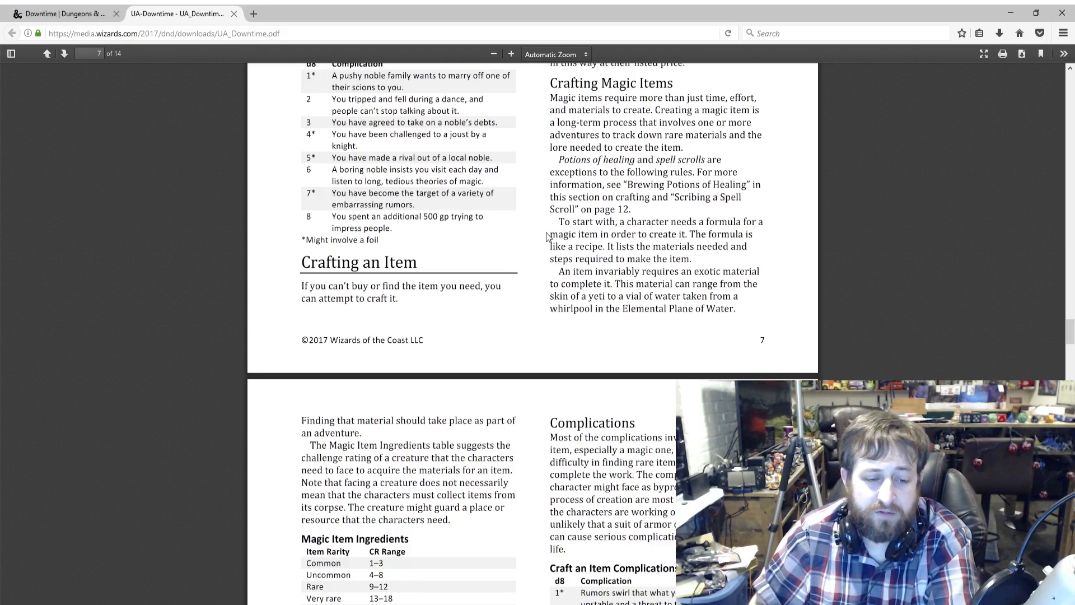
{"action": "scroll", "scroll_direction": "down", "scroll_amount": 3}
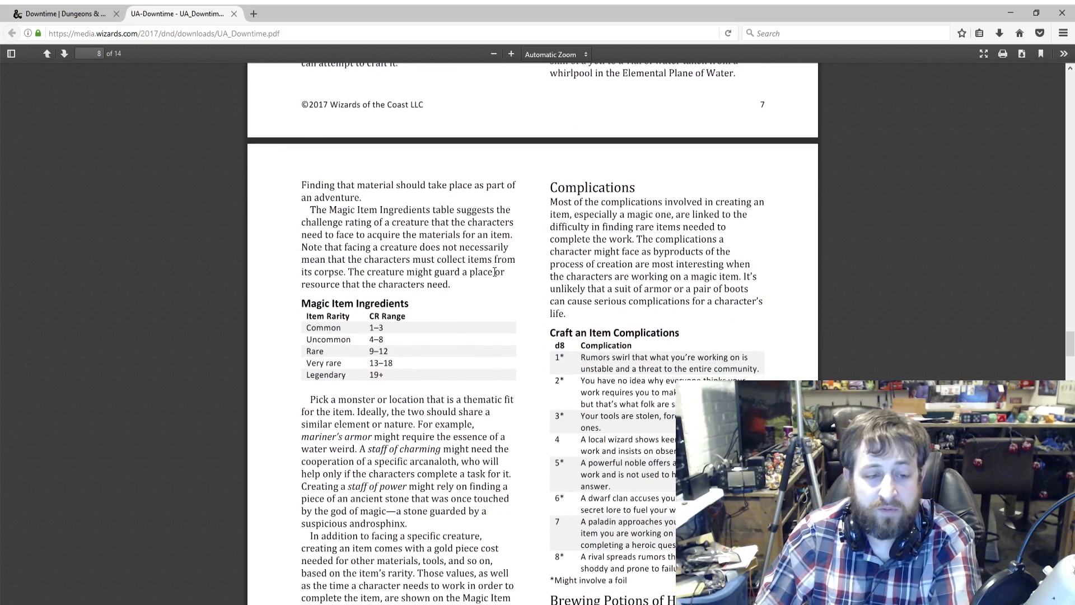
Read Magic Item Crafting Time and Cost and Potion of Healing Creation, reaching Crime.
{"action": "scroll", "scroll_direction": "down", "scroll_amount": 3}
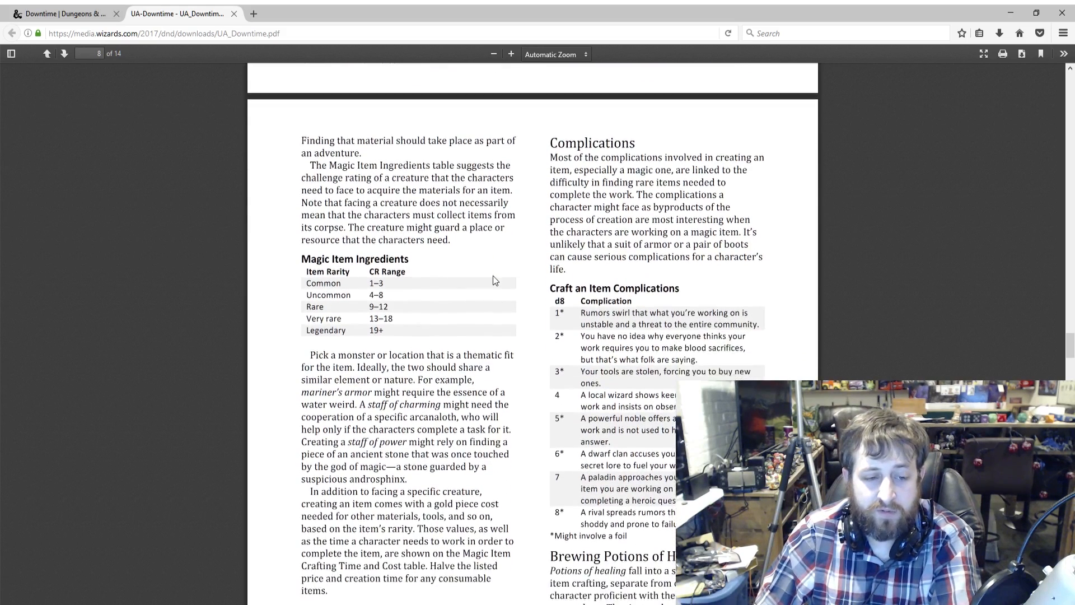
{"action": "scroll", "scroll_direction": "down", "scroll_amount": 3}
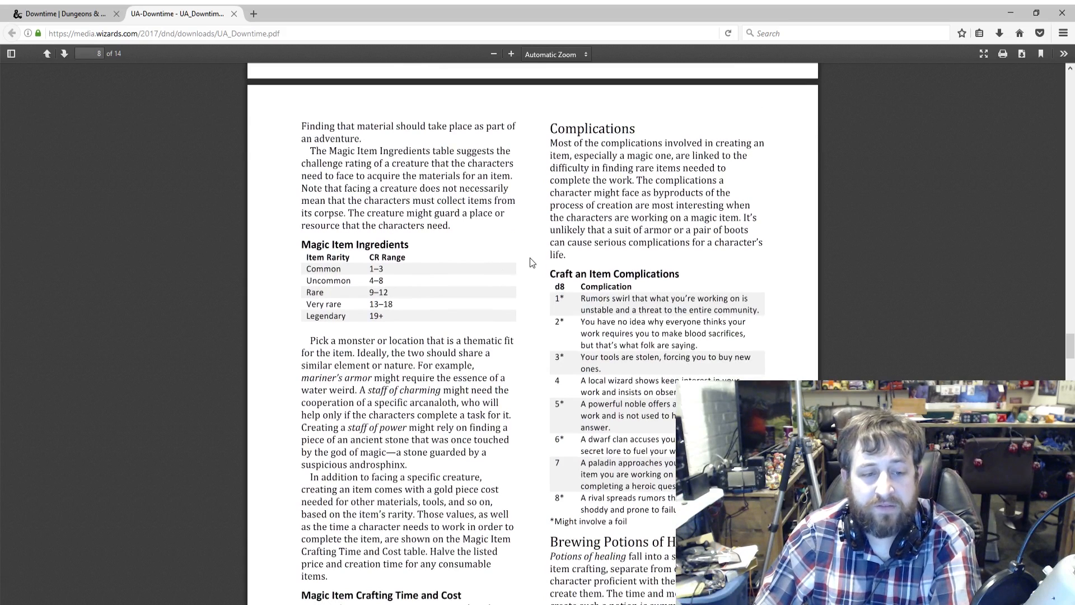
{"action": "scroll", "scroll_direction": "down", "scroll_amount": 3}
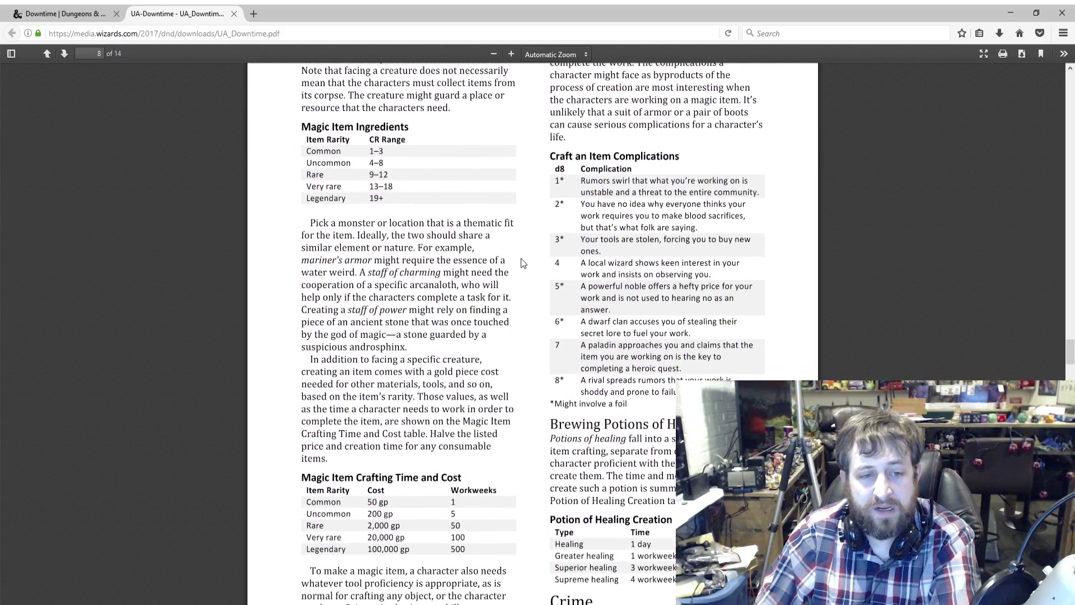
{"action": "scroll", "scroll_direction": "down", "scroll_amount": 3}
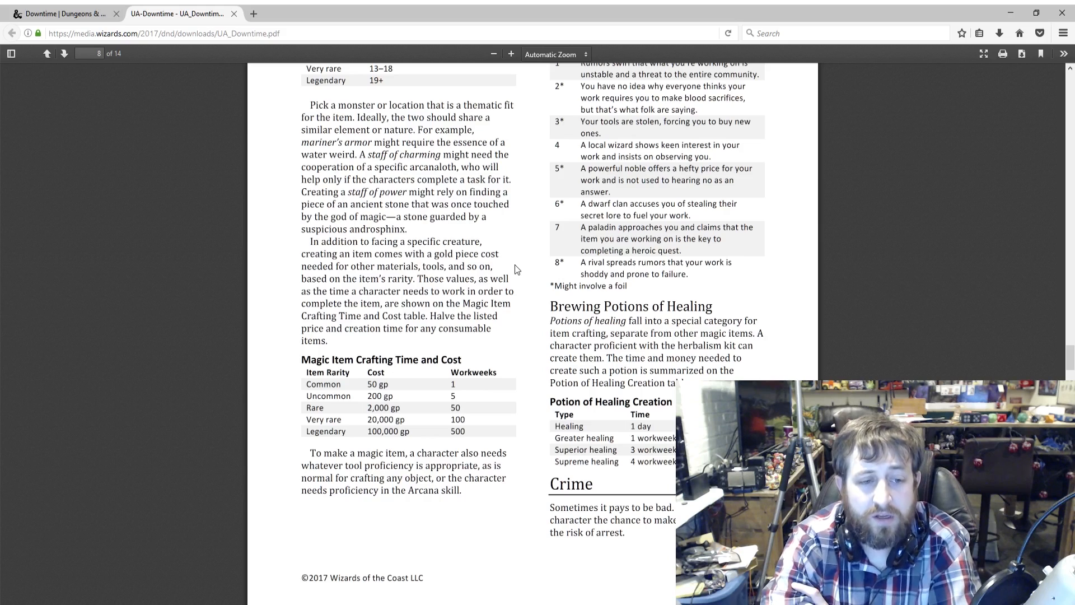
{"action": "scroll", "scroll_direction": "up", "scroll_amount": 3}
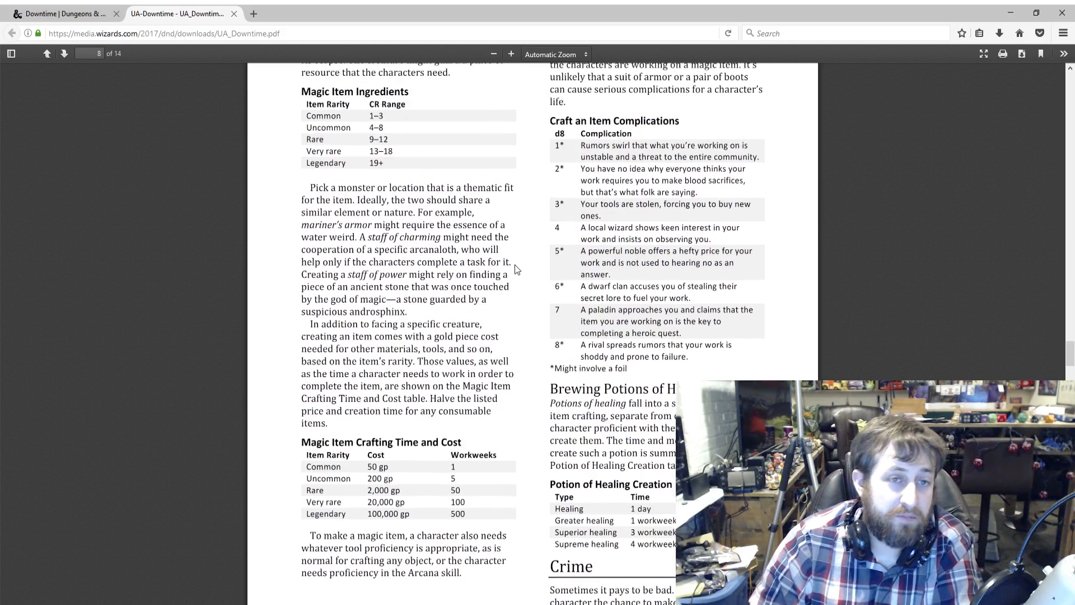
{"action": "scroll", "scroll_direction": "up", "scroll_amount": 3}
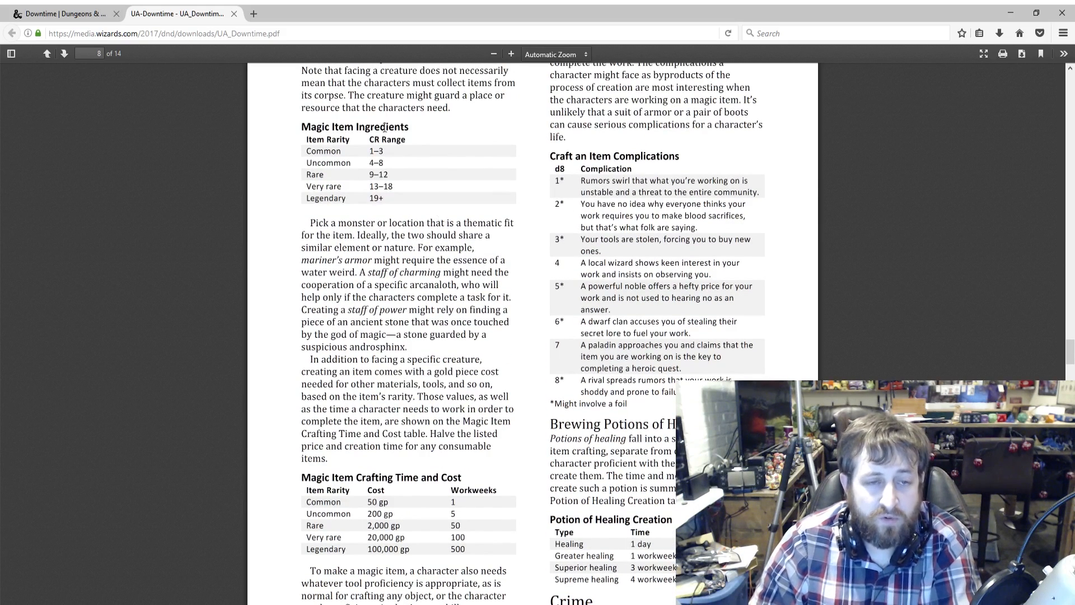
{"action": "scroll", "scroll_direction": "down", "scroll_amount": 3}
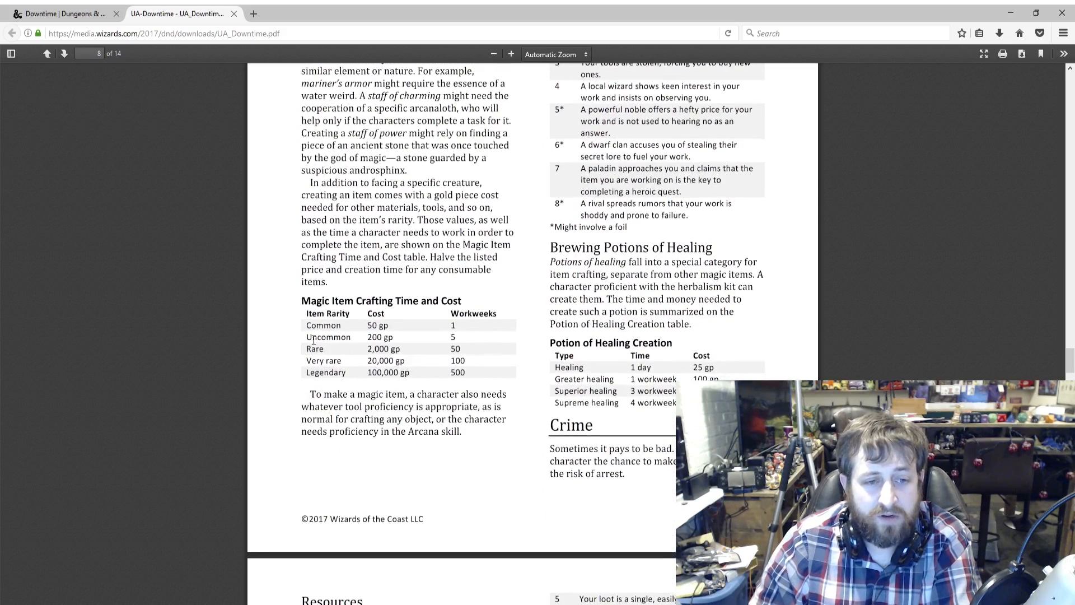
{"action": "mouse_move", "coordinate": [482, 346]}
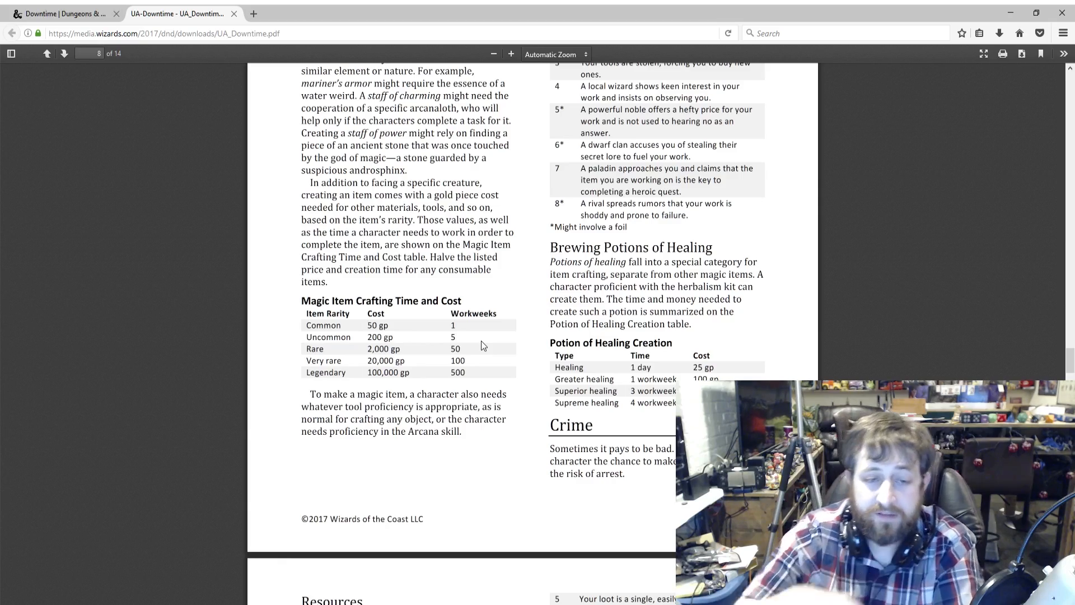
{"action": "scroll", "scroll_direction": "up", "scroll_amount": 3}
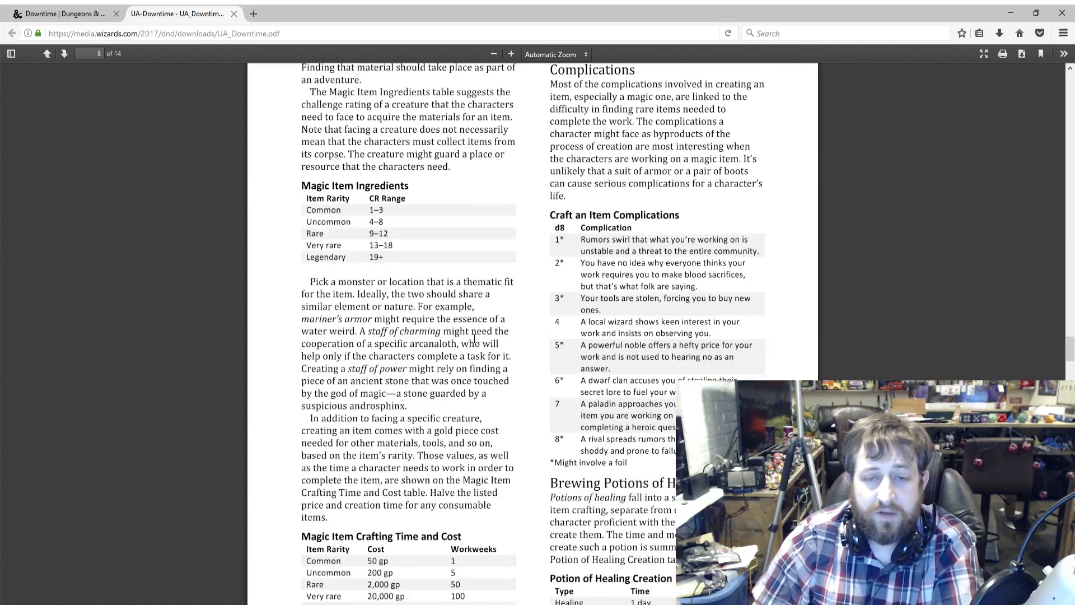
{"action": "scroll", "scroll_direction": "down", "scroll_amount": 3}
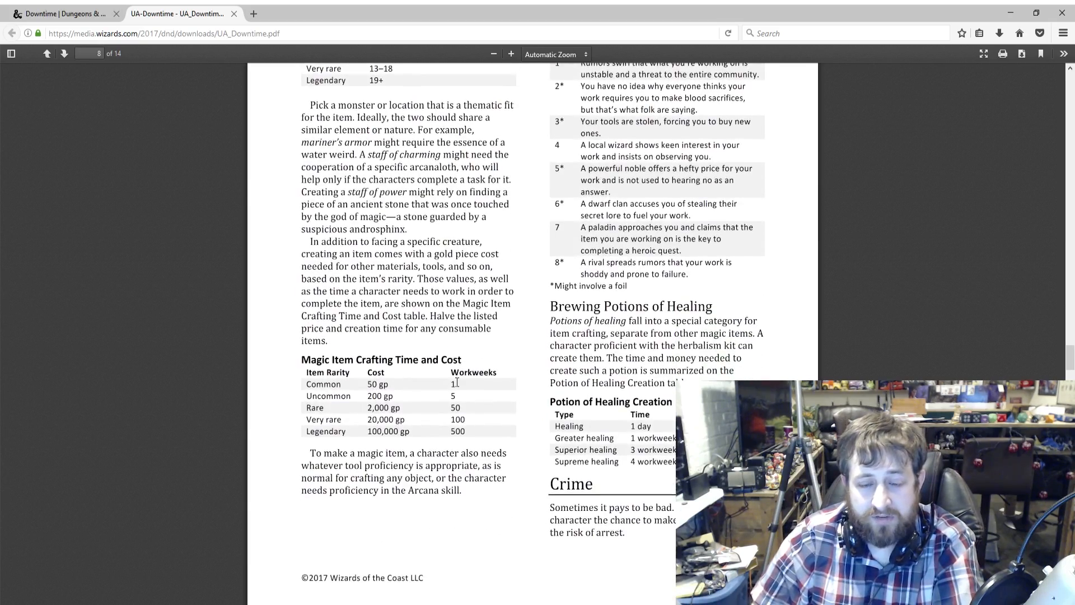
{"action": "scroll", "scroll_direction": "down", "scroll_amount": 3}
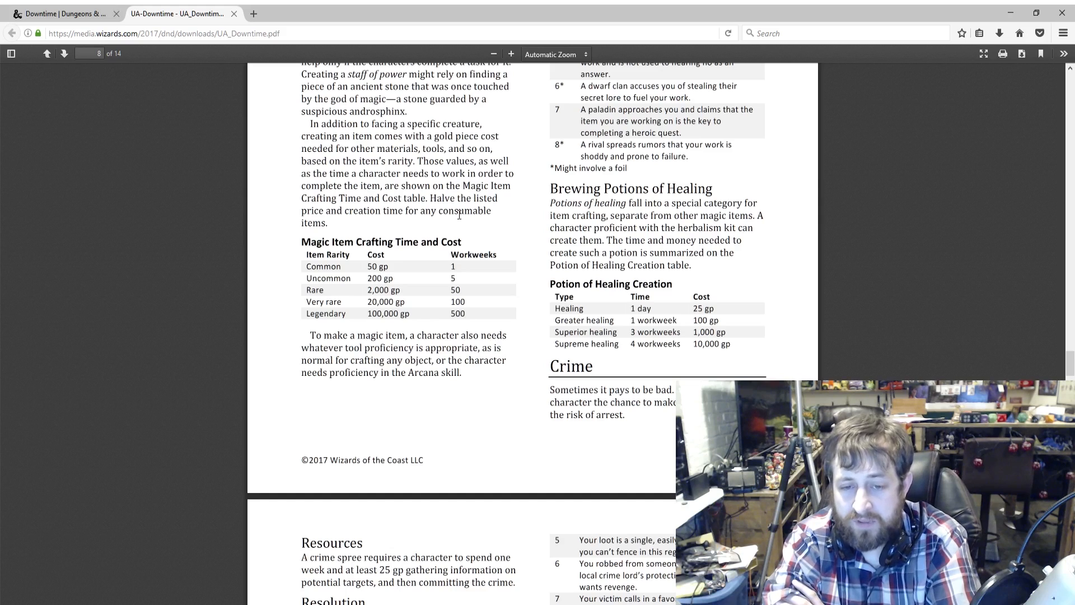
{"action": "mouse_move", "coordinate": [425, 292]}
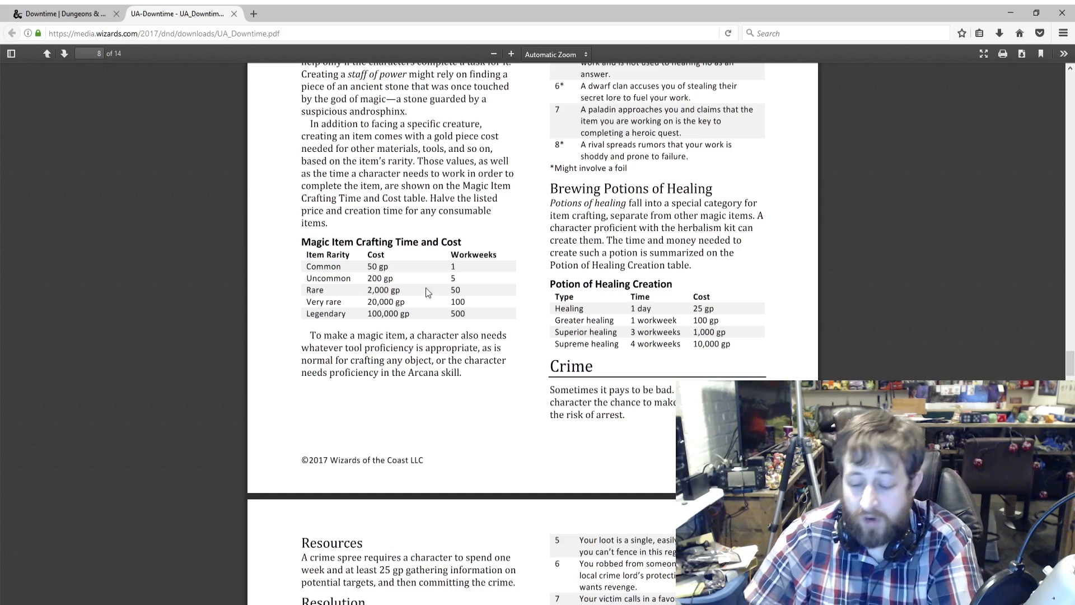
Read Crime's Resolution, the Loot Value and Crime Complications tables, and Gambling.
{"action": "scroll", "scroll_direction": "down", "scroll_amount": 3}
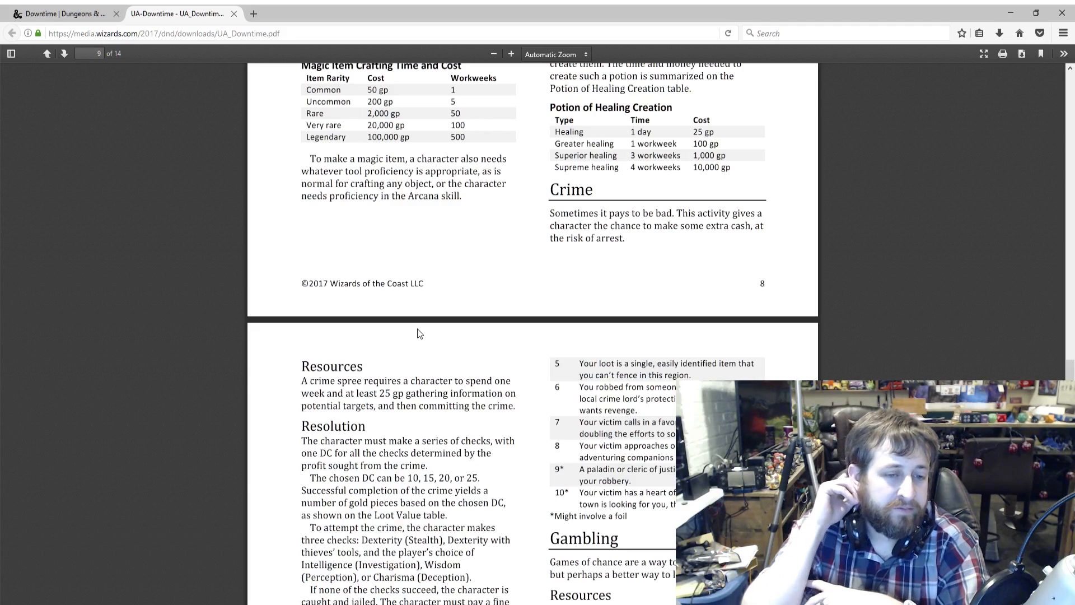
{"action": "scroll", "scroll_direction": "down", "scroll_amount": 3}
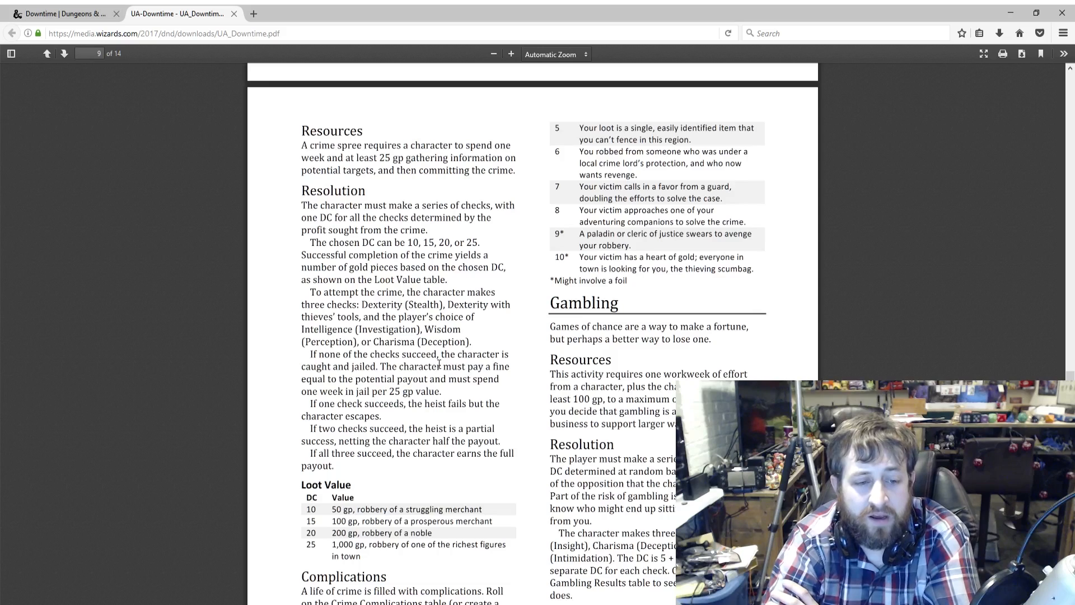
{"action": "scroll", "scroll_direction": "down", "scroll_amount": 3}
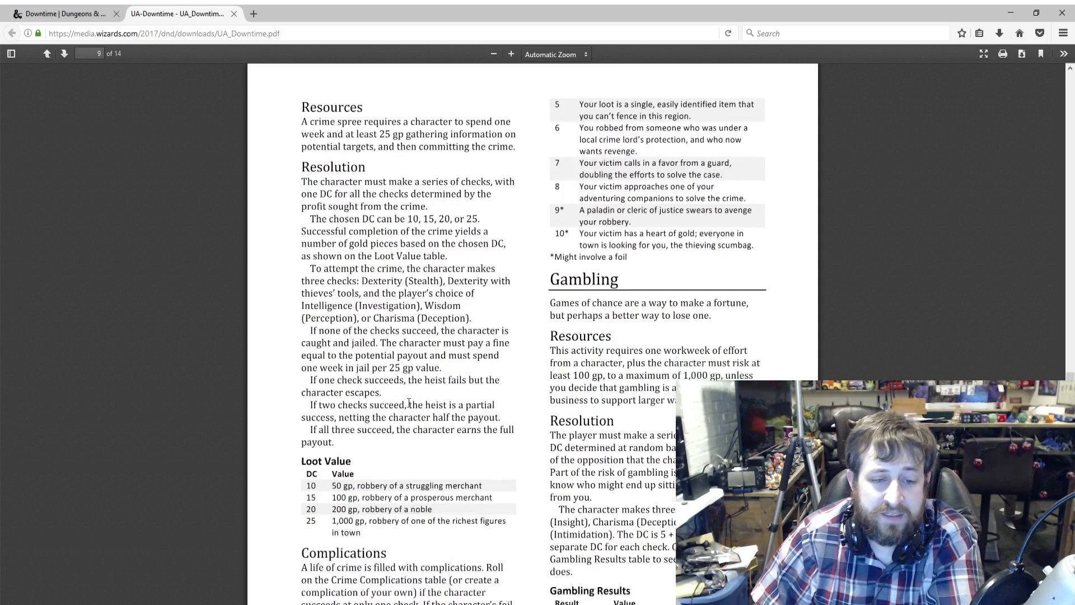
{"action": "scroll", "scroll_direction": "down", "scroll_amount": 3}
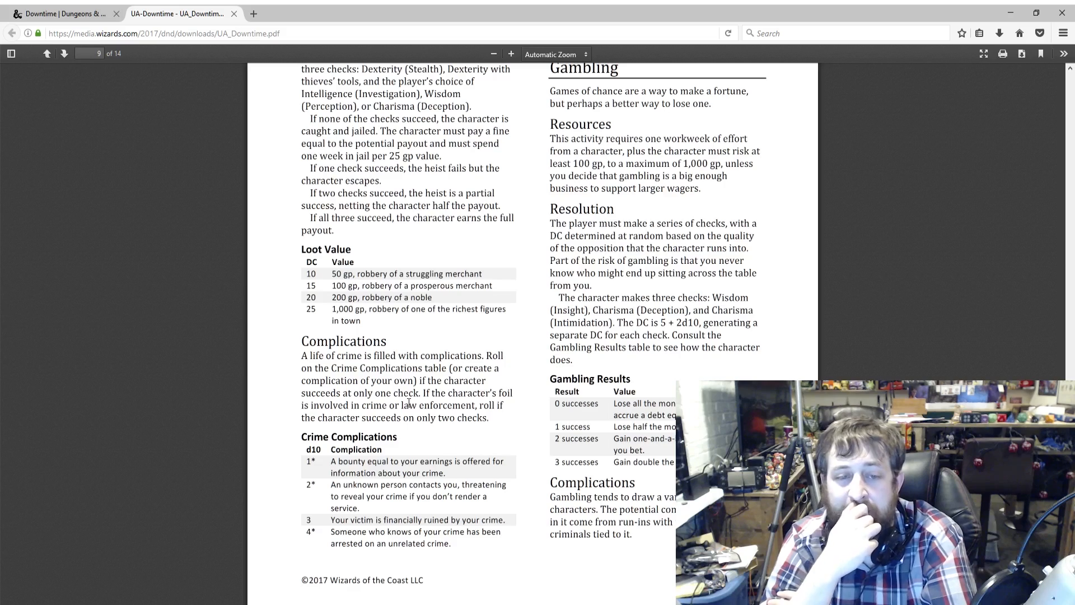
{"action": "mouse_move", "coordinate": [539, 333]}
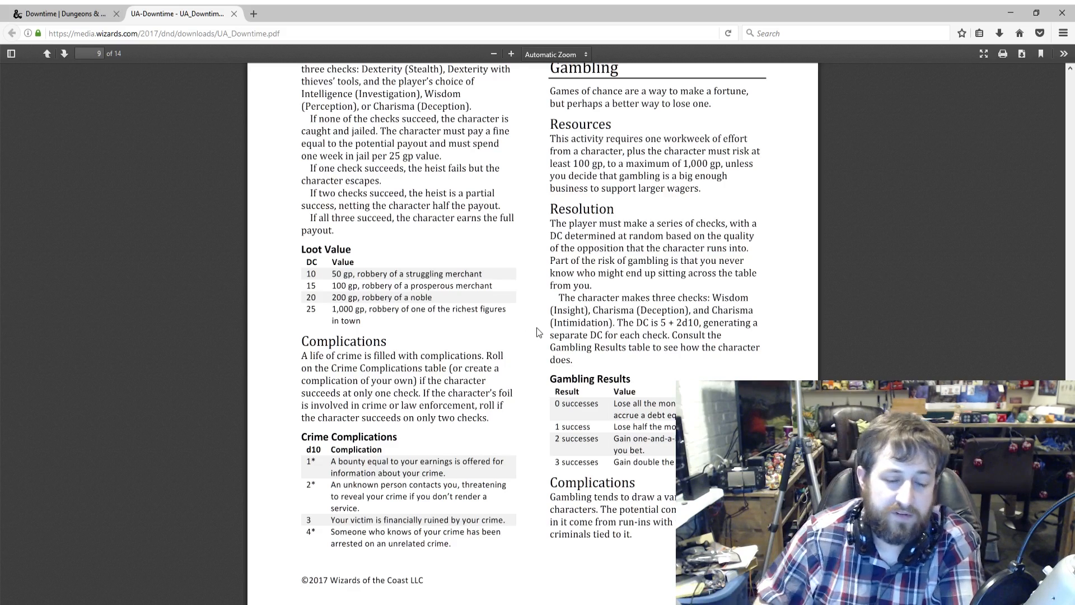
Scroll past page 9 to the Gambling Complications and Pit Fighting Complications tables on page 10.
{"action": "scroll", "scroll_direction": "up", "scroll_amount": 3}
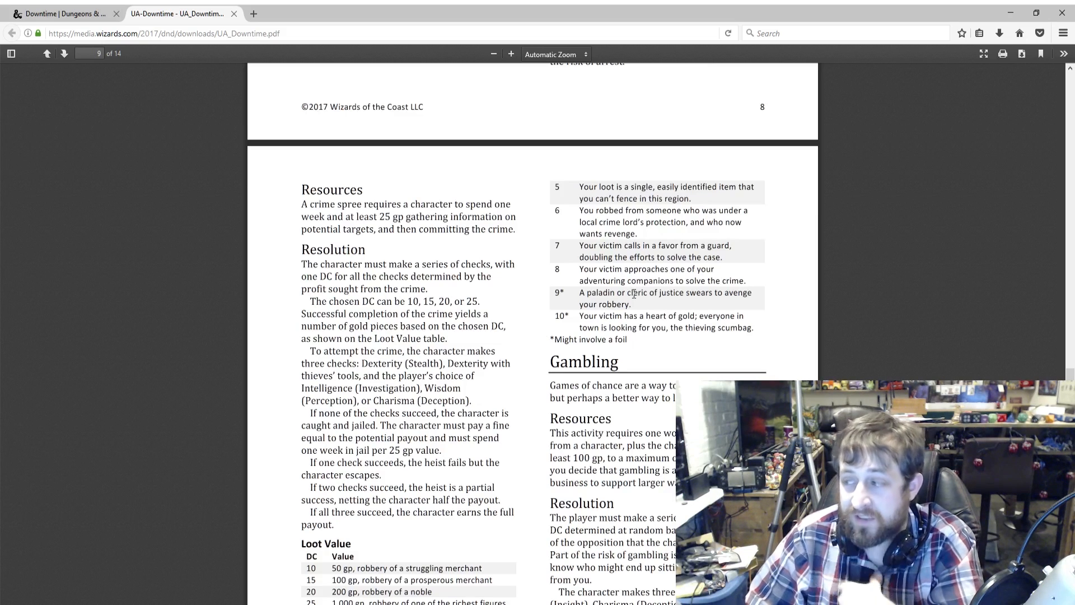
{"action": "scroll", "scroll_direction": "down", "scroll_amount": 3}
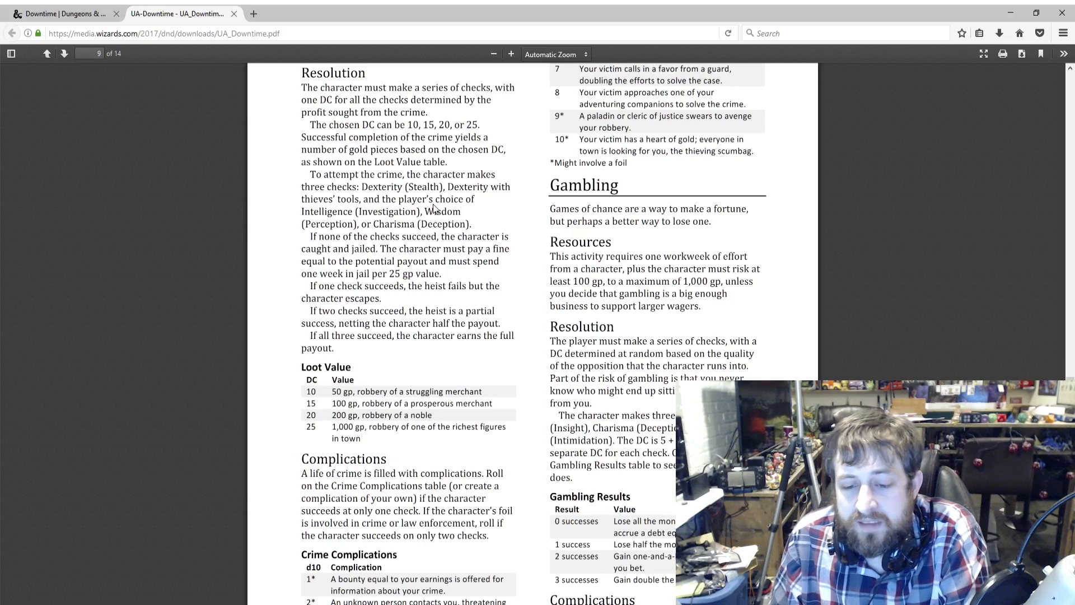
{"action": "scroll", "scroll_direction": "down", "scroll_amount": 3}
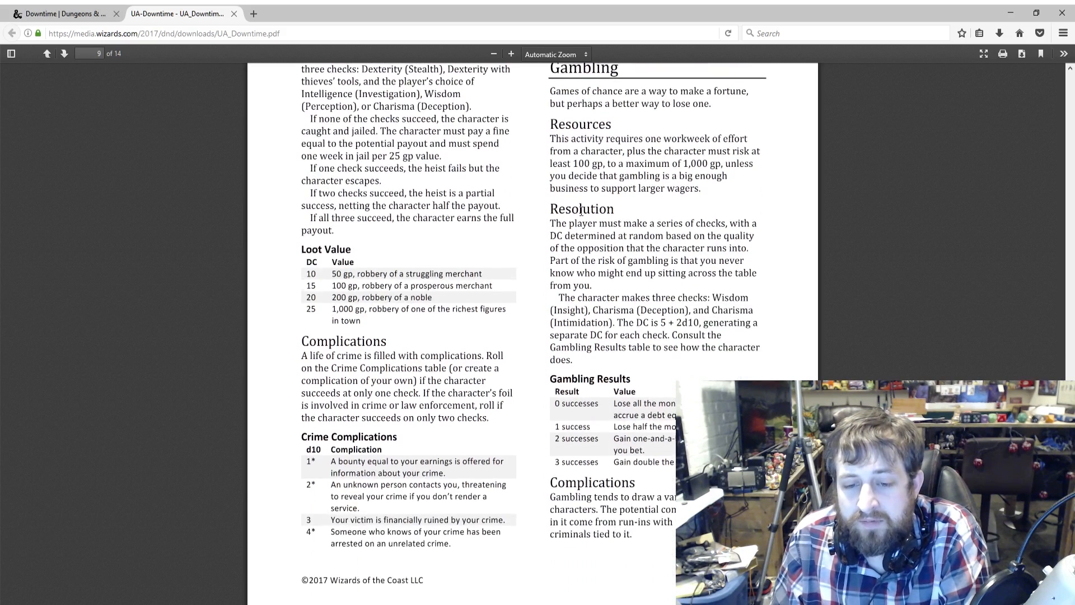
{"action": "scroll", "scroll_direction": "down", "scroll_amount": 3}
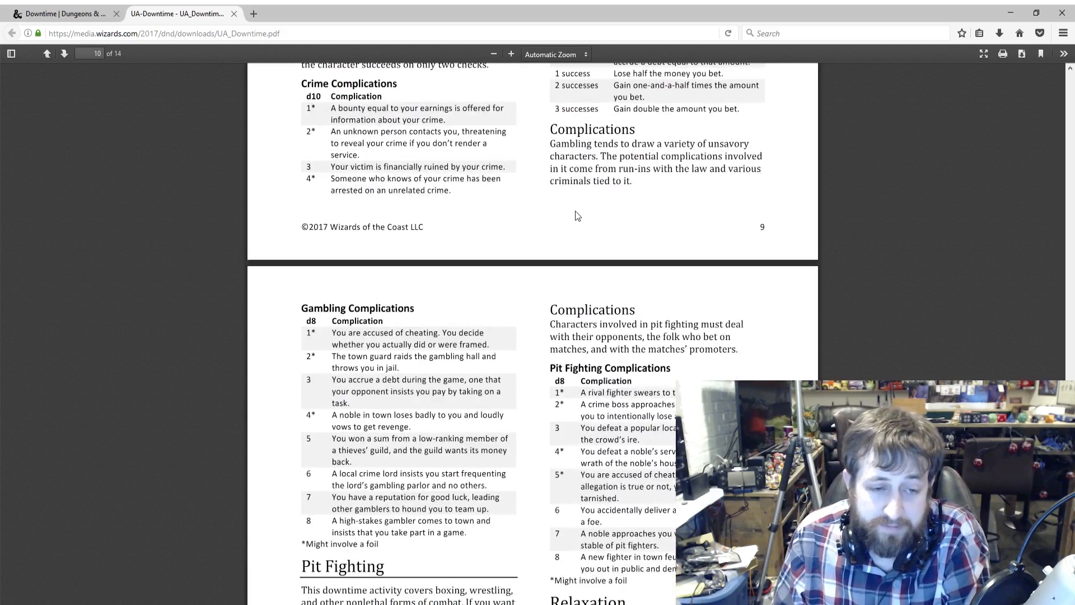
Scroll page 10 down to the Pit Fighting Results table and the Relaxation section.
{"action": "scroll", "scroll_direction": "down", "scroll_amount": 3}
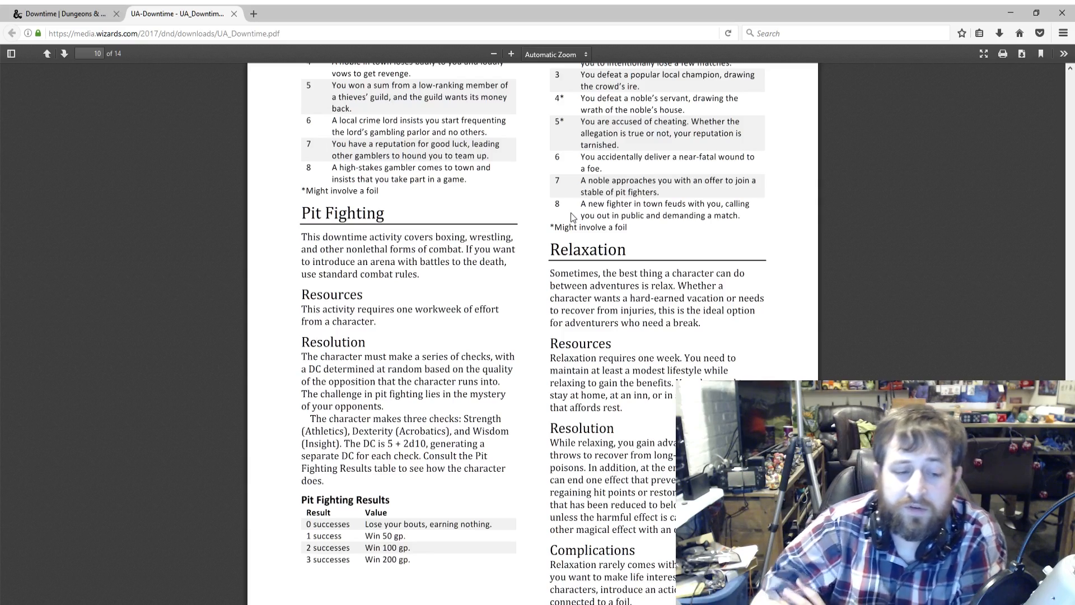
{"action": "scroll", "scroll_direction": "down", "scroll_amount": 3}
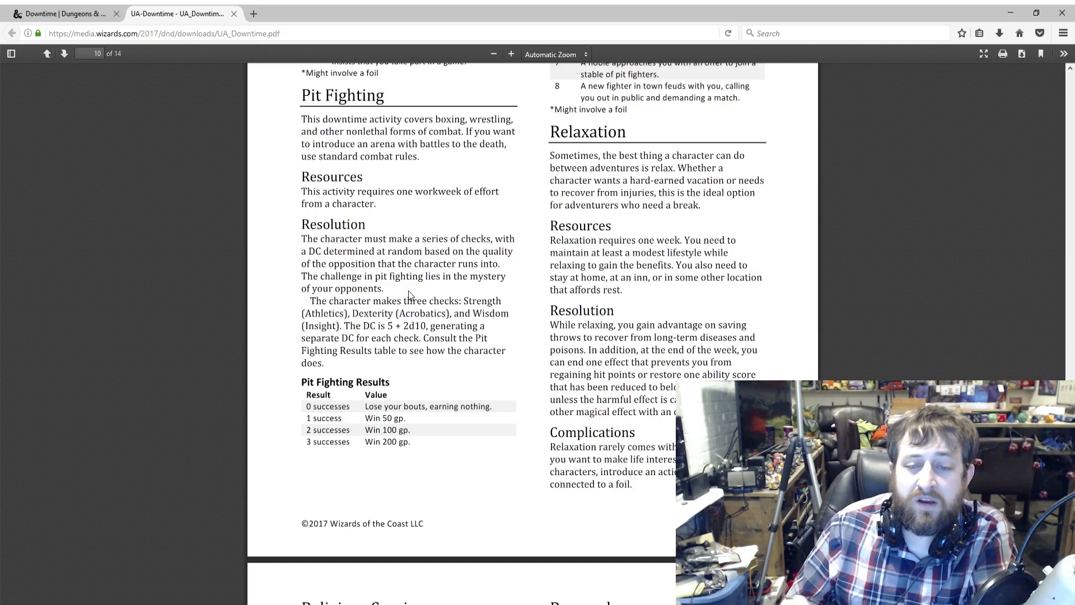
{"action": "mouse_move", "coordinate": [460, 225]}
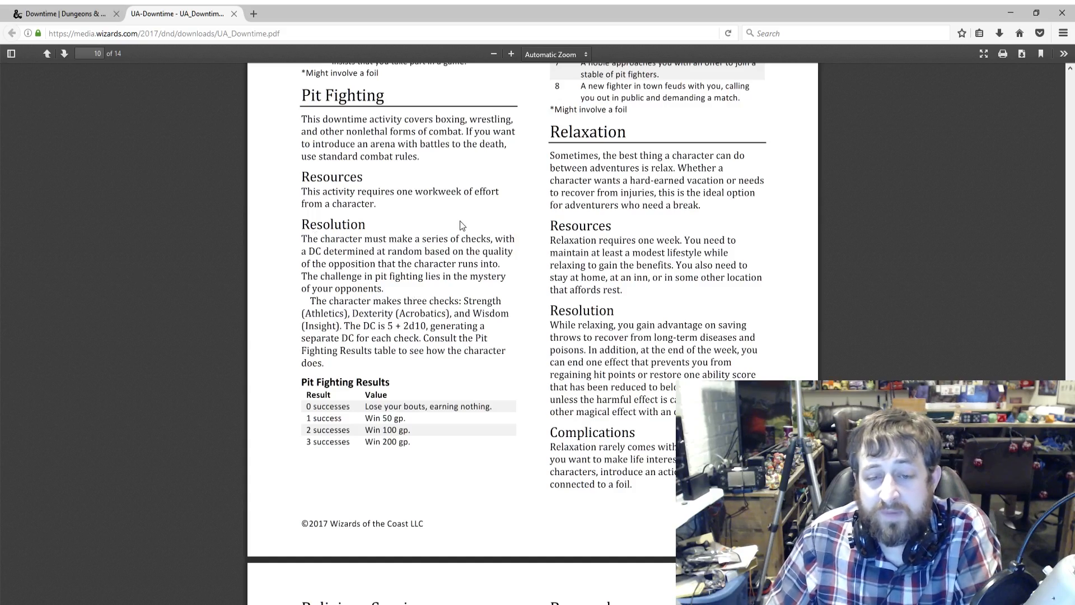
Bring page 11's Religious Service results table and Research section to the top of the view.
{"action": "scroll", "scroll_direction": "down", "scroll_amount": 3}
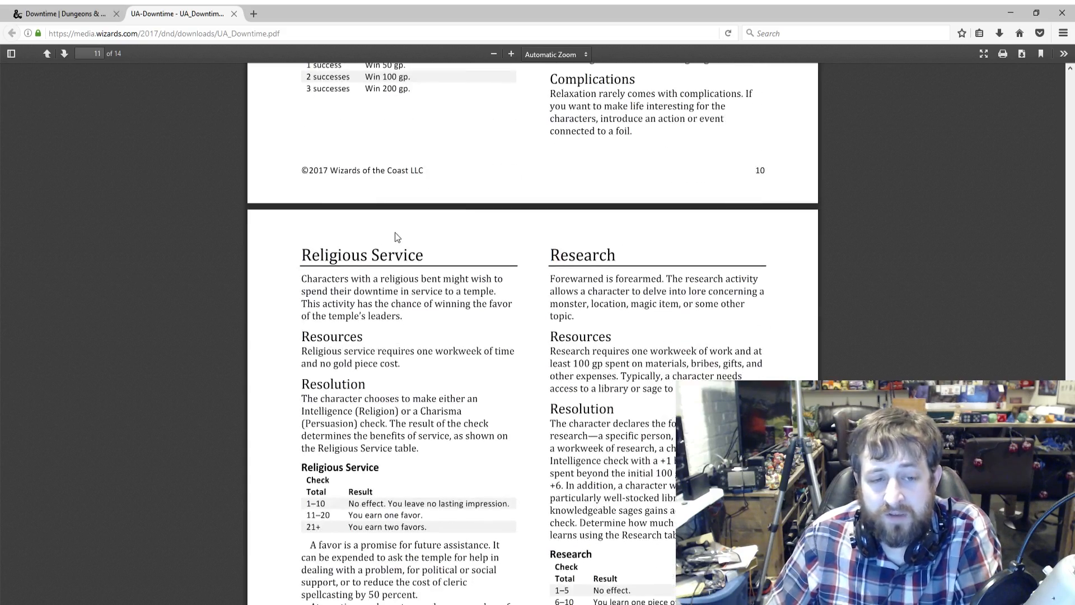
{"action": "scroll", "scroll_direction": "down", "scroll_amount": 3}
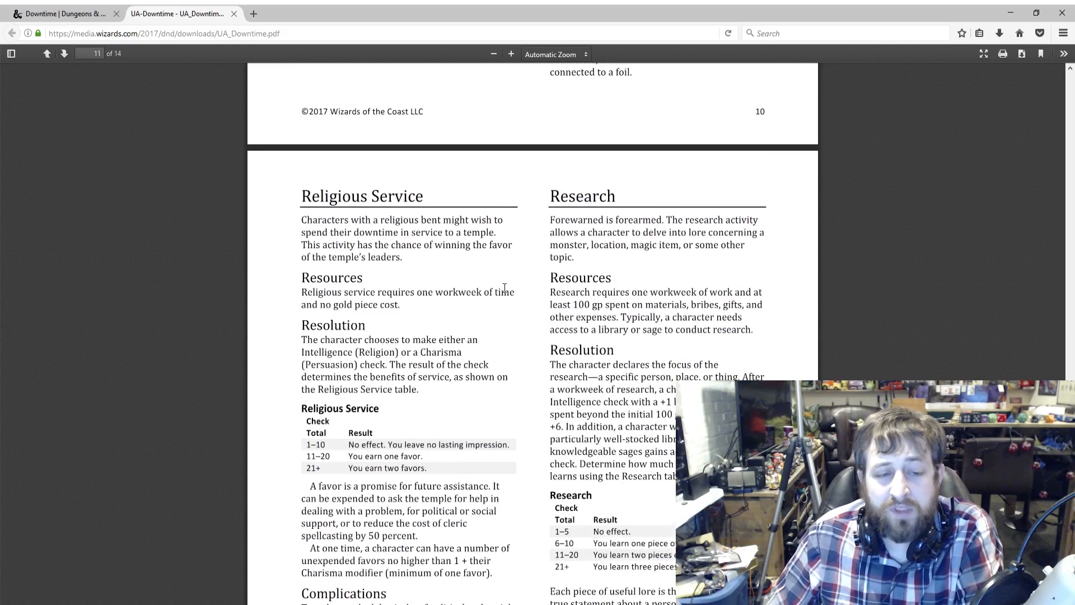
{"action": "scroll", "scroll_direction": "down", "scroll_amount": 3}
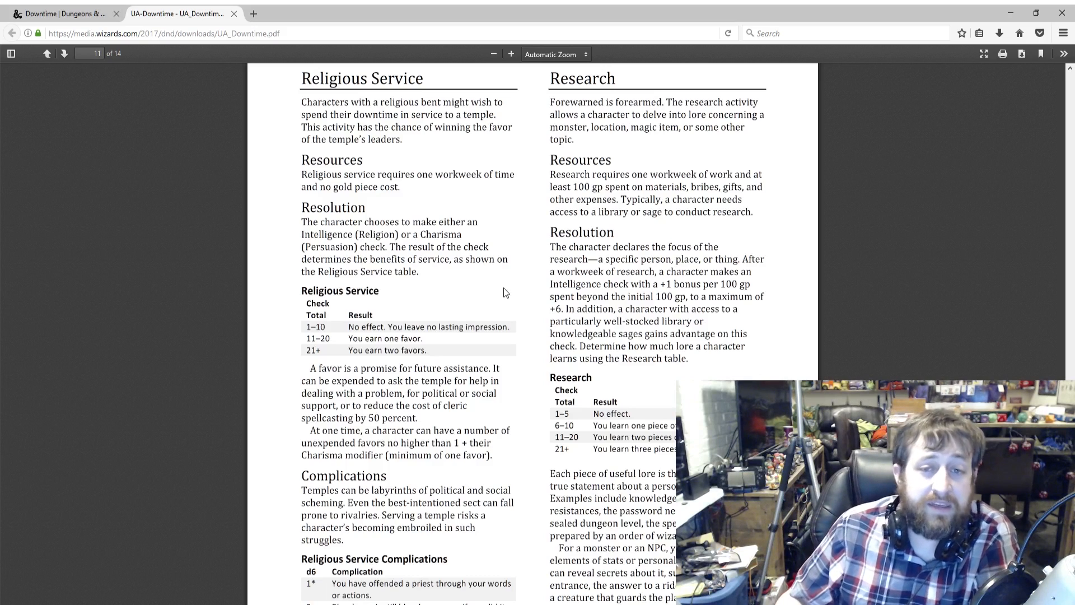
{"action": "scroll", "scroll_direction": "up", "scroll_amount": 3}
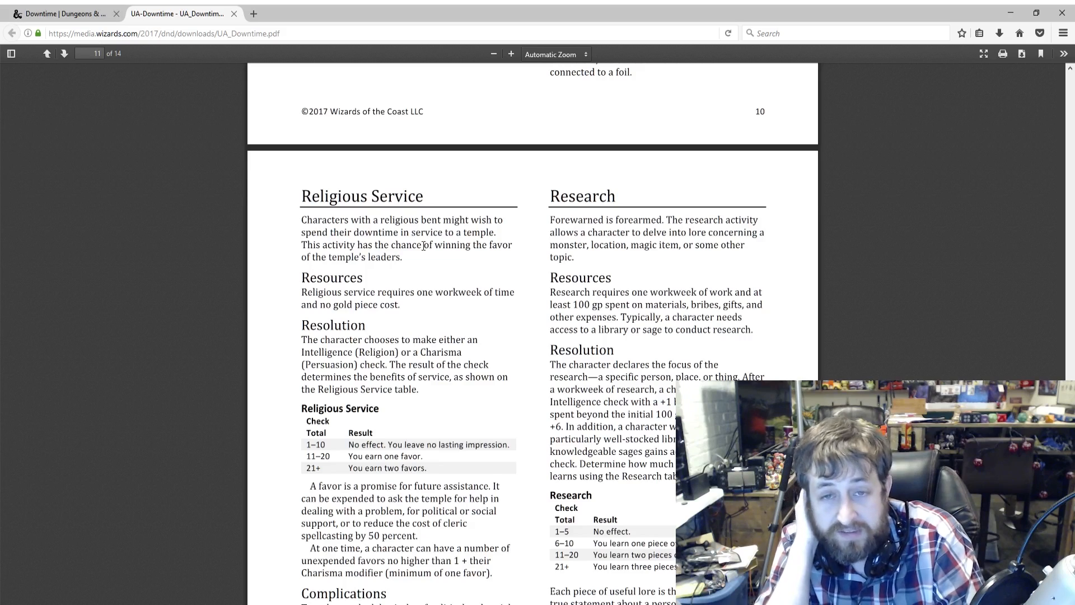
Read down to the Religious Service Complications table and the page 11 footer.
{"action": "scroll", "scroll_direction": "down", "scroll_amount": 3}
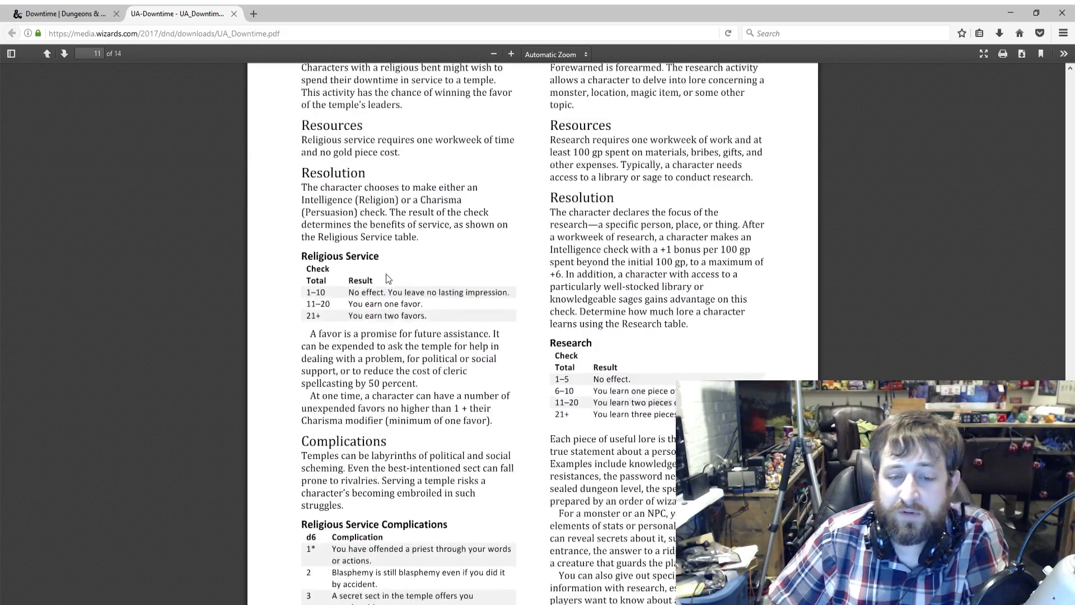
{"action": "scroll", "scroll_direction": "down", "scroll_amount": 3}
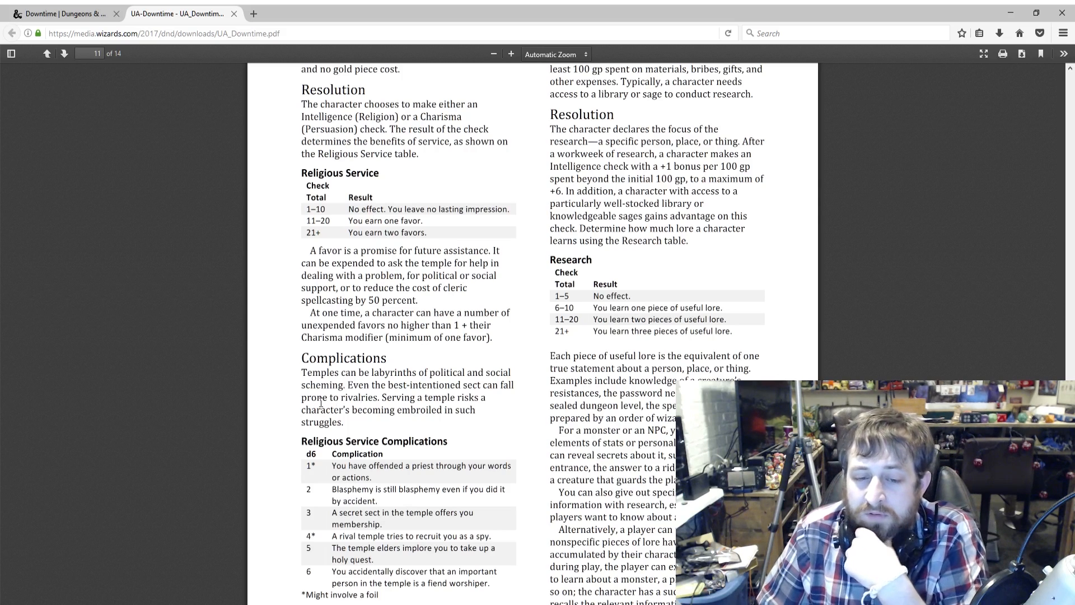
{"action": "scroll", "scroll_direction": "down", "scroll_amount": 3}
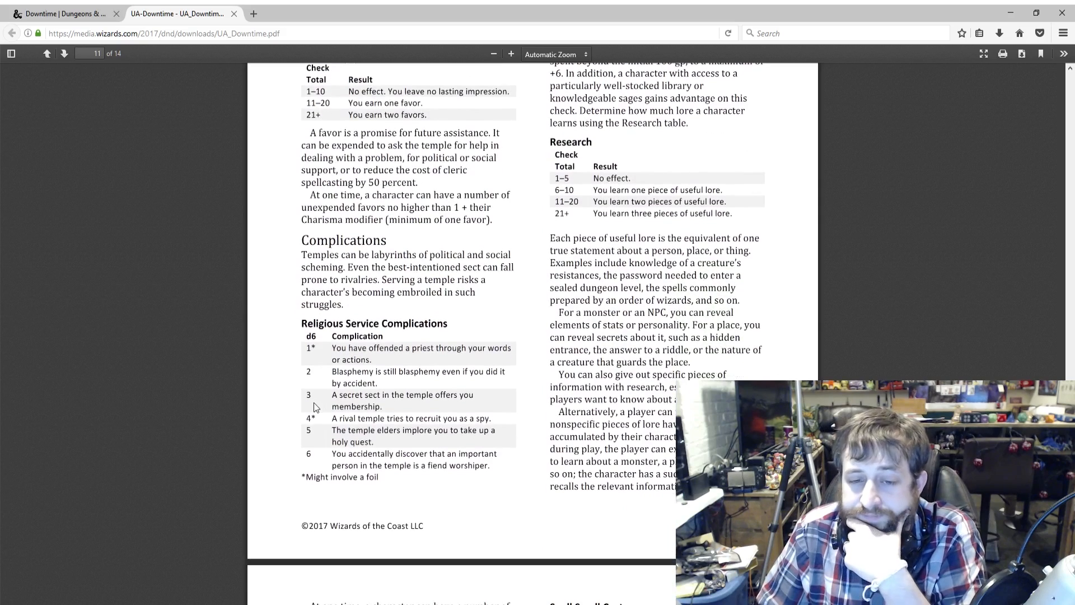
{"action": "scroll", "scroll_direction": "down", "scroll_amount": 3}
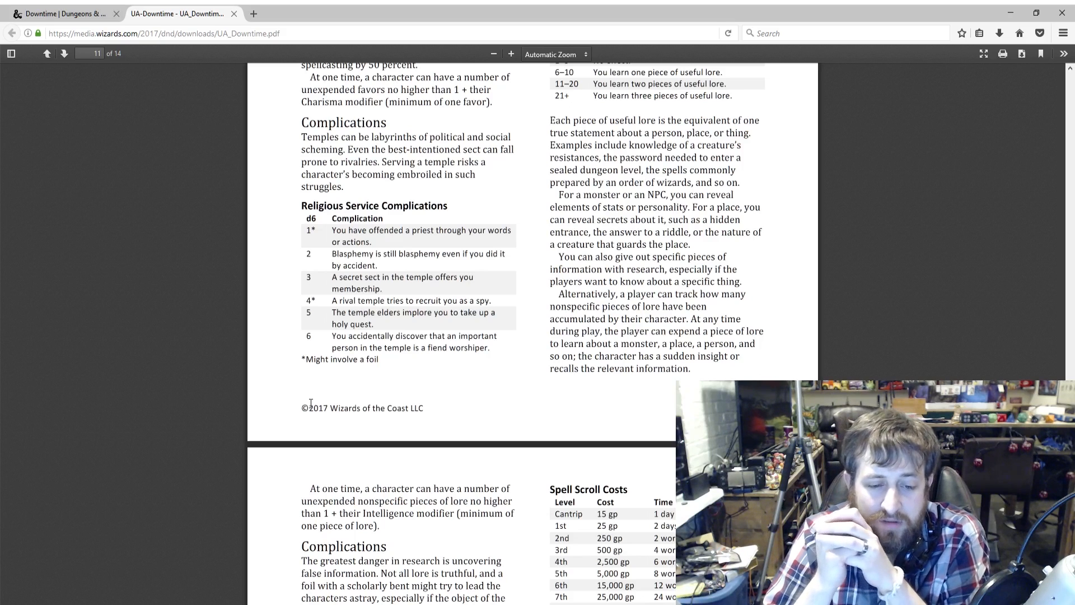
{"action": "mouse_move", "coordinate": [336, 463]}
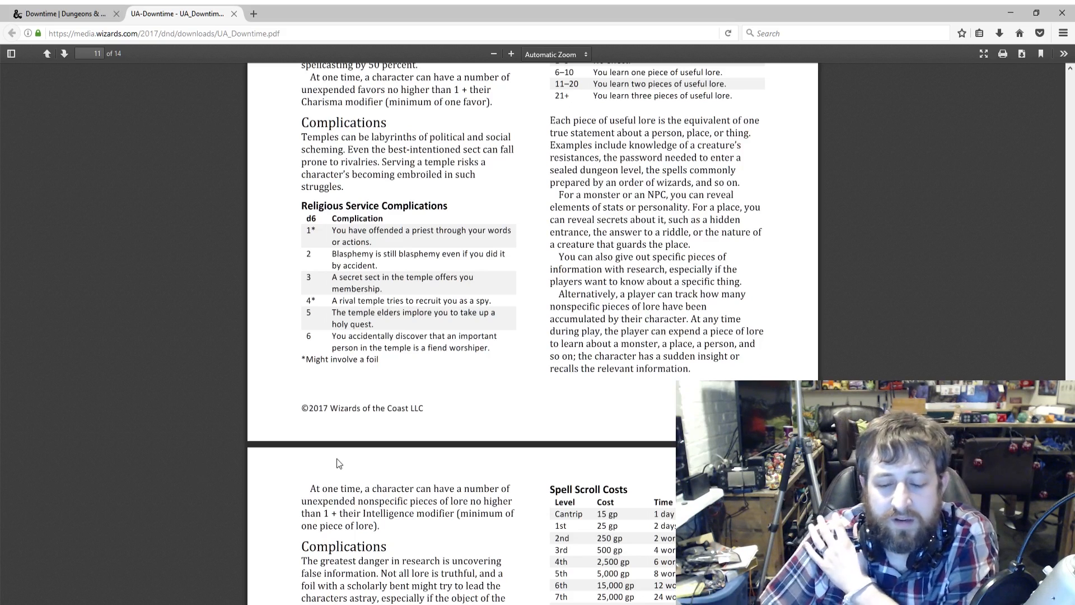
Scroll past Research Complications to Scribing a Spell Scroll and Selling a Magic Item on page 12.
{"action": "scroll", "scroll_direction": "down", "scroll_amount": 3}
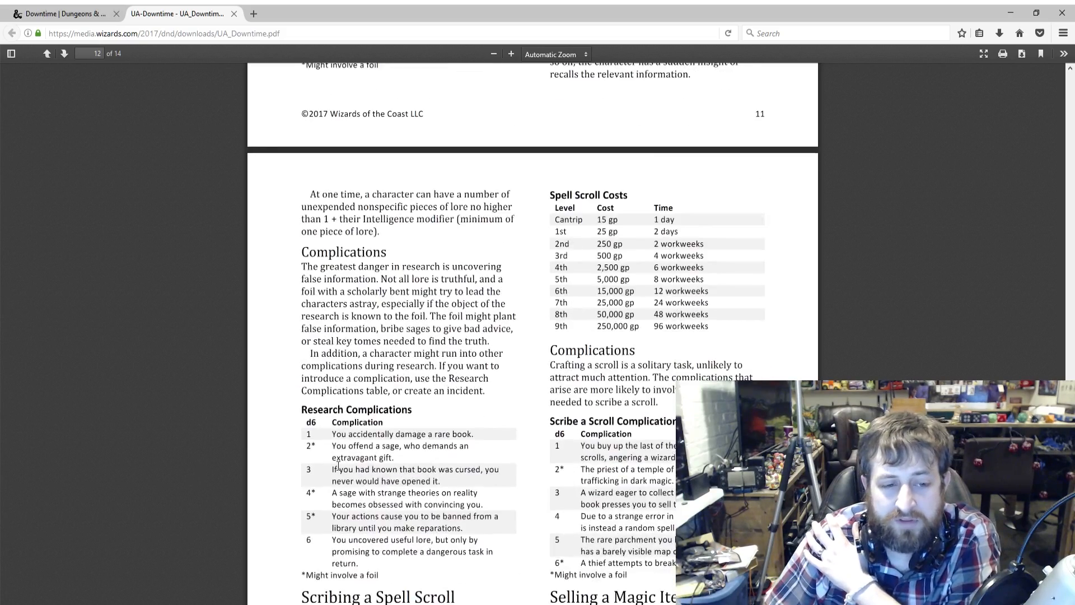
{"action": "scroll", "scroll_direction": "down", "scroll_amount": 3}
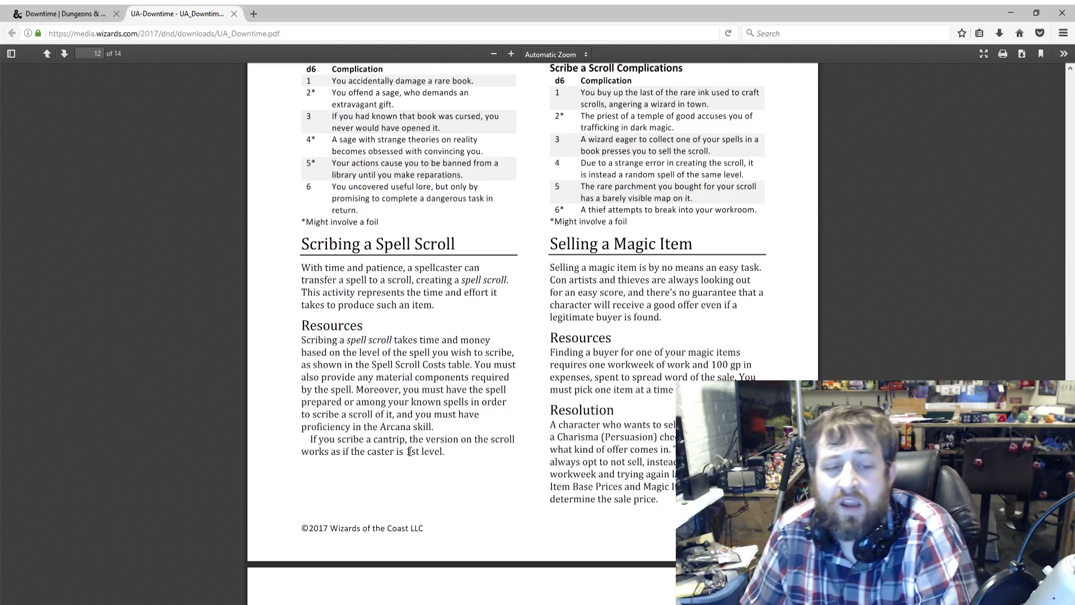
{"action": "mouse_move", "coordinate": [416, 375]}
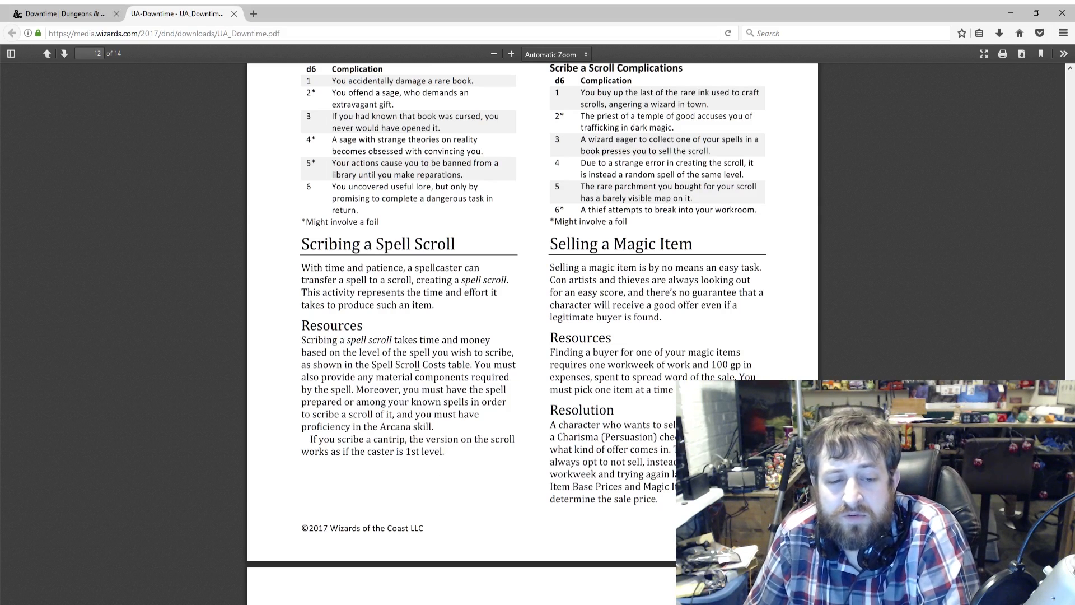
{"action": "scroll", "scroll_direction": "up", "scroll_amount": 3}
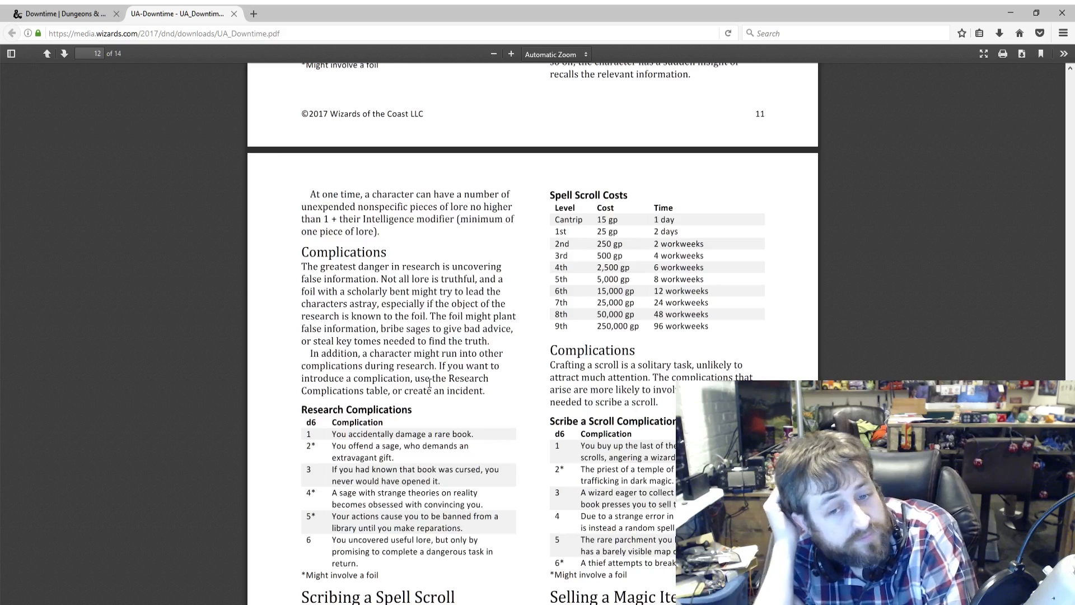
{"action": "scroll", "scroll_direction": "down", "scroll_amount": 3}
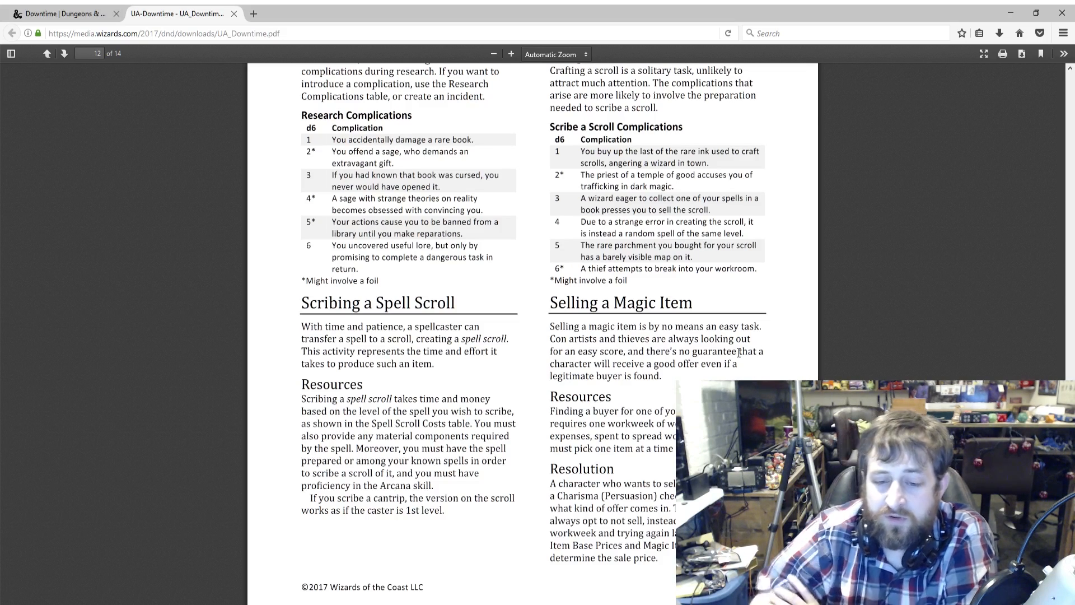
Scroll onto page 13 to show Magic Item Sale Complications, Training, and Work's Wages table.
{"action": "scroll", "scroll_direction": "down", "scroll_amount": 3}
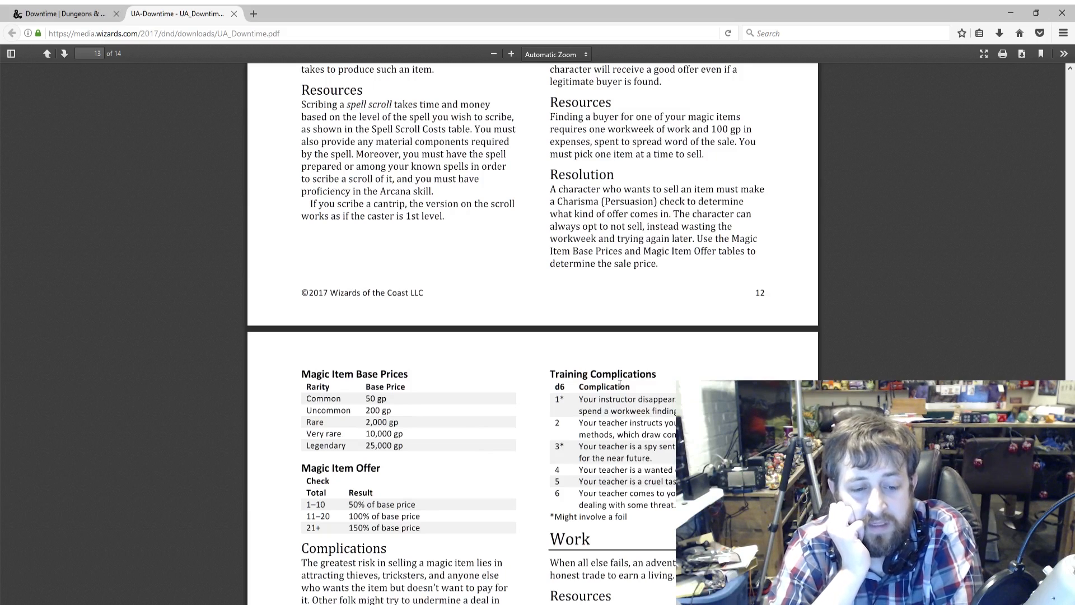
{"action": "scroll", "scroll_direction": "down", "scroll_amount": 3}
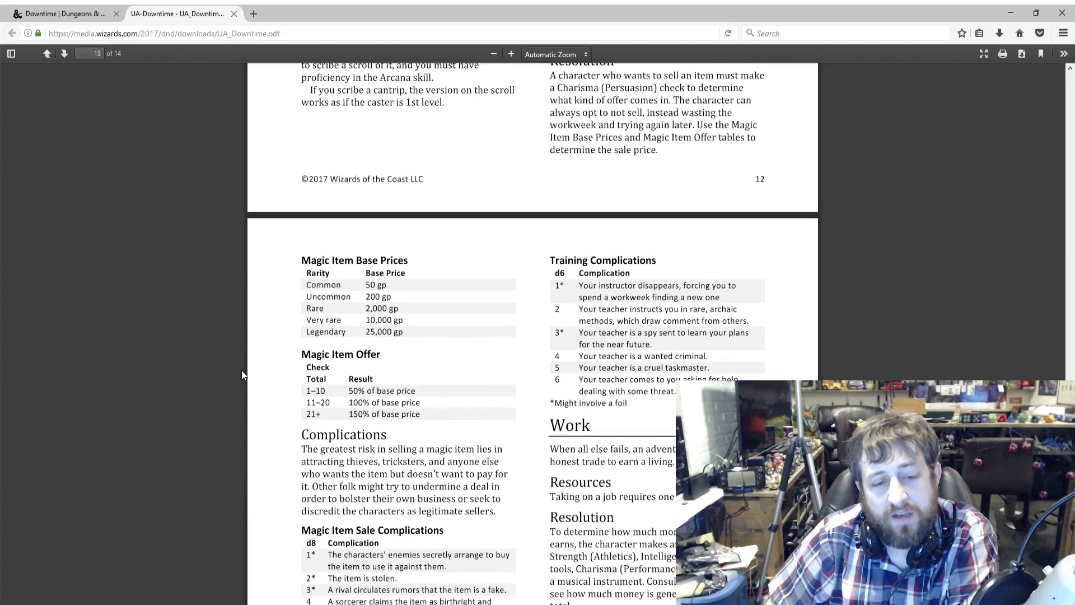
{"action": "scroll", "scroll_direction": "up", "scroll_amount": 3}
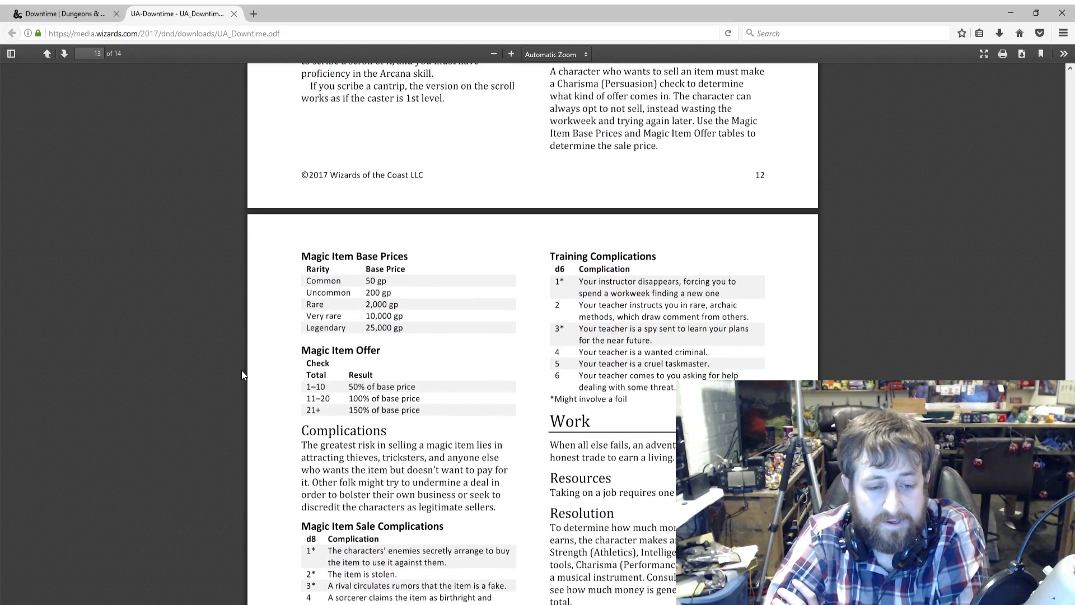
{"action": "scroll", "scroll_direction": "down", "scroll_amount": 3}
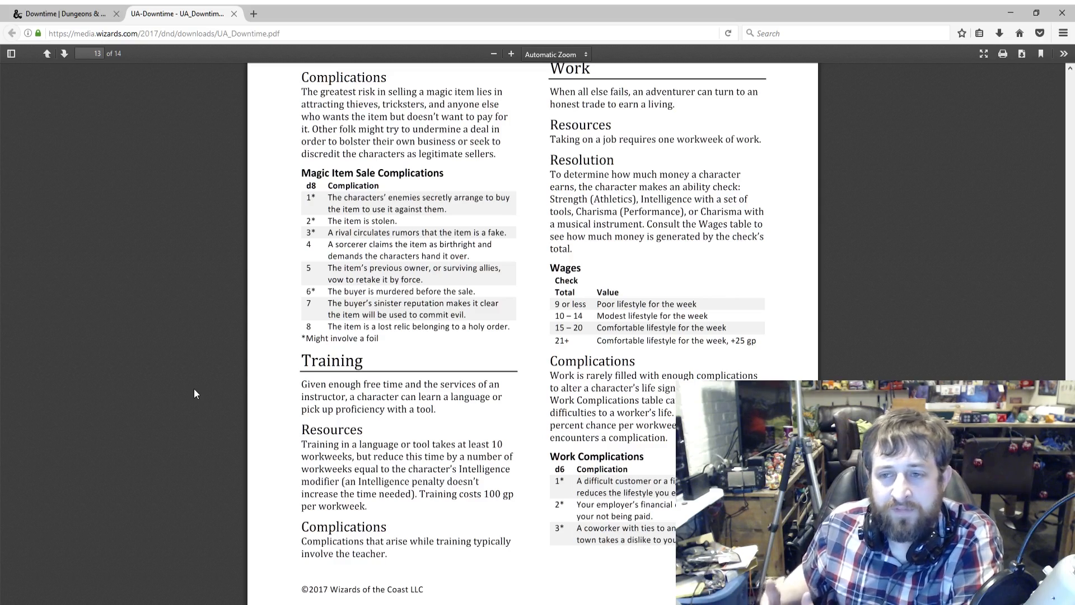
{"action": "scroll", "scroll_direction": "up", "scroll_amount": 3}
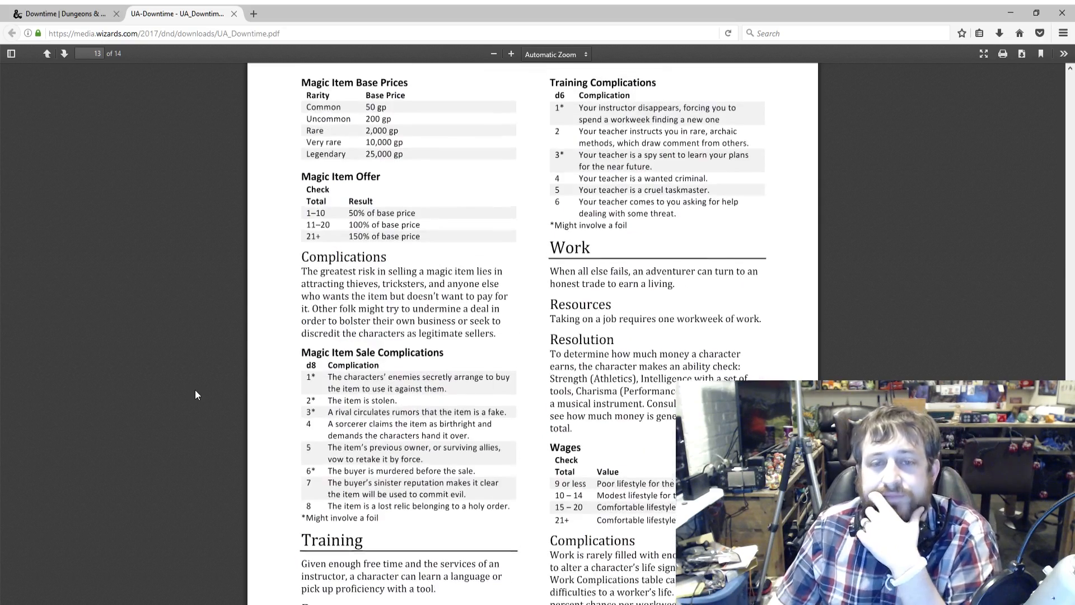
{"action": "scroll", "scroll_direction": "down", "scroll_amount": 3}
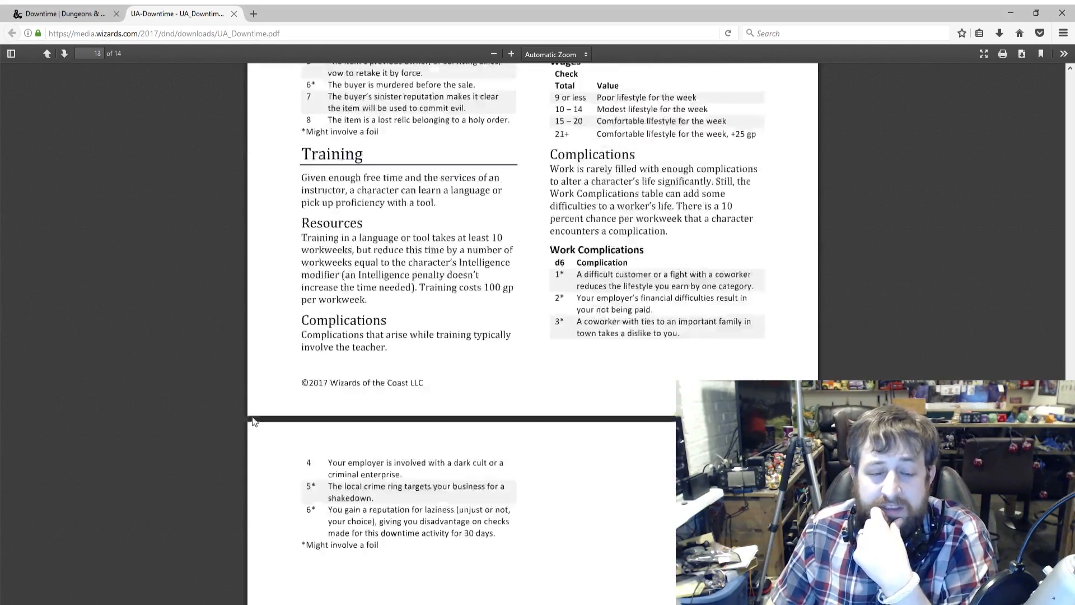
{"action": "scroll", "scroll_direction": "up", "scroll_amount": 3}
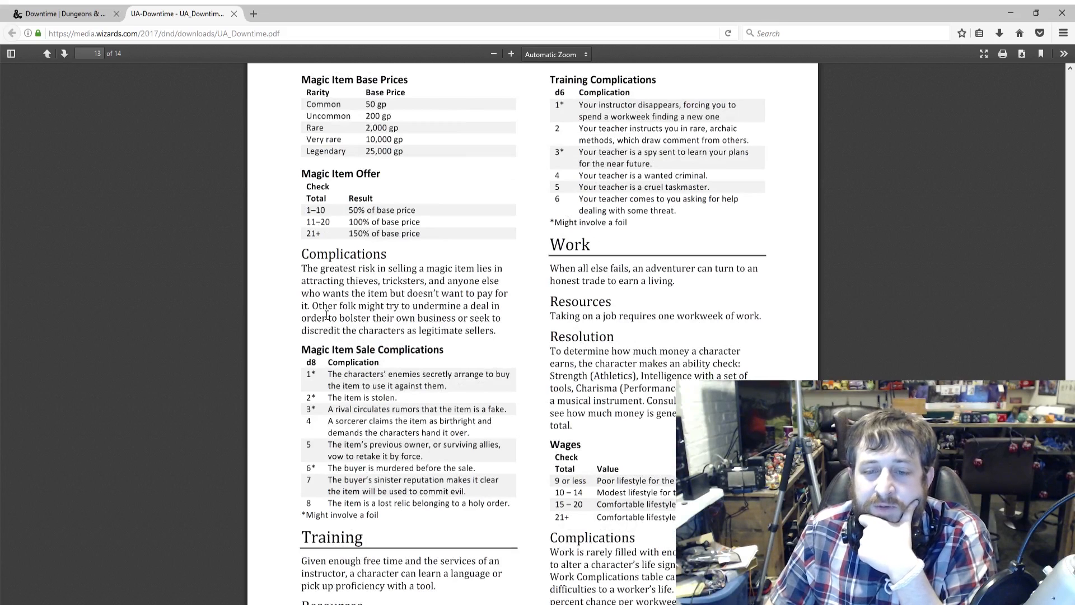
{"action": "scroll", "scroll_direction": "down", "scroll_amount": 3}
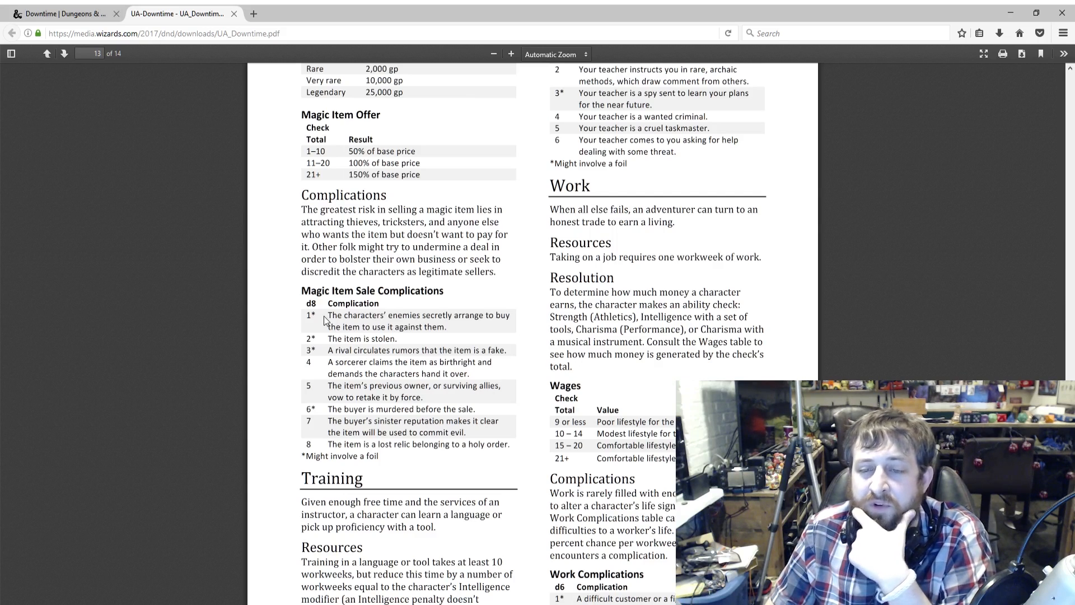
{"action": "mouse_move", "coordinate": [302, 307]}
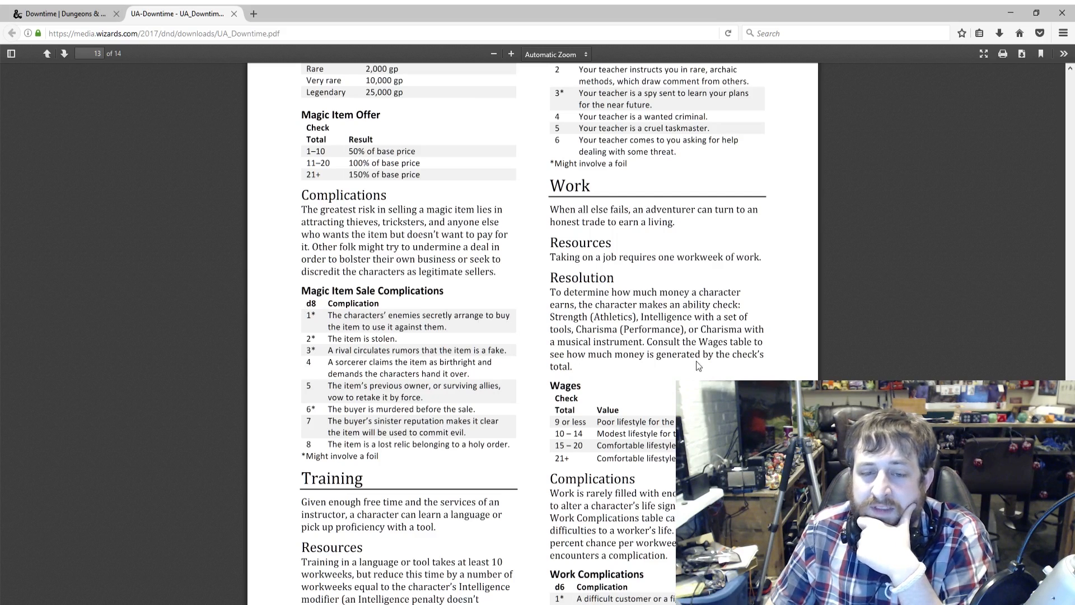
{"action": "scroll", "scroll_direction": "down", "scroll_amount": 3}
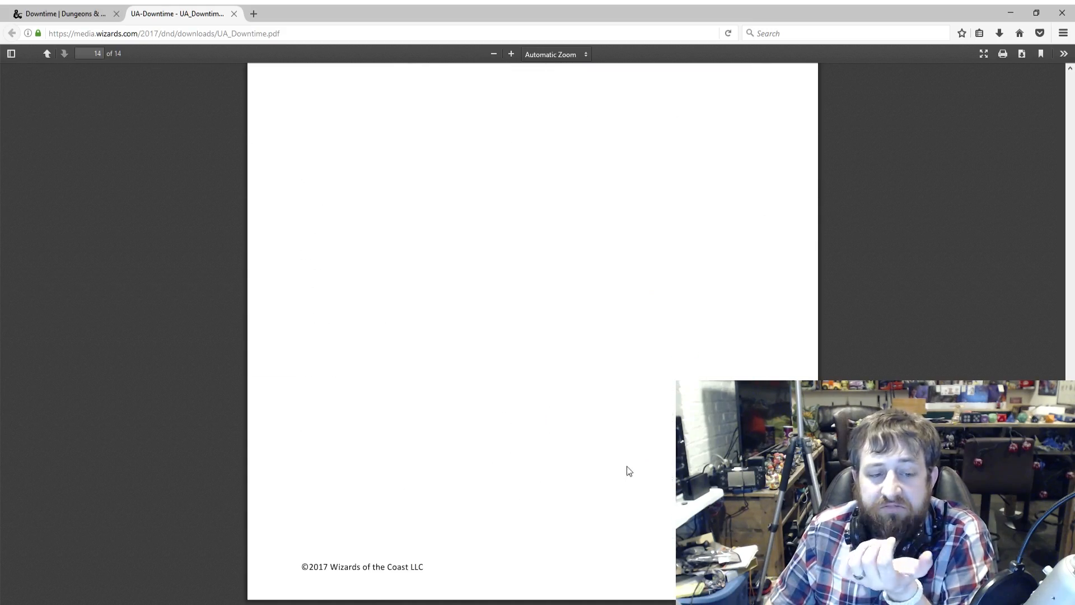
{"action": "scroll", "scroll_direction": "up", "scroll_amount": 3}
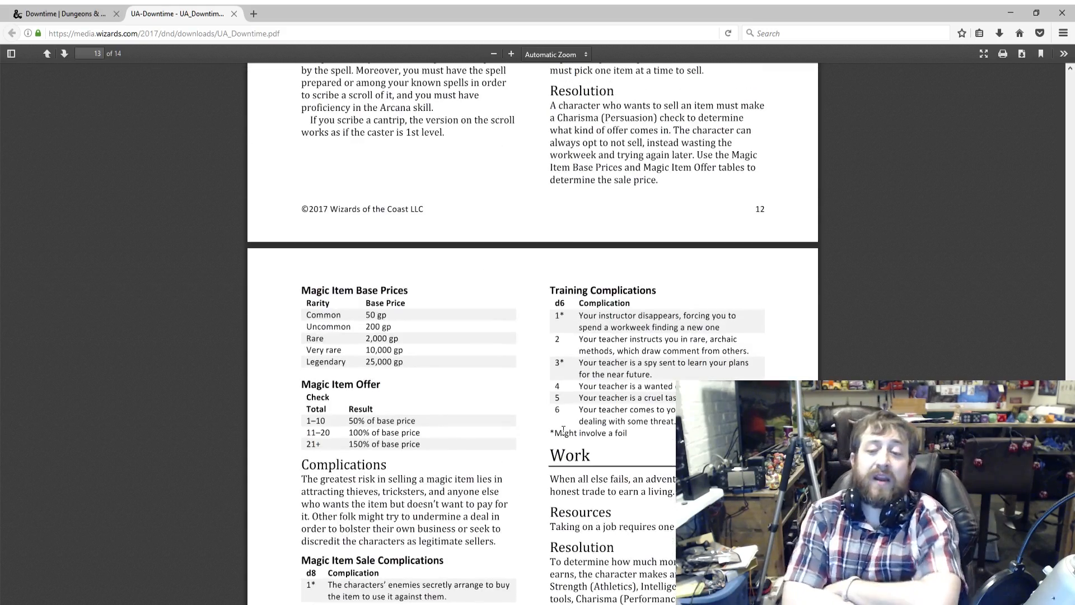